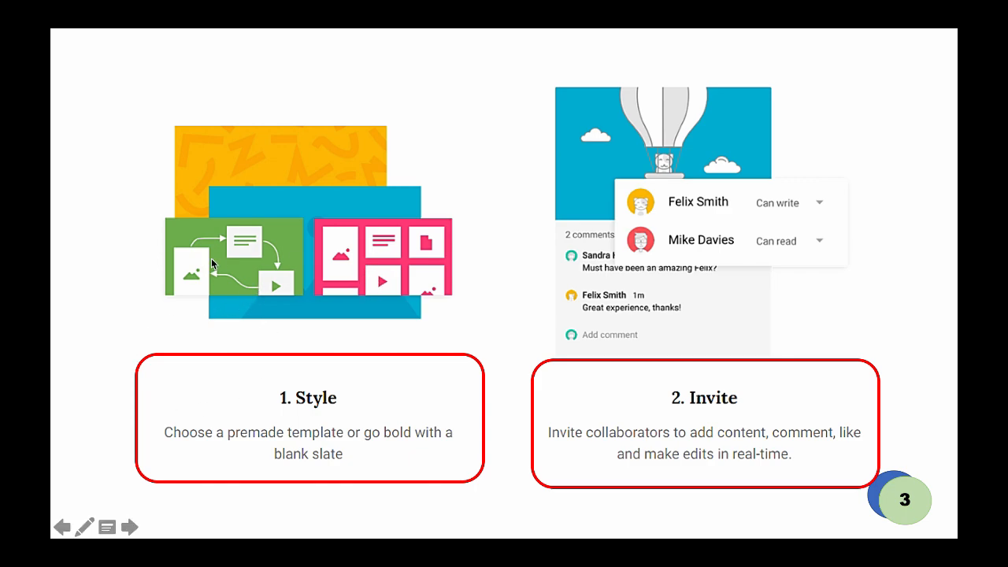
mouse_move(311, 302)
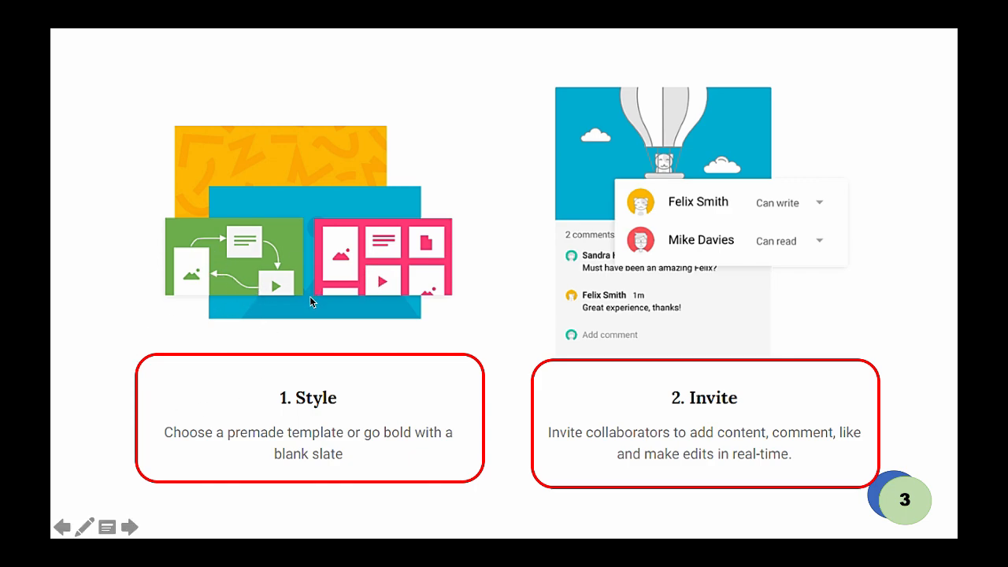
mouse_move(630, 260)
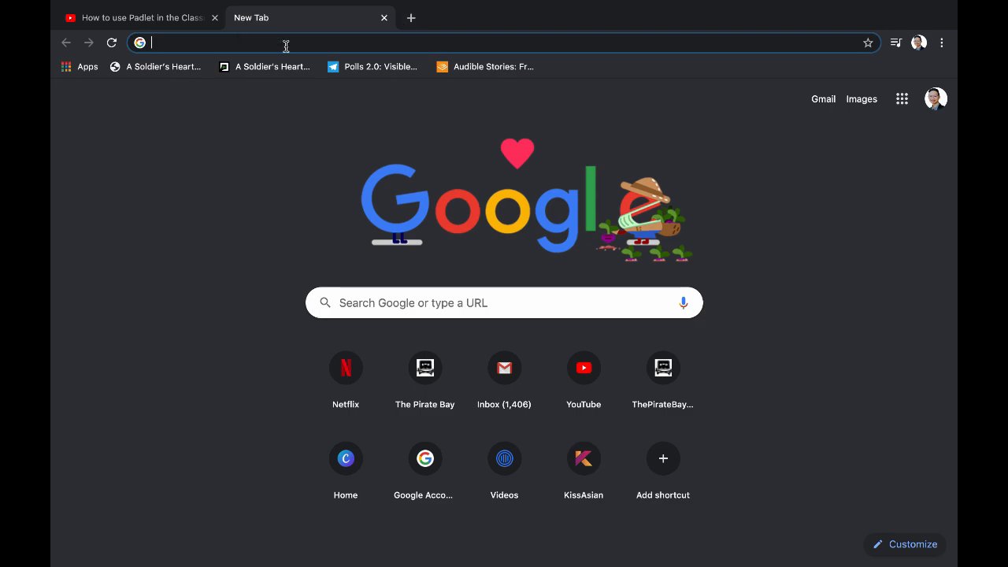
Search Google for 'padlet' and open padlet.com from the results.
type("padlet&oq=padlet&aqs=chrome.0.69i59j0l3j69i60l4.3104j0j7&sourceid=chrome&ie=UTF-8")
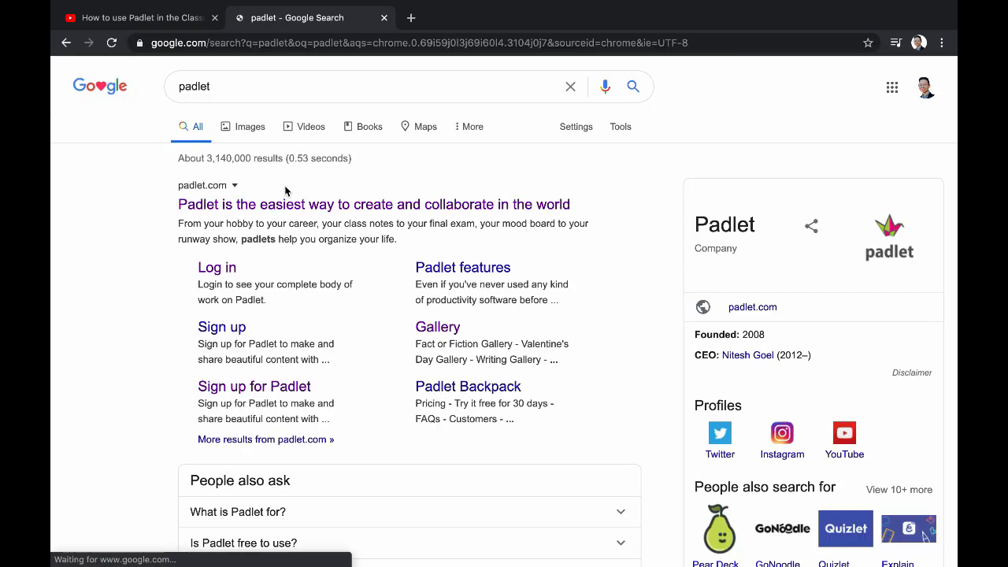
left_click(375, 204)
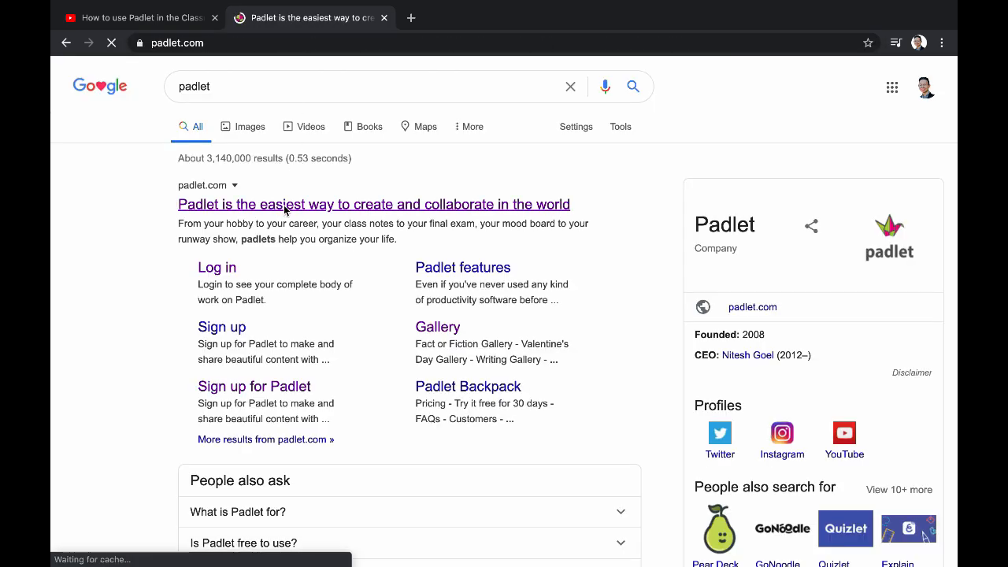
left_click(373, 204)
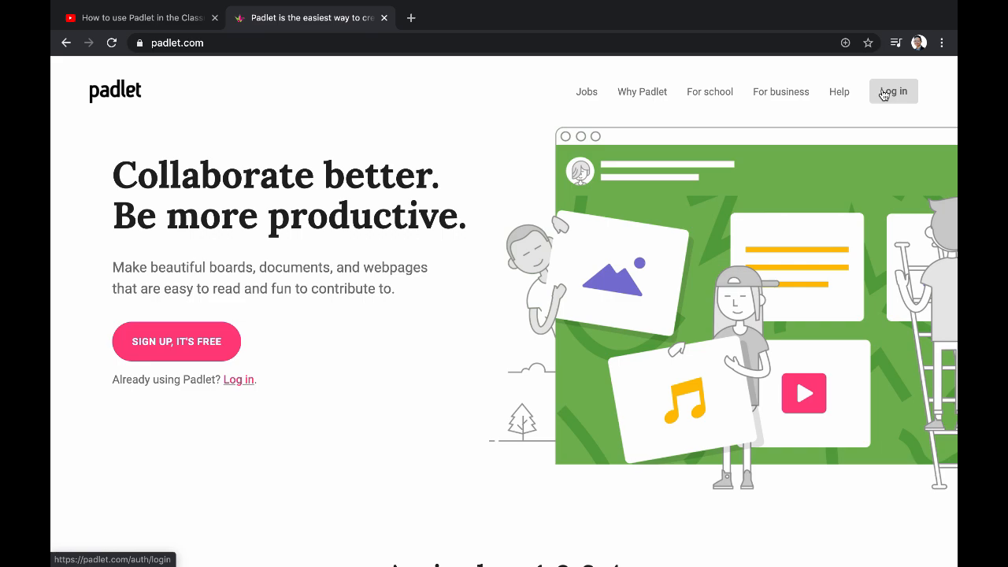
left_click(892, 92)
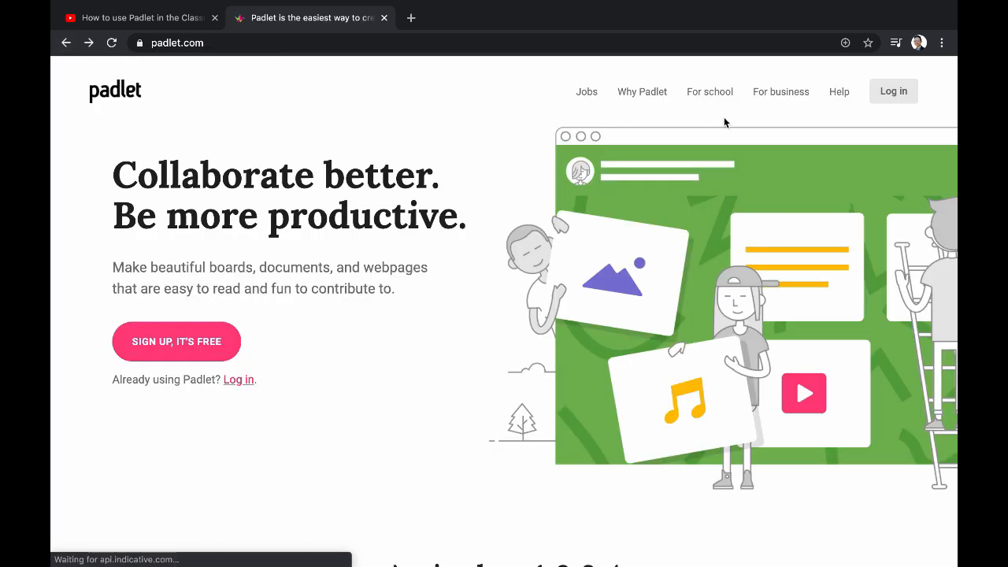
mouse_move(635, 173)
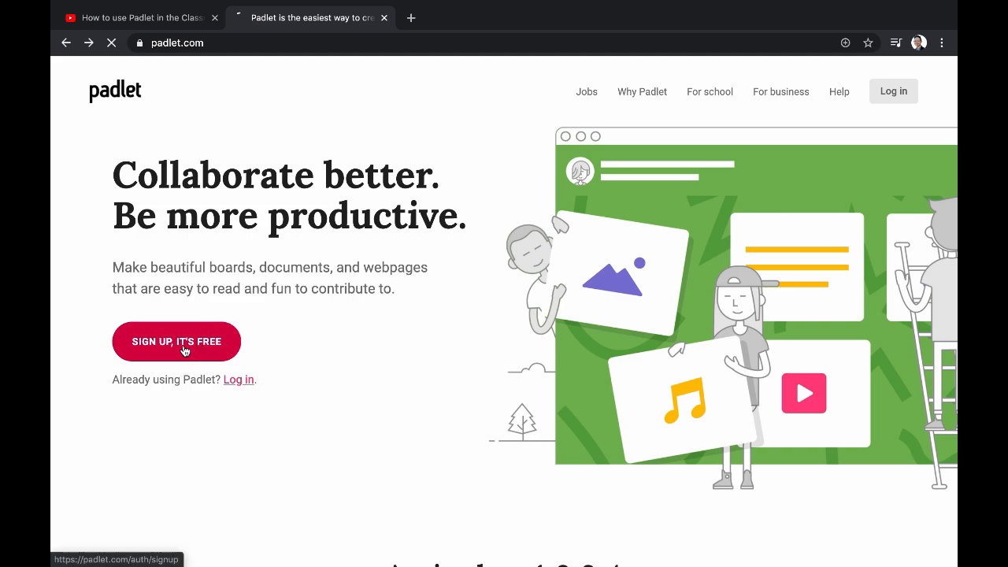
Sign up for Padlet with the first Google account and submit its password.
left_click(177, 341)
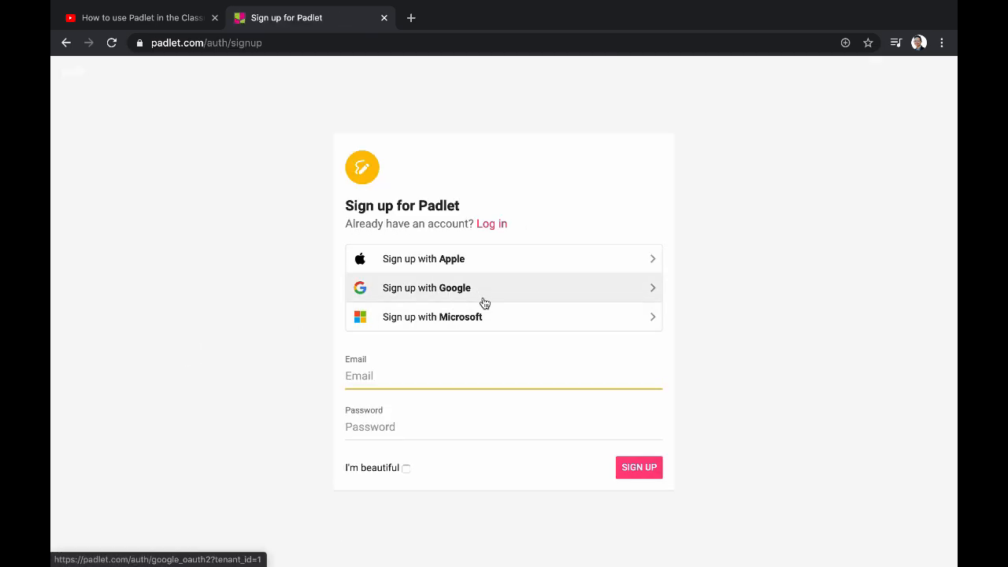
left_click(426, 288)
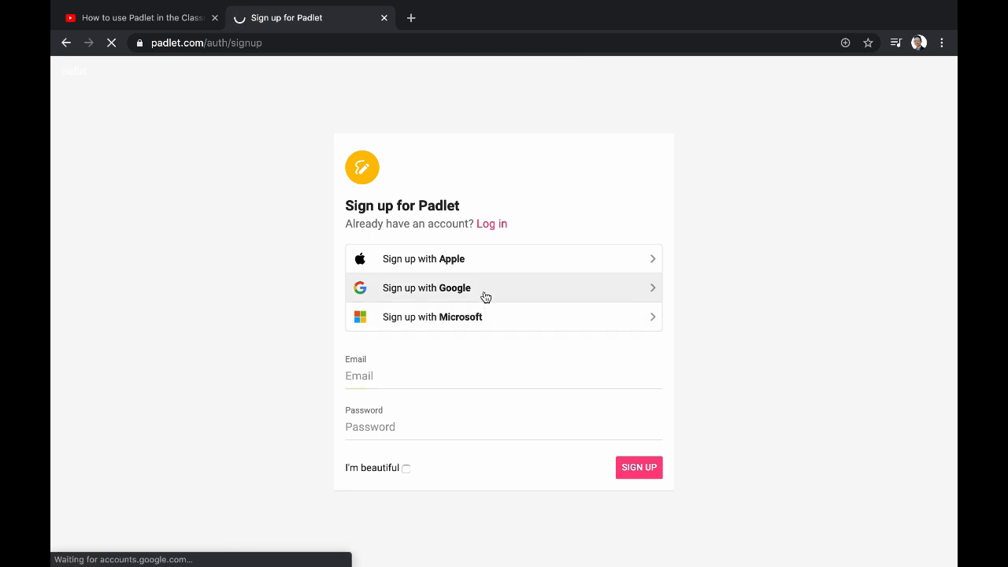
left_click(426, 288)
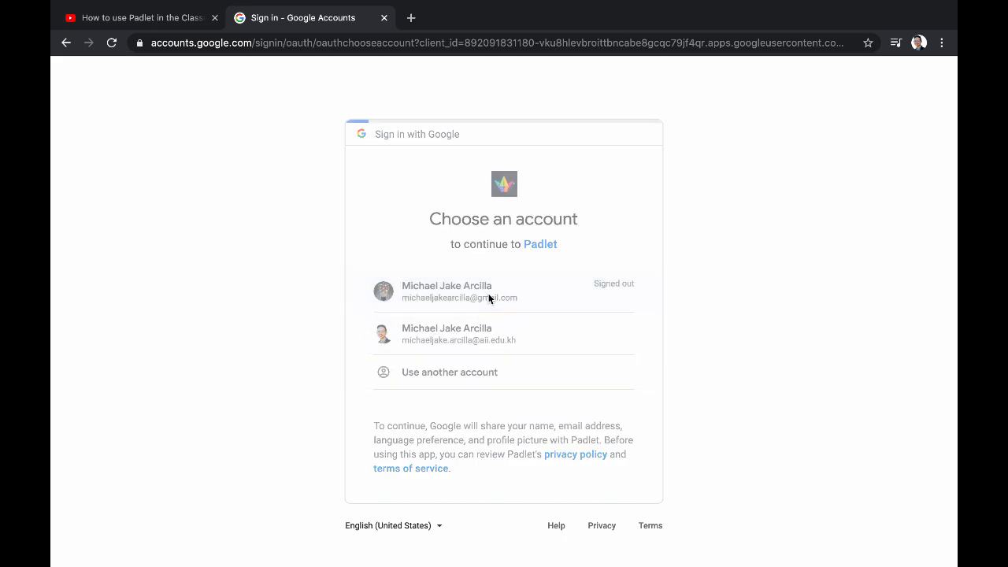
left_click(447, 292)
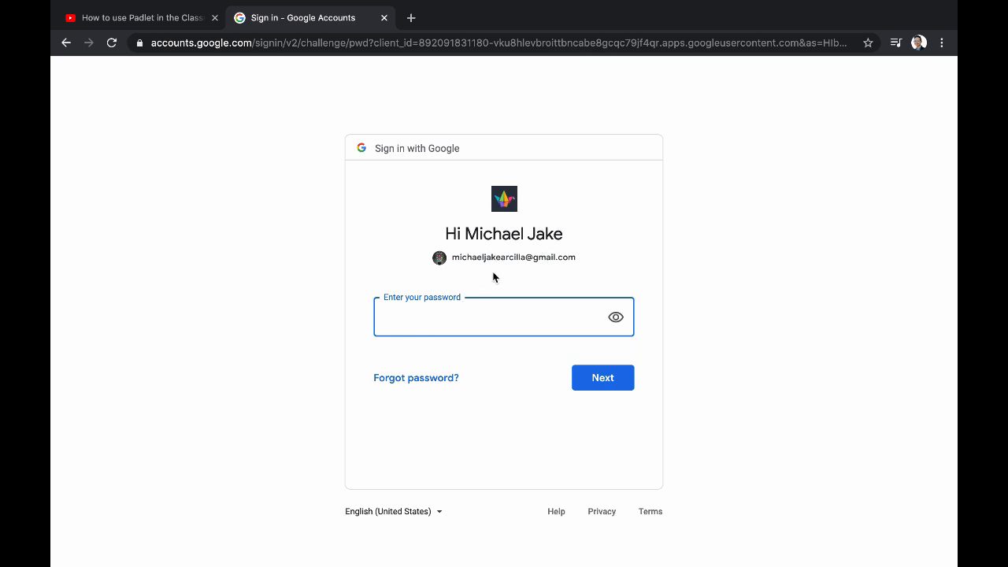
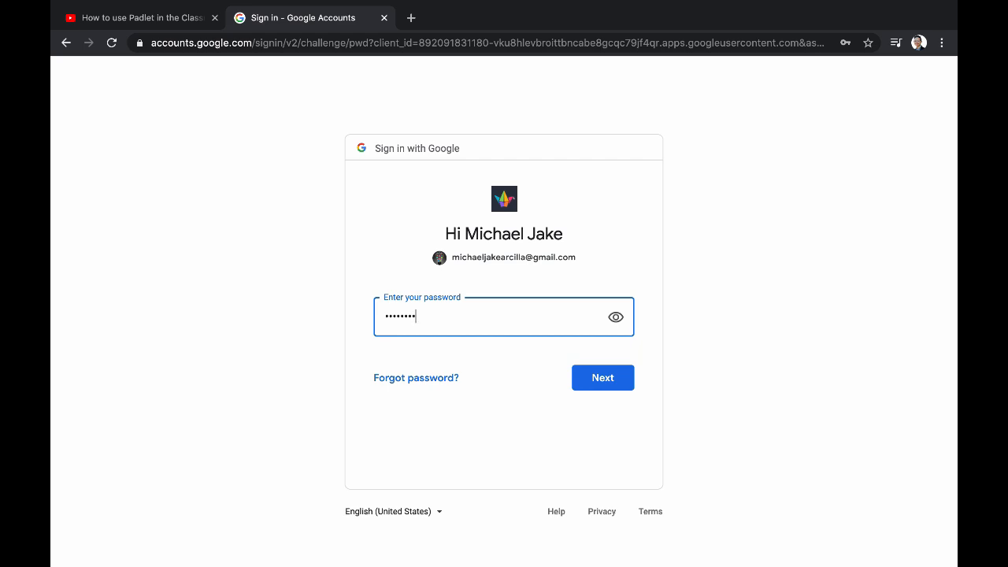
left_click(603, 377)
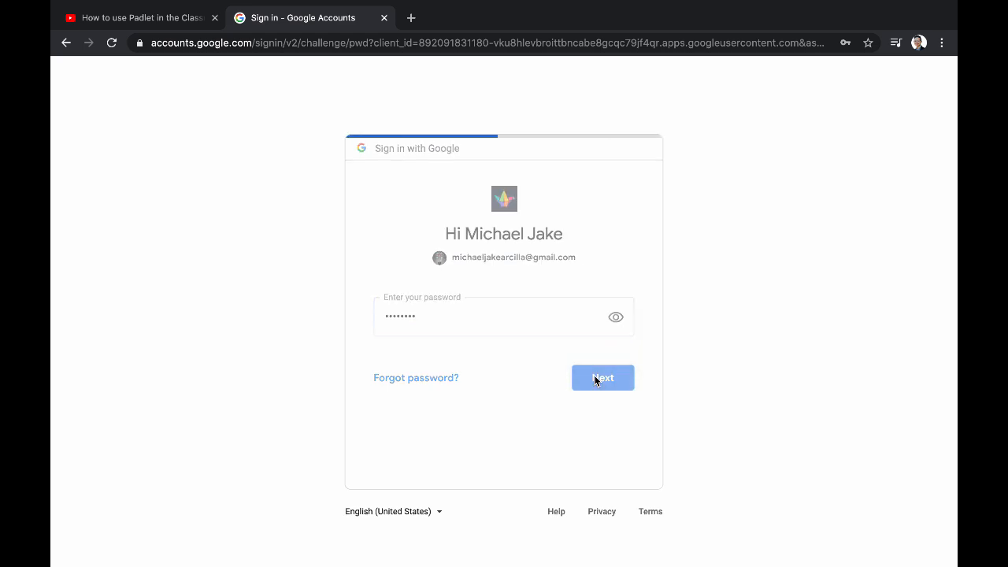
left_click(603, 378)
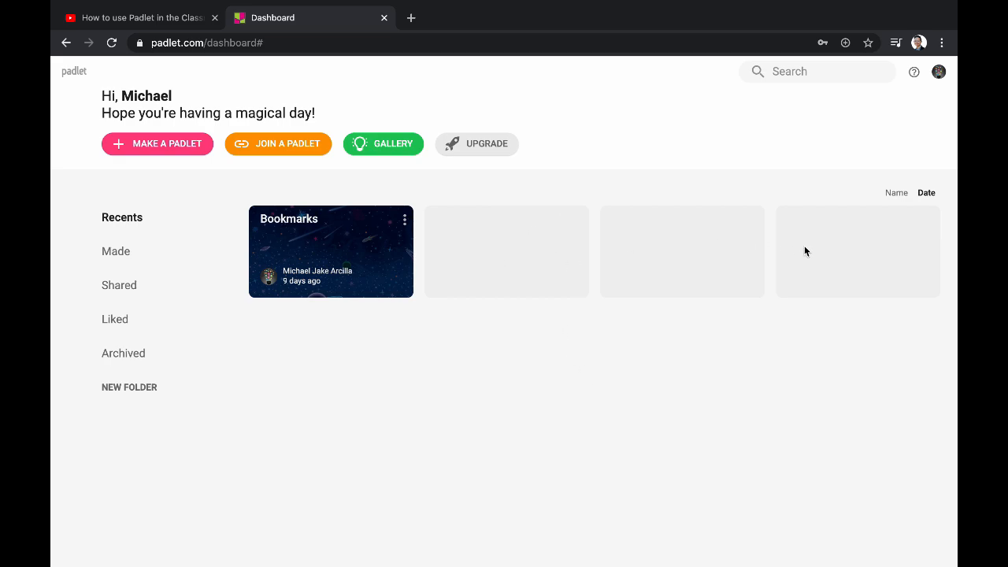
mouse_move(431, 361)
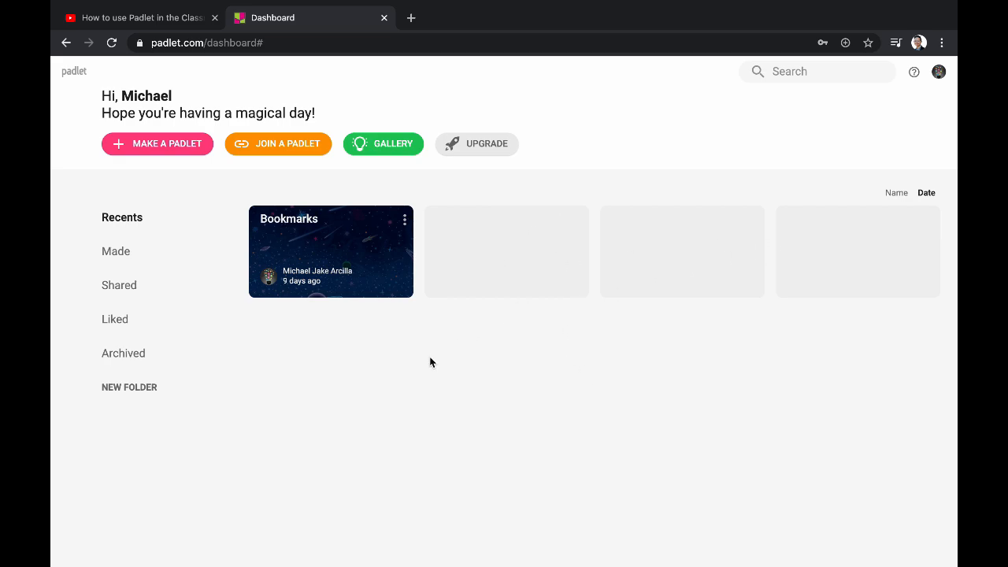
mouse_move(623, 250)
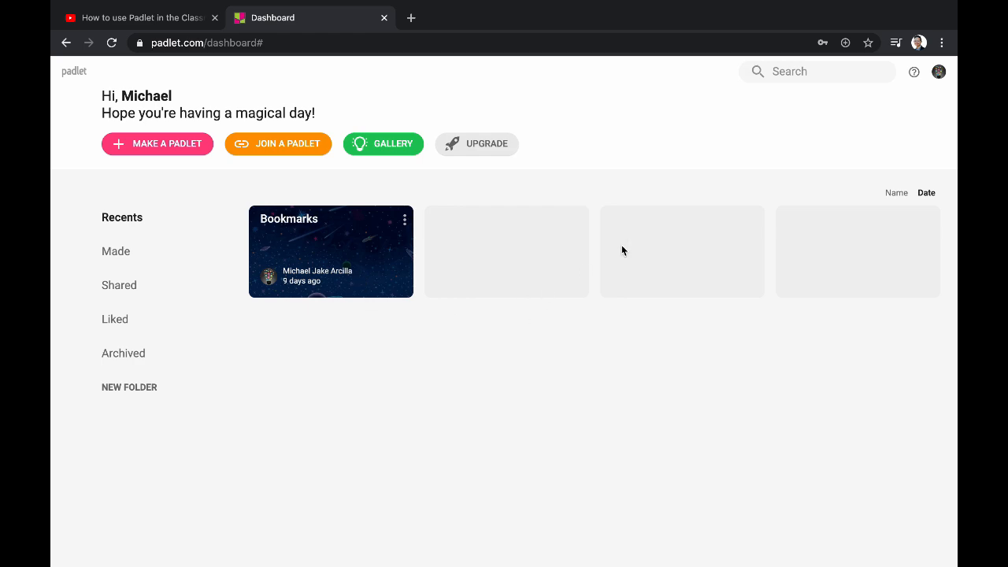
mouse_move(698, 144)
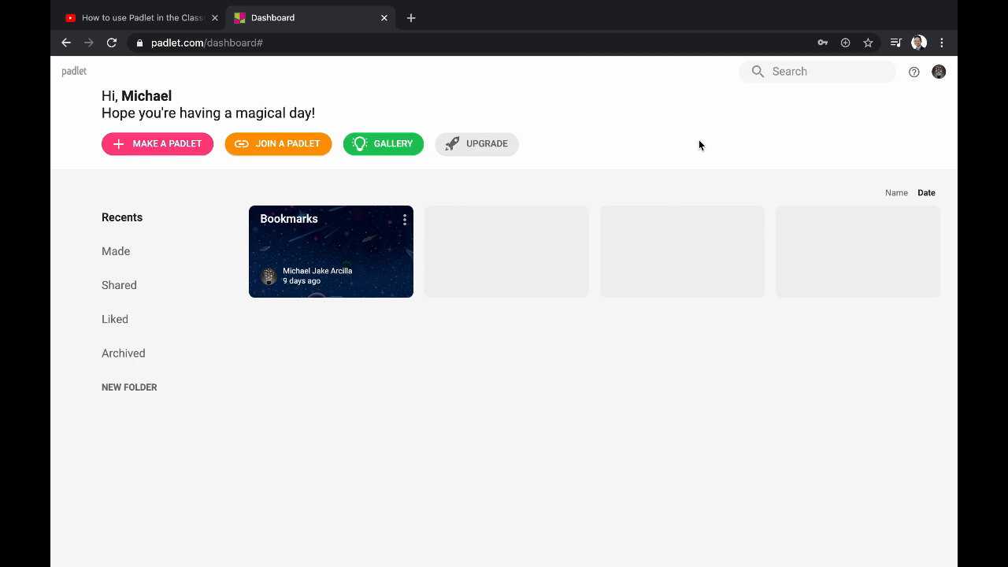
mouse_move(444, 230)
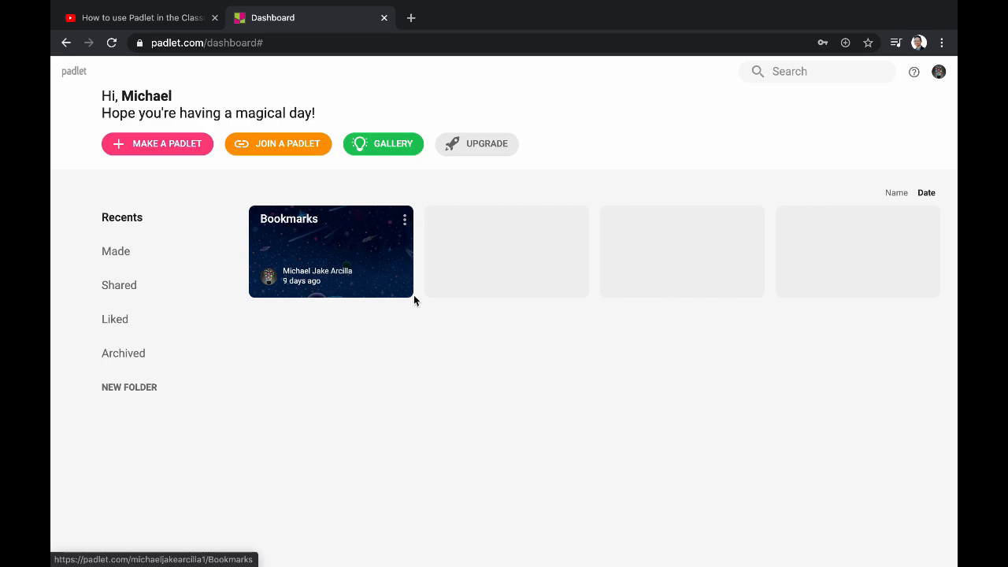
mouse_move(275, 181)
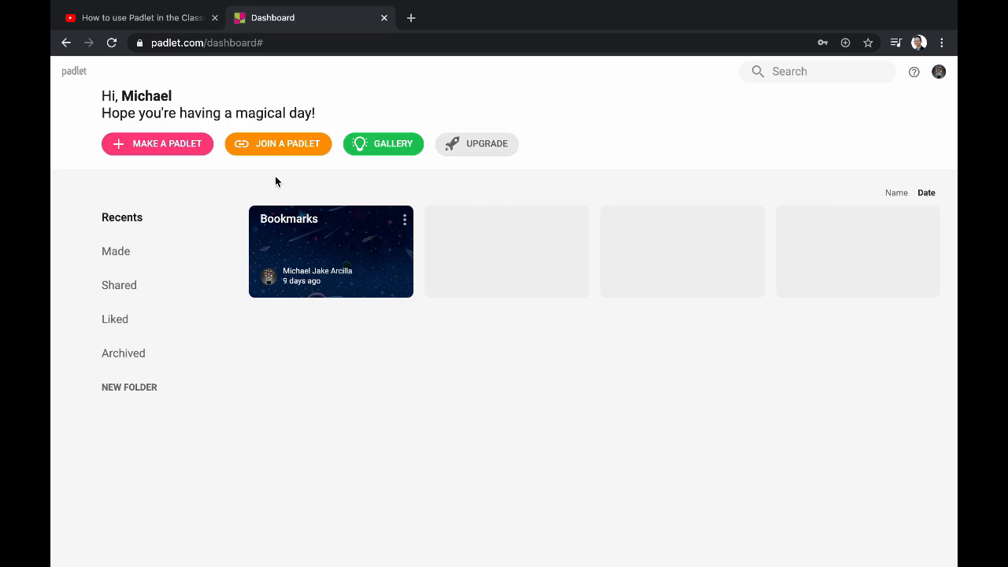
mouse_move(466, 175)
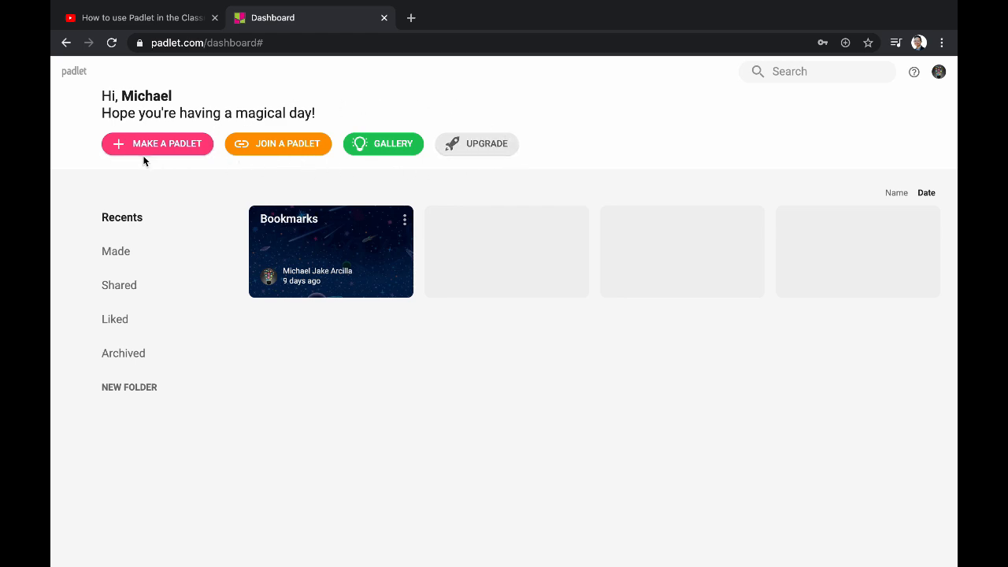
mouse_move(197, 162)
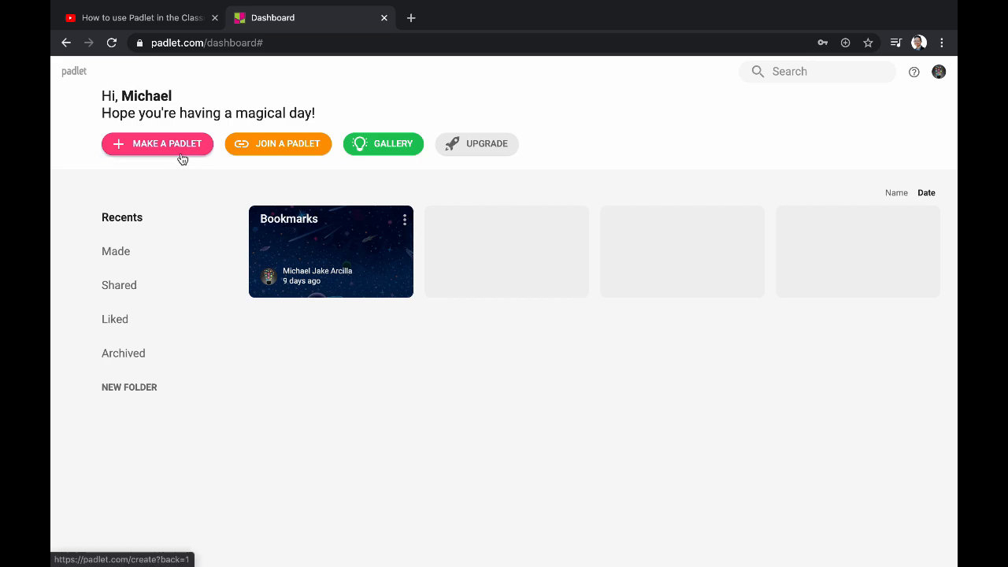
mouse_move(276, 151)
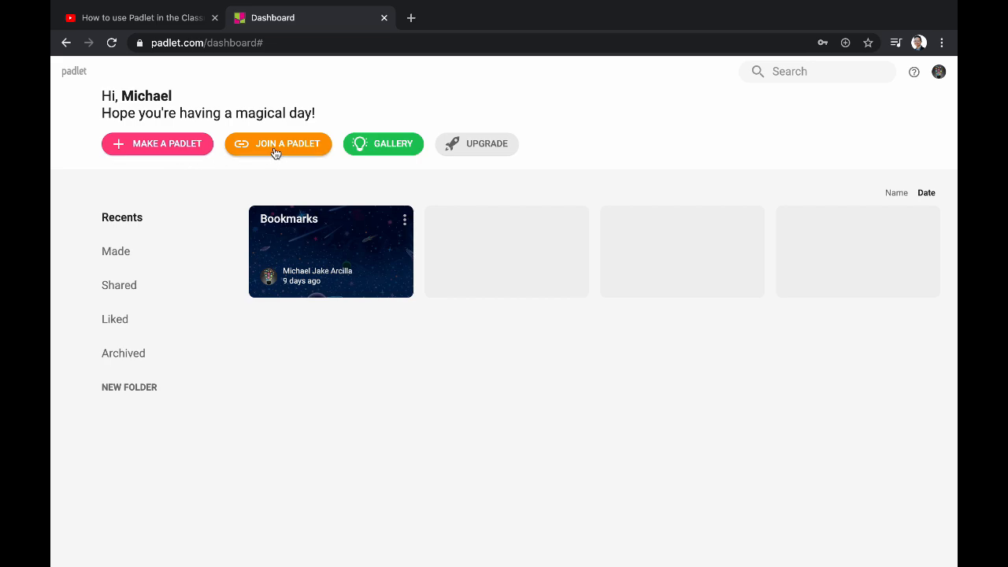
Open the 'Join a padlet' URL form on the dashboard, then cancel it.
left_click(278, 144)
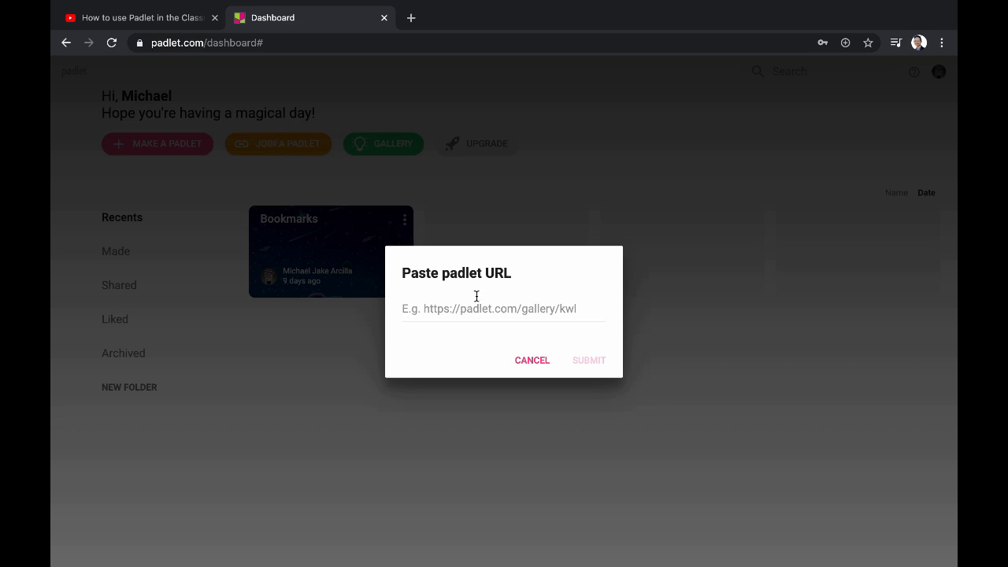
mouse_move(532, 360)
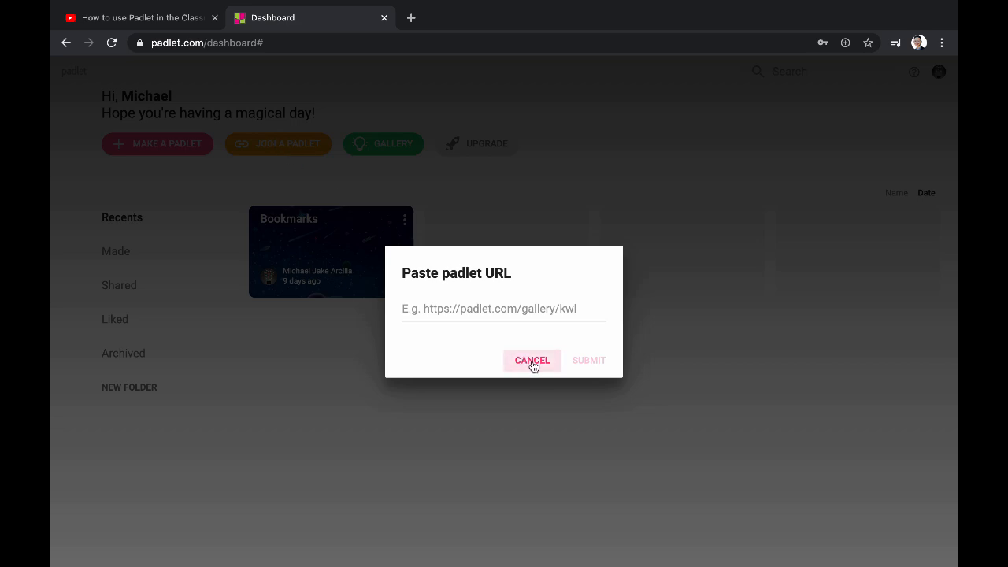
left_click(531, 360)
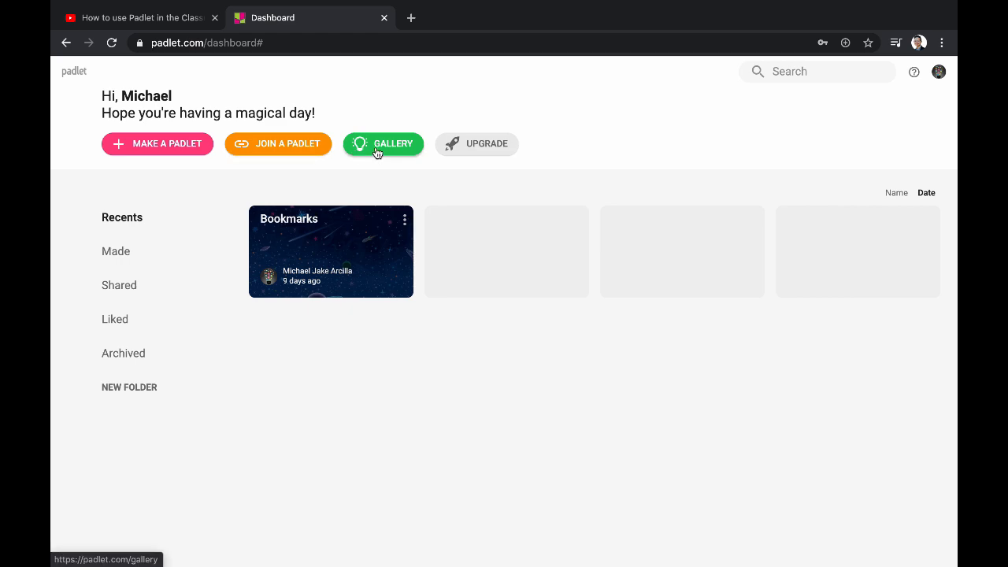
Open the example gallery and scroll through the Fact or Fiction padlet's posts.
left_click(383, 143)
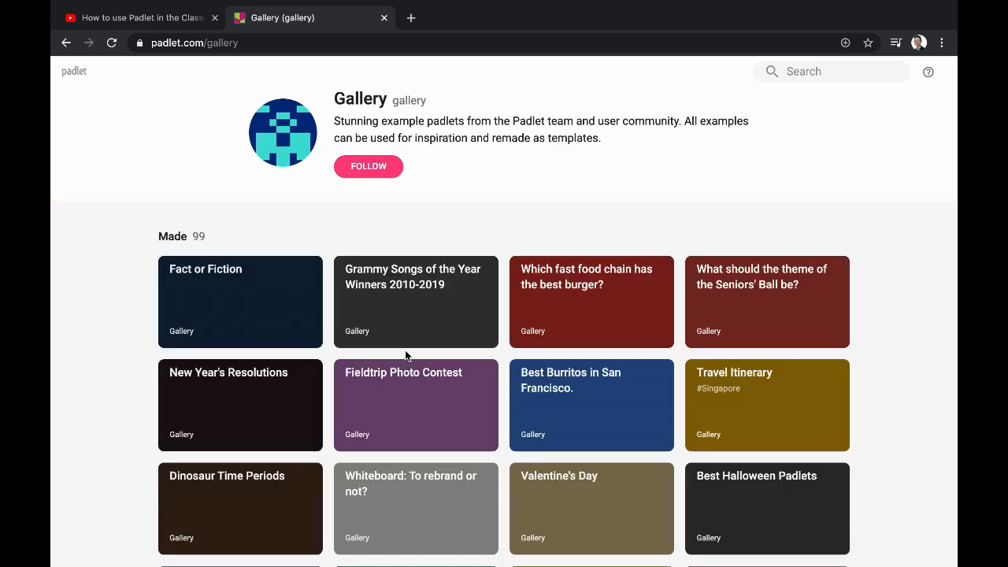
scroll("down", 3)
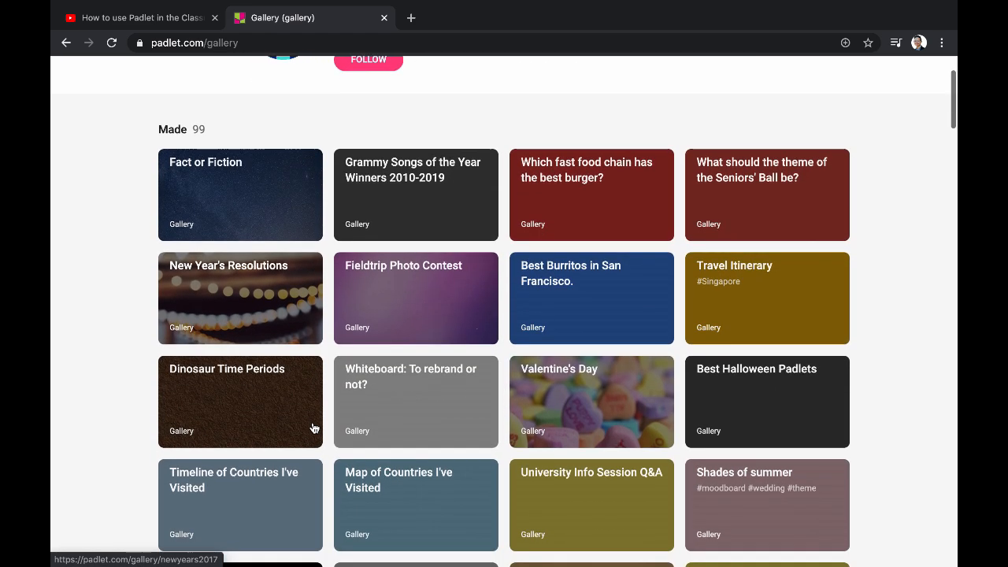
left_click(240, 195)
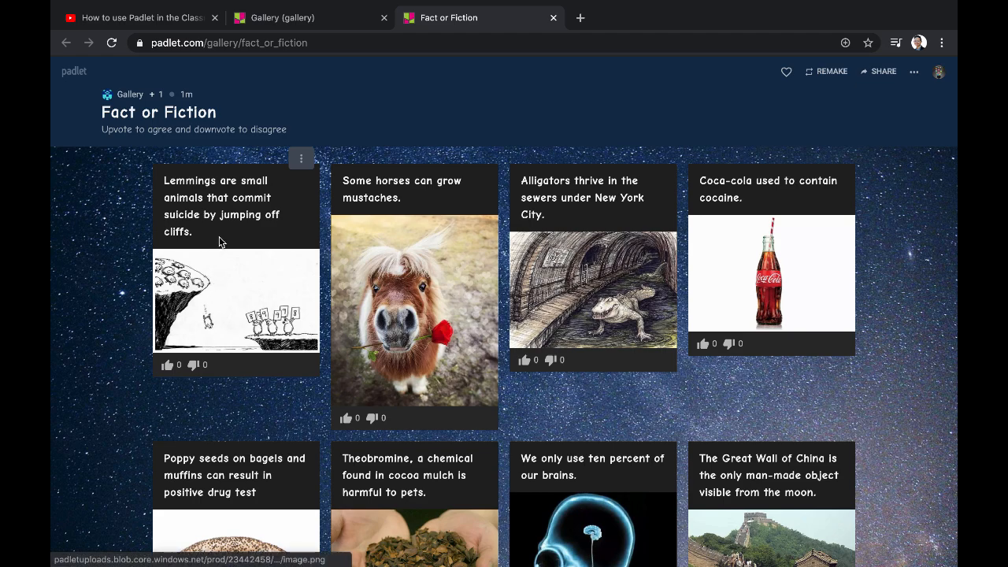
mouse_move(262, 258)
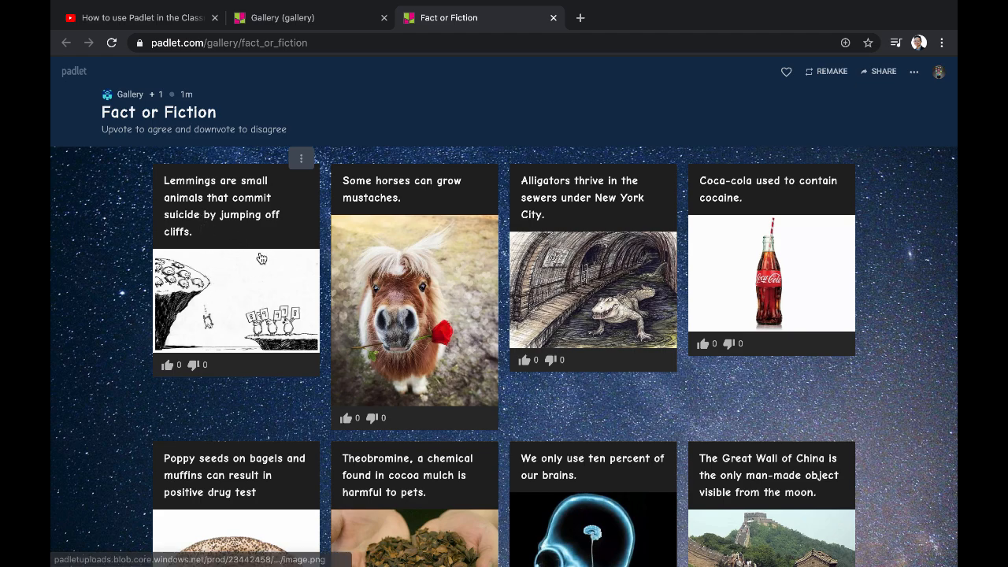
mouse_move(407, 221)
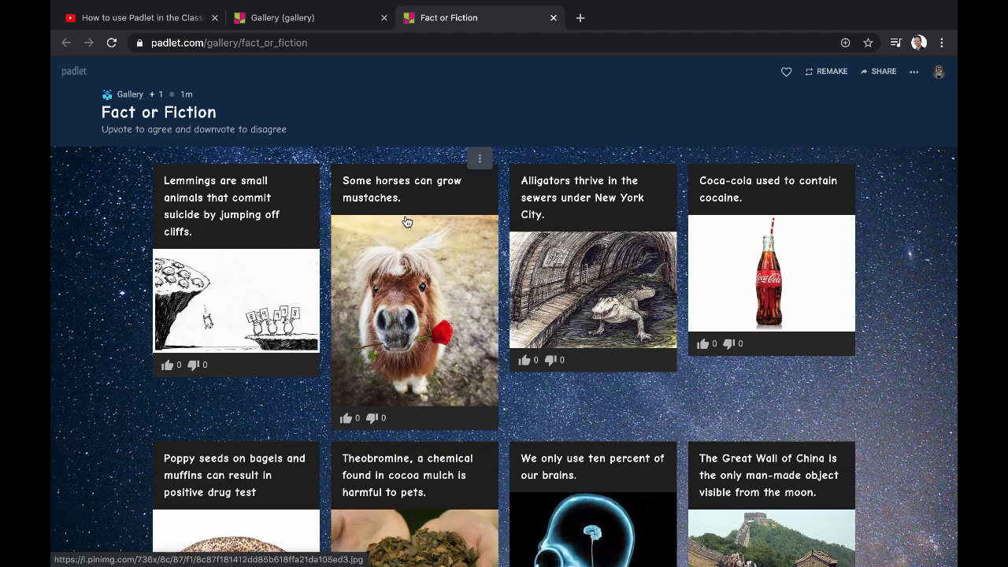
mouse_move(534, 243)
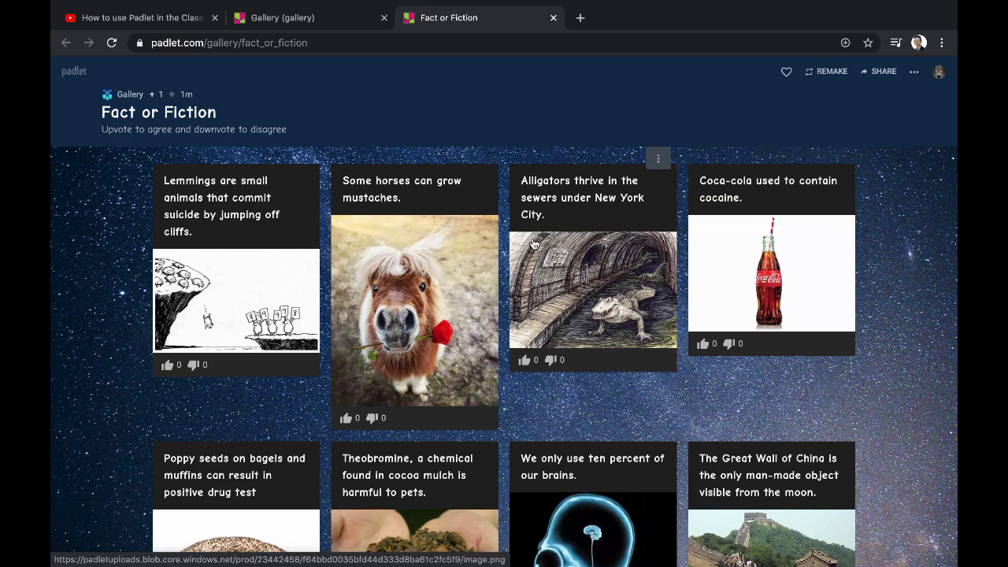
scroll("down", 3)
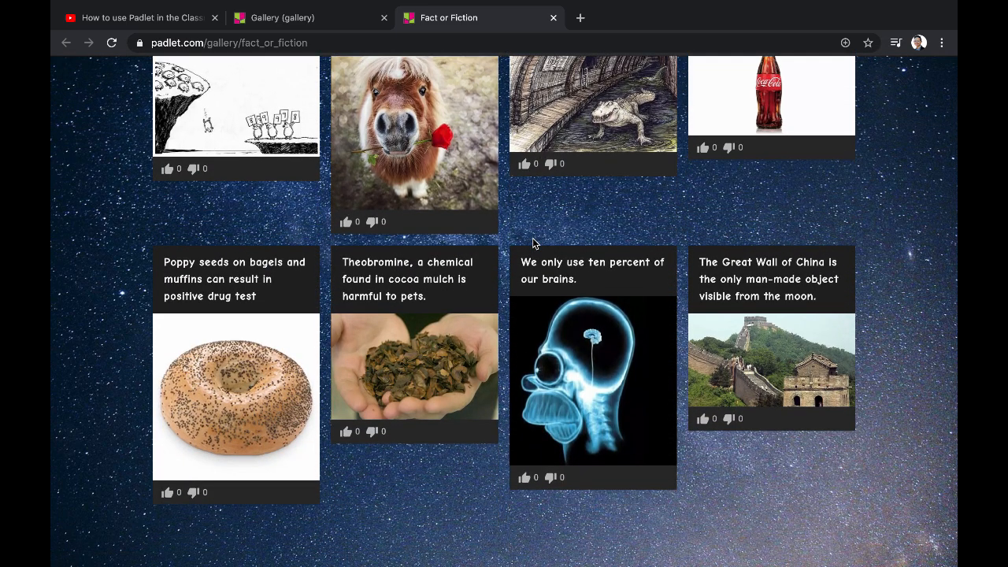
scroll("down", 3)
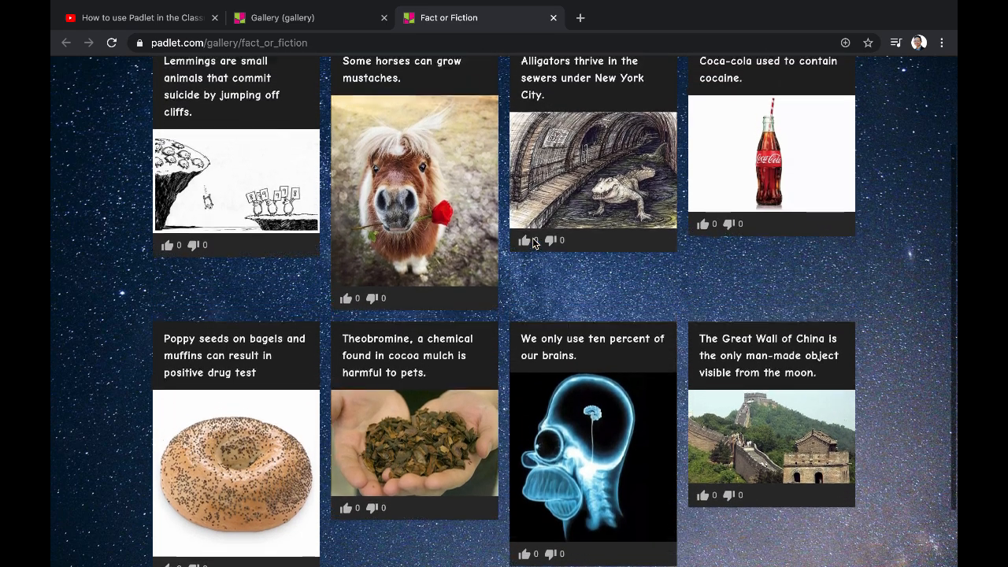
scroll("down", 3)
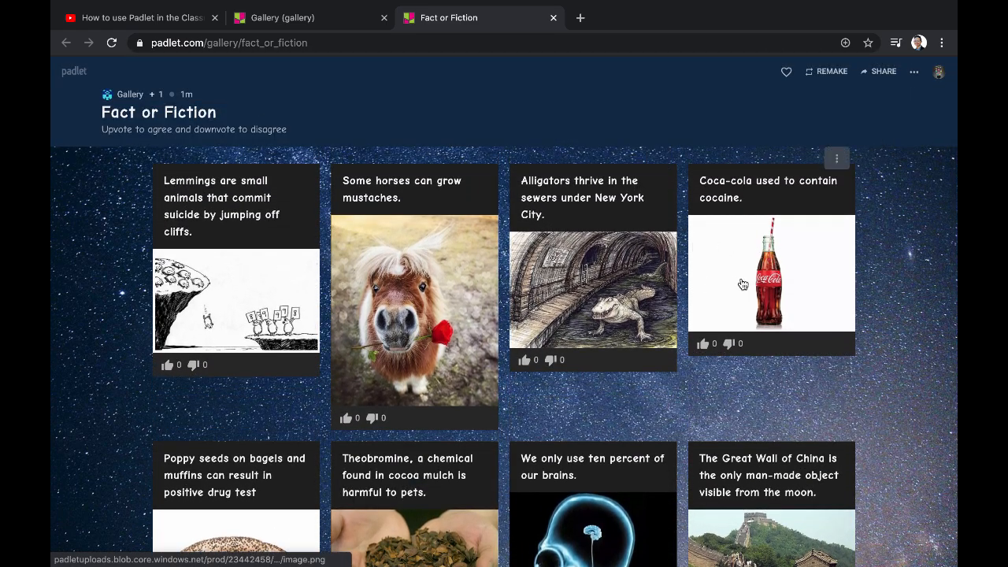
mouse_move(596, 265)
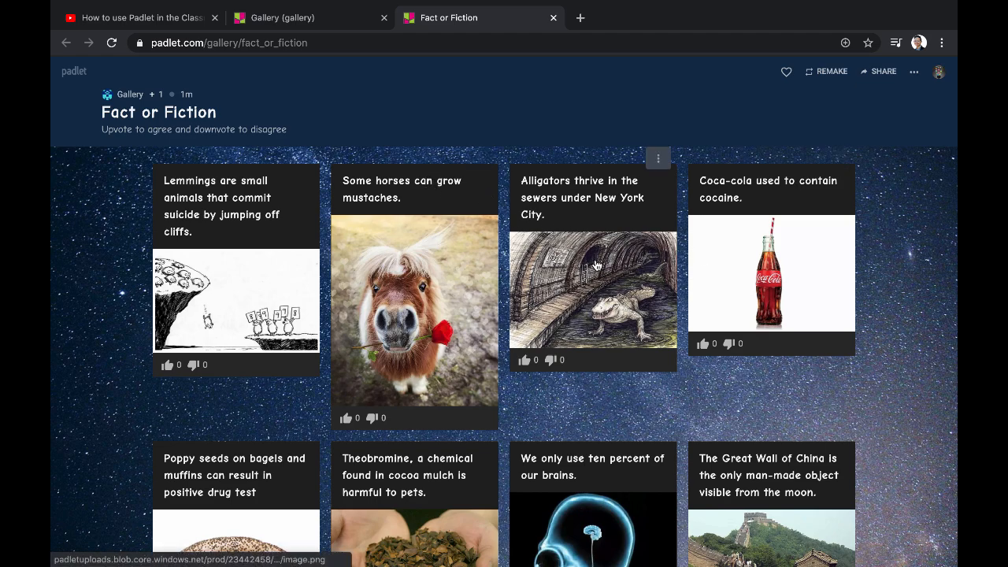
mouse_move(482, 59)
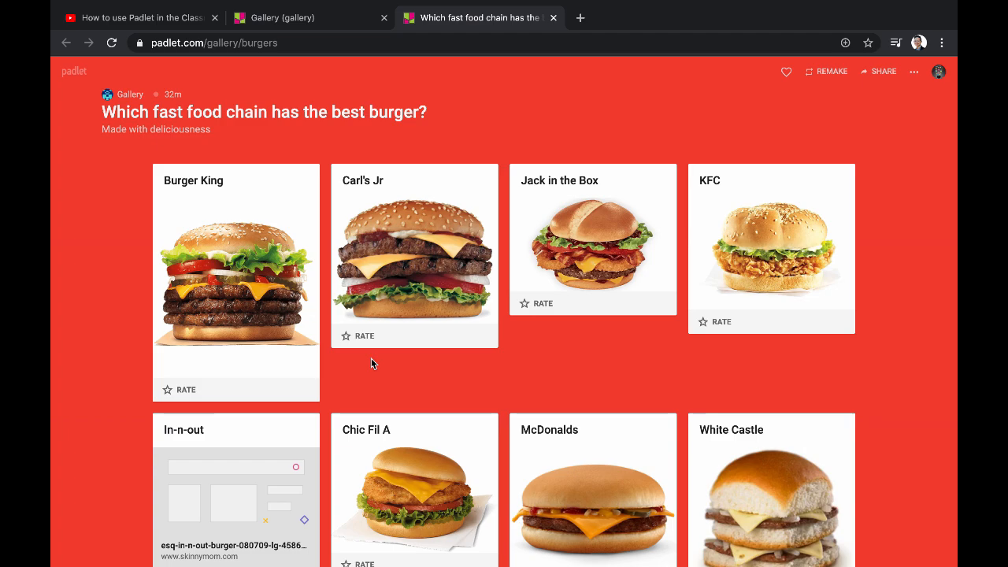
Scroll through the 'Which fast food chain has the best burger?' padlet, then close its tab.
scroll("down", 3)
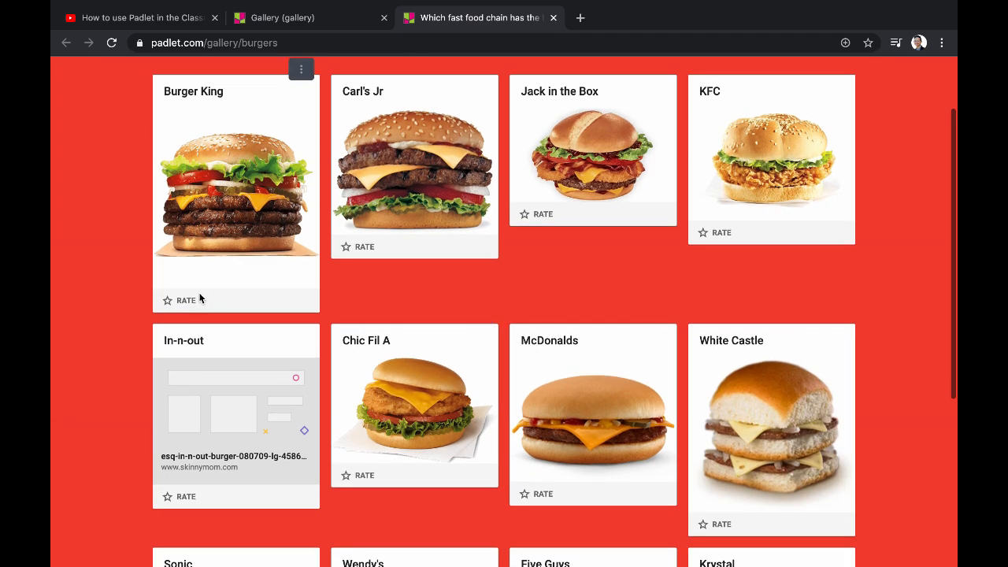
scroll("down", 3)
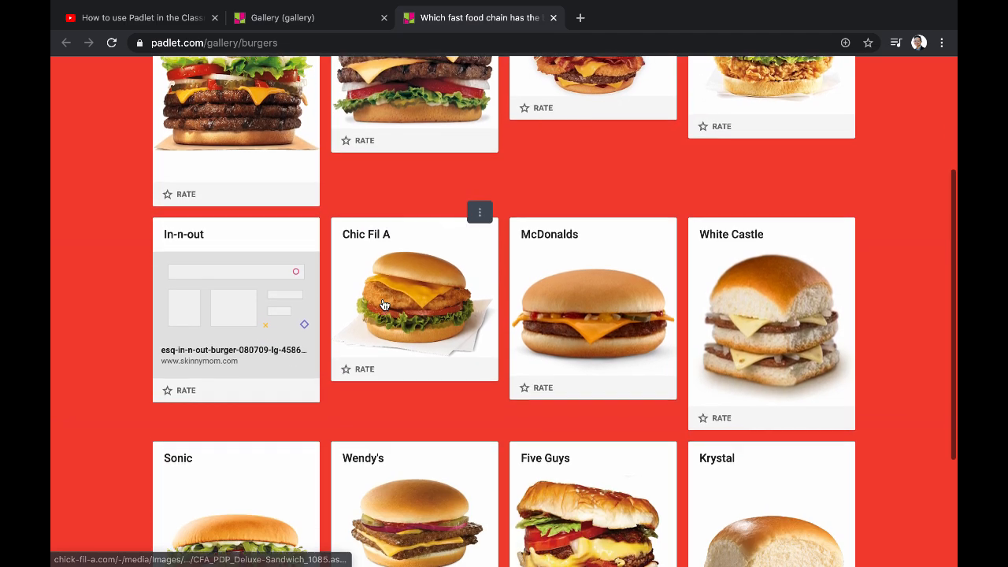
scroll("down", 3)
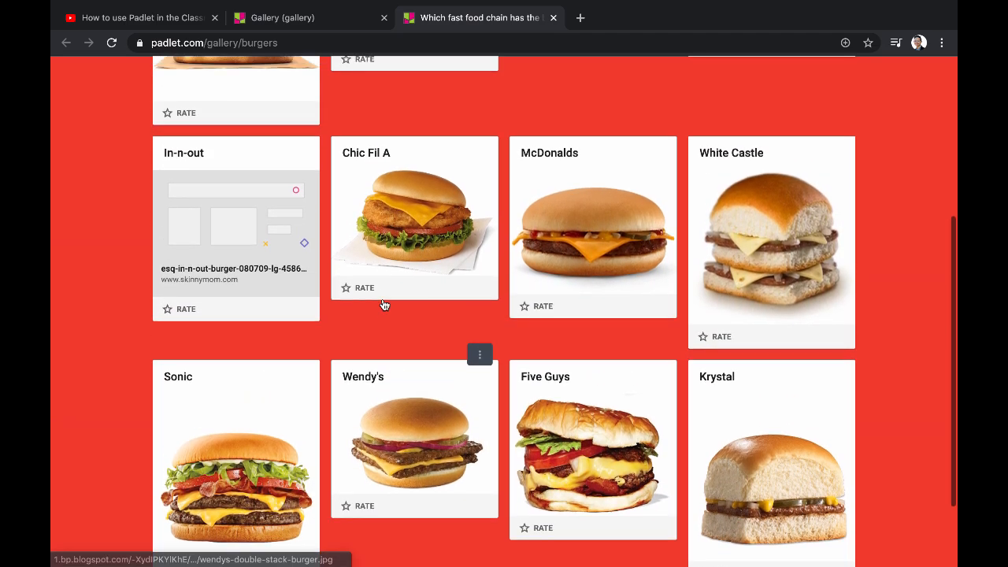
scroll("up", 3)
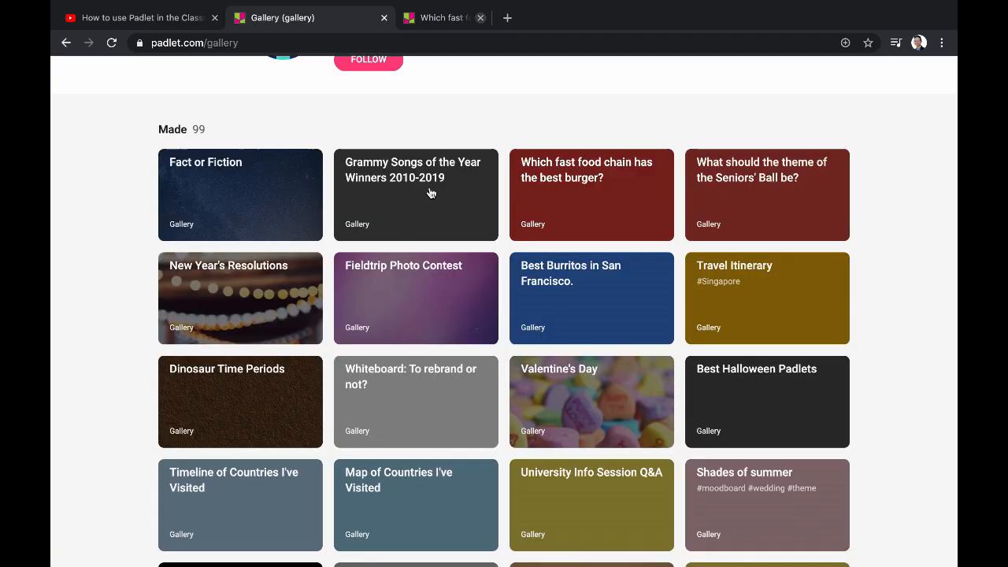
left_click(479, 17)
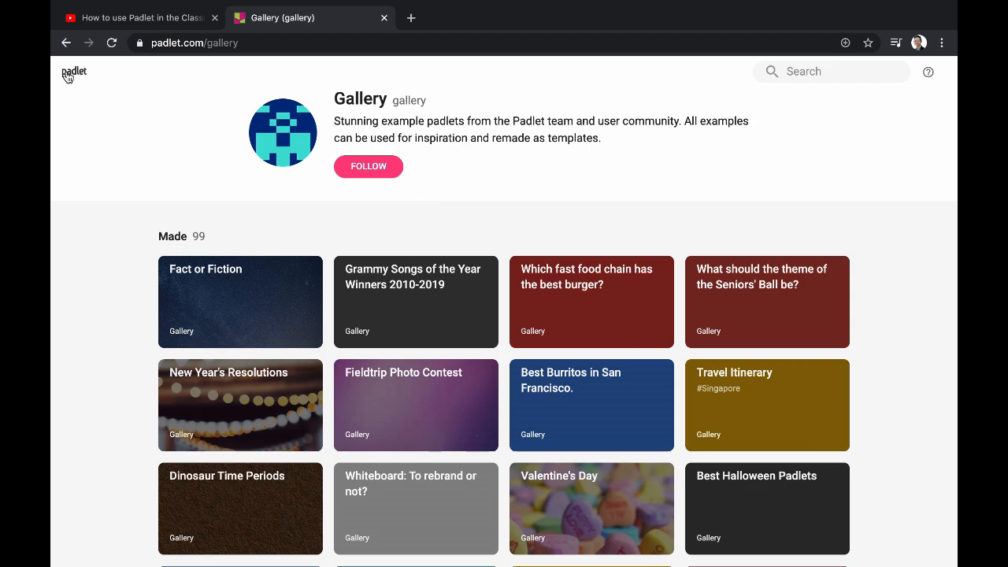
Return to the dashboard via the Padlet logo and start making a new padlet.
left_click(74, 71)
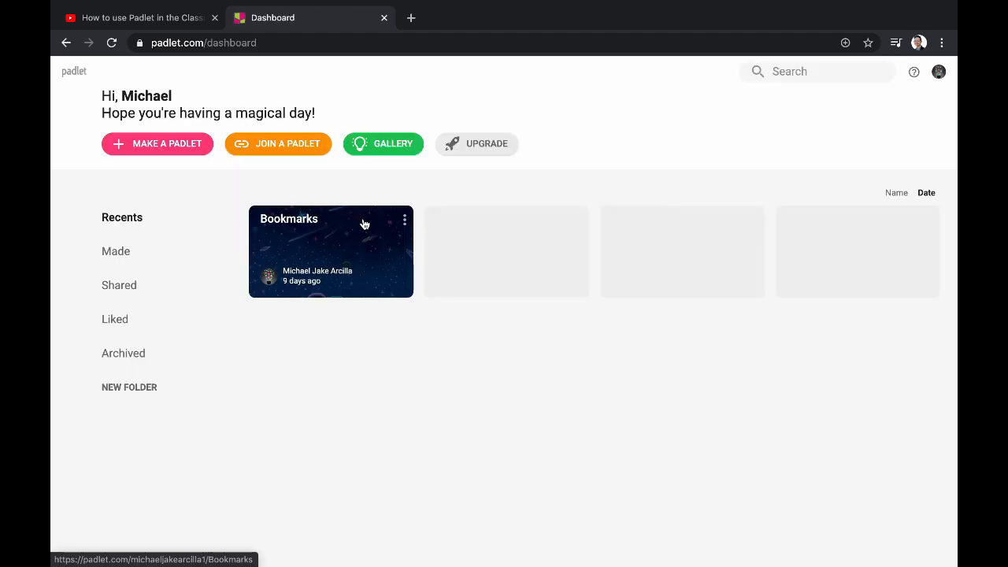
mouse_move(432, 290)
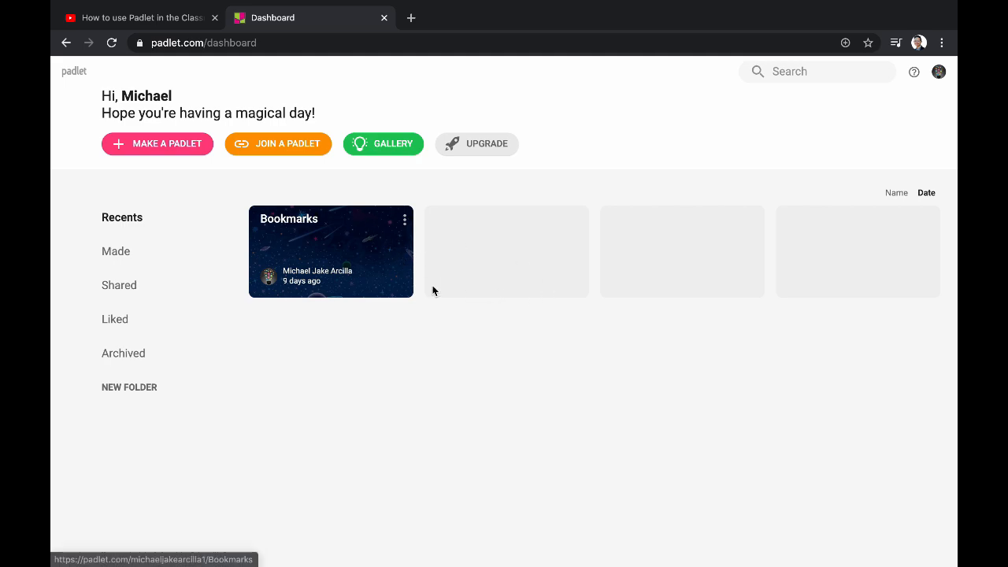
mouse_move(419, 333)
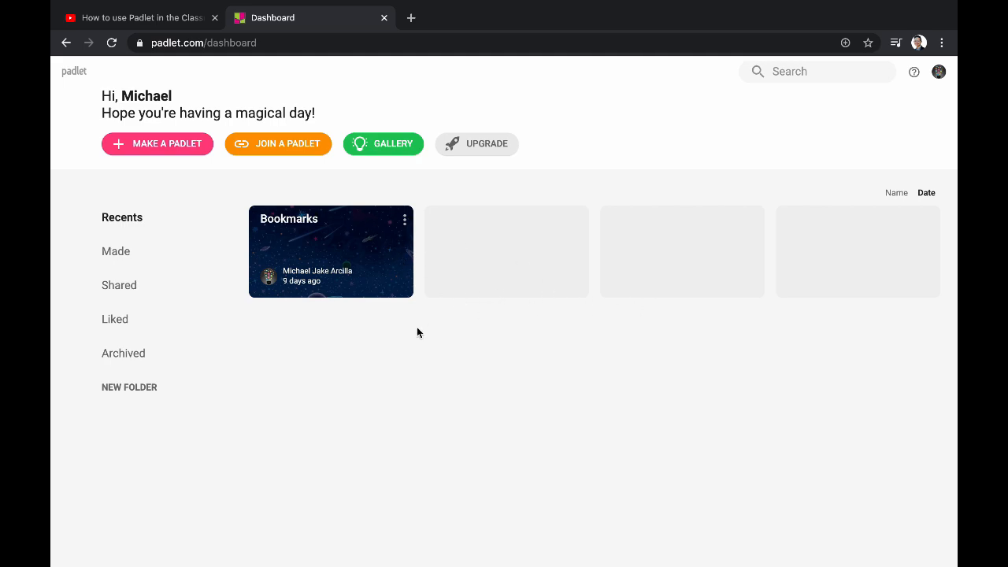
left_click(157, 144)
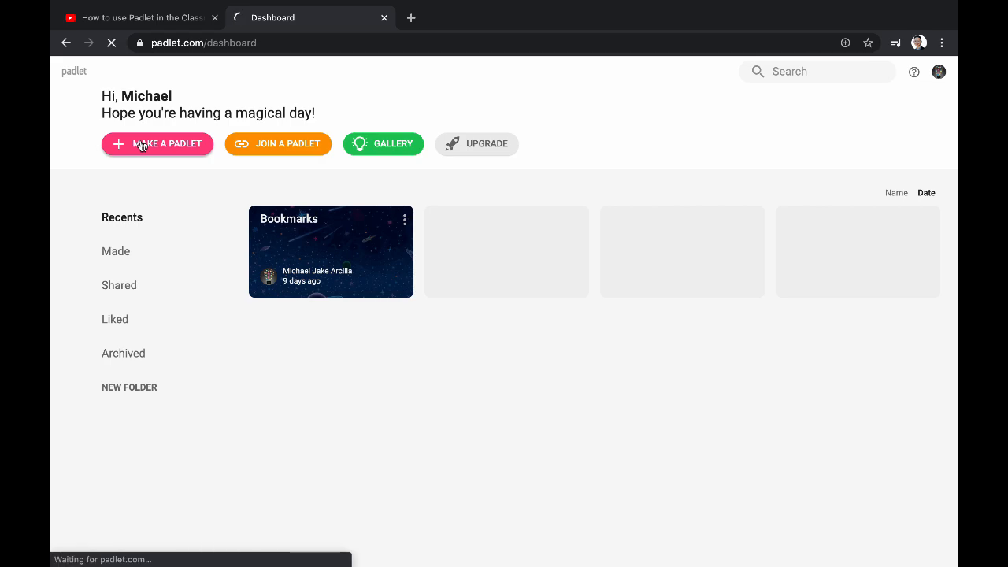
Load the Make a padlet page and scroll to the blank layouts (Wall, Canvas, Grid, Timeline).
left_click(157, 143)
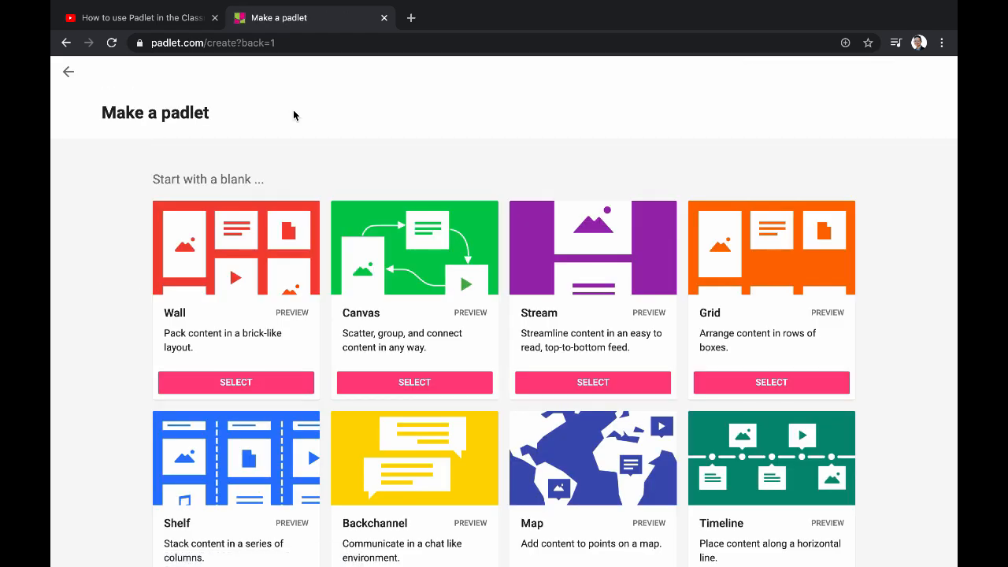
mouse_move(298, 206)
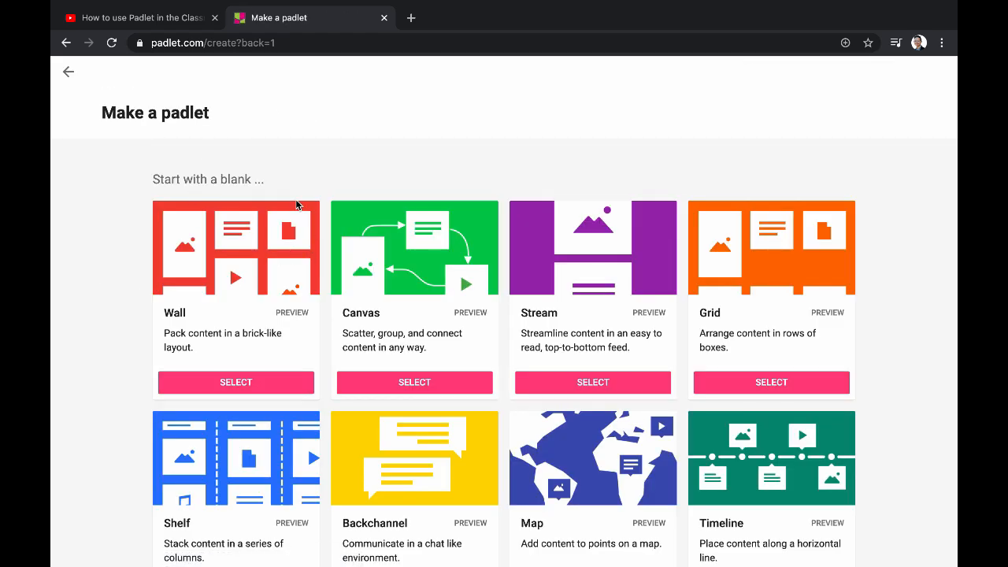
mouse_move(402, 207)
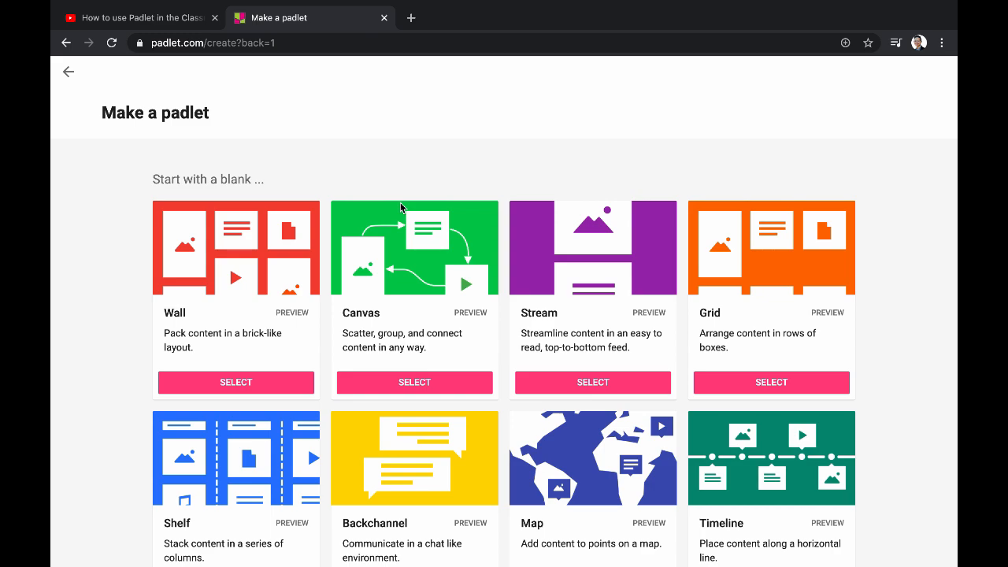
scroll("down", 3)
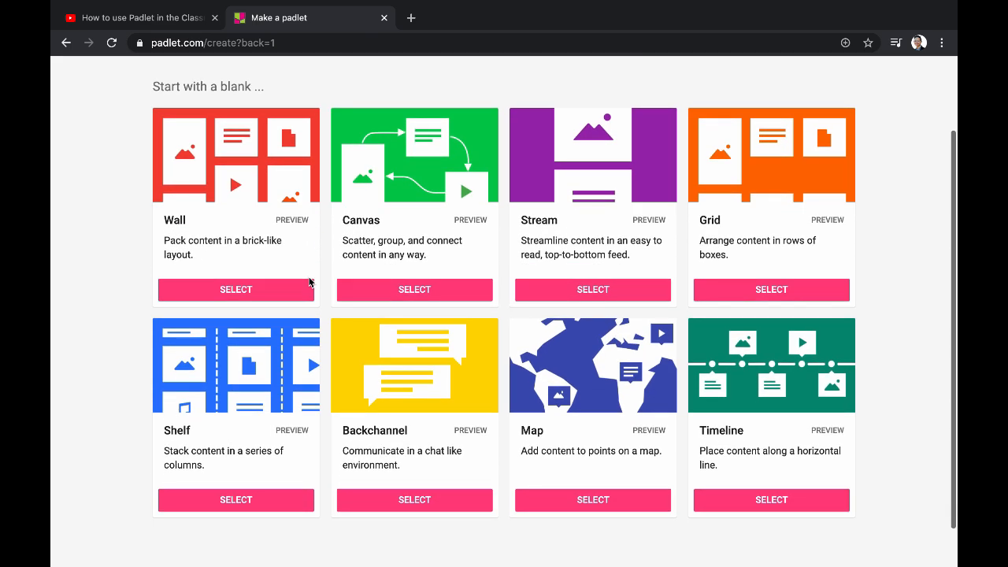
mouse_move(217, 243)
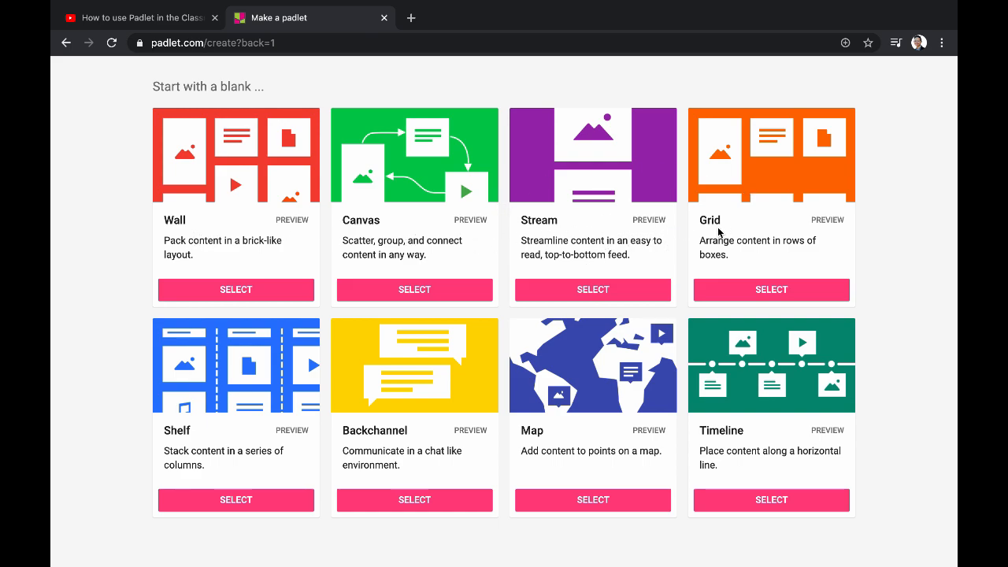
mouse_move(335, 466)
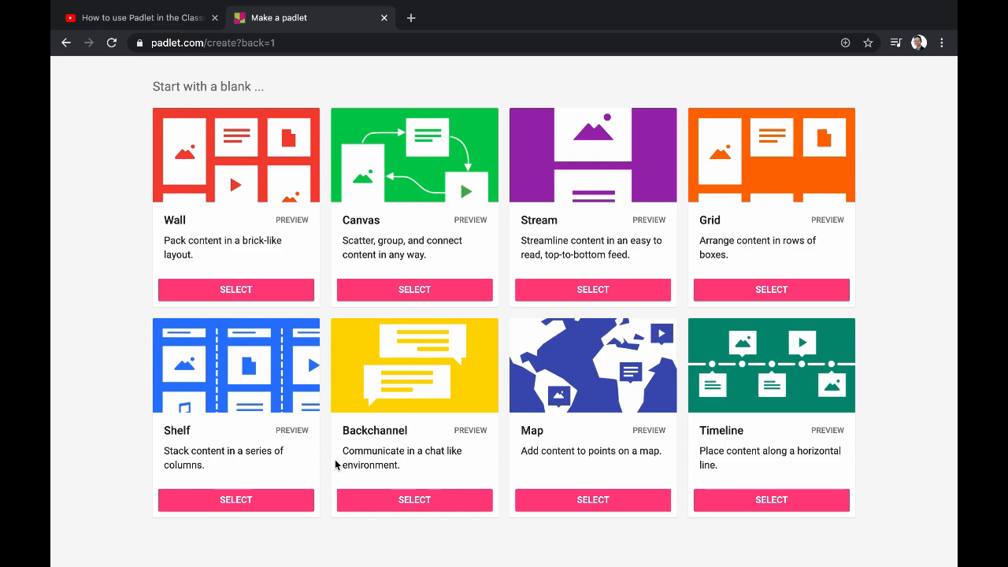
mouse_move(319, 366)
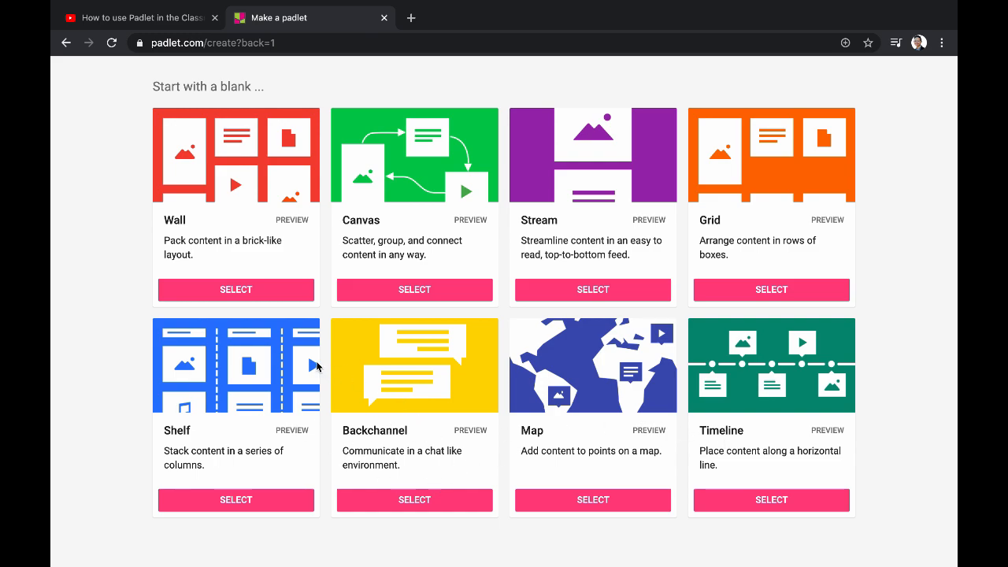
mouse_move(226, 307)
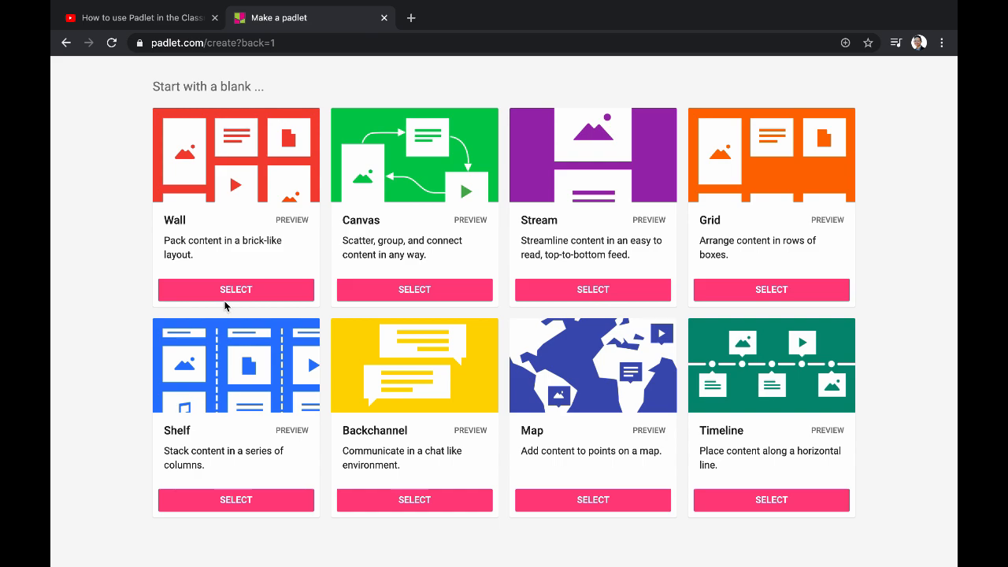
Create a Wall padlet and rename it from 'My swanky wall' to 'My brilliant padlet'.
left_click(236, 289)
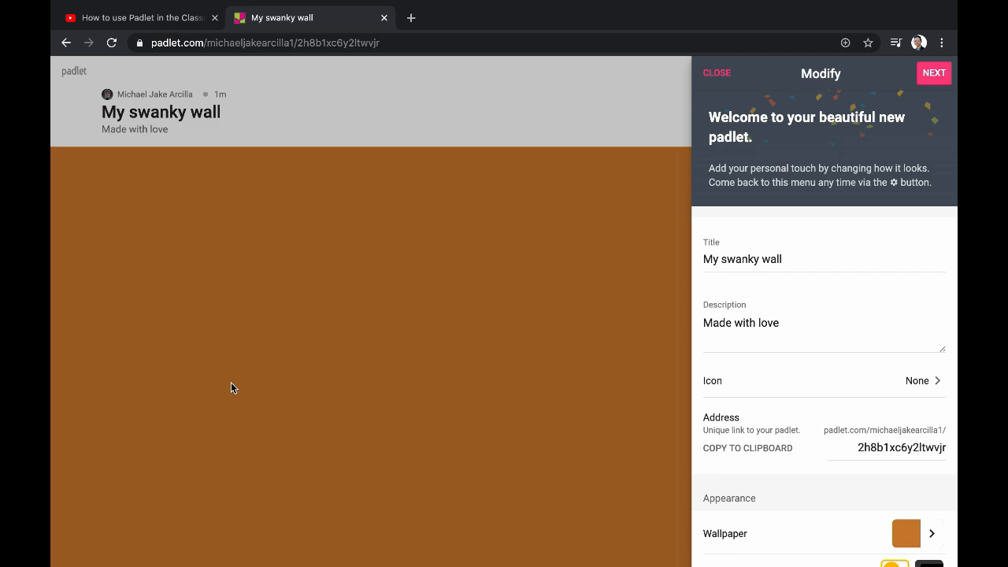
mouse_move(316, 262)
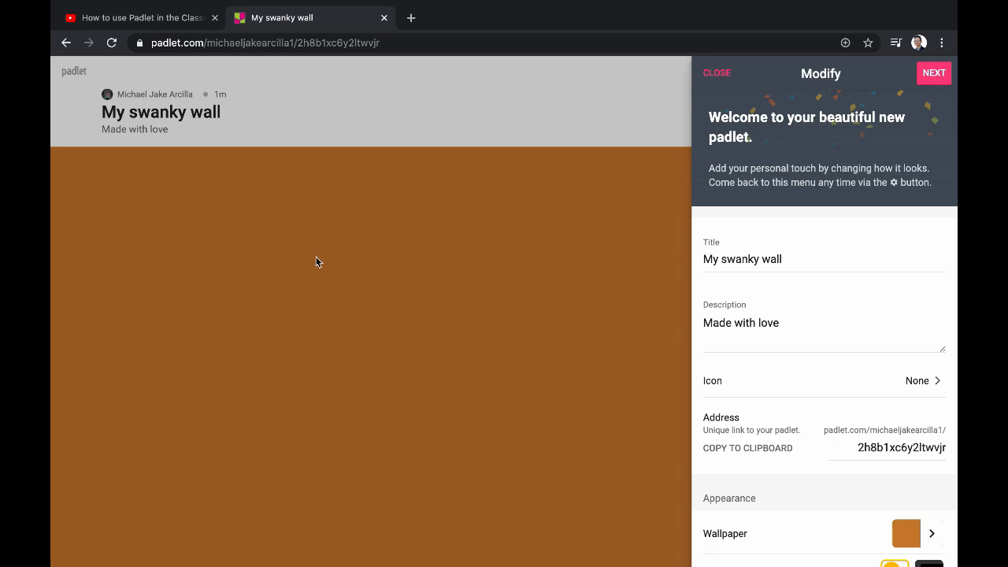
mouse_move(483, 261)
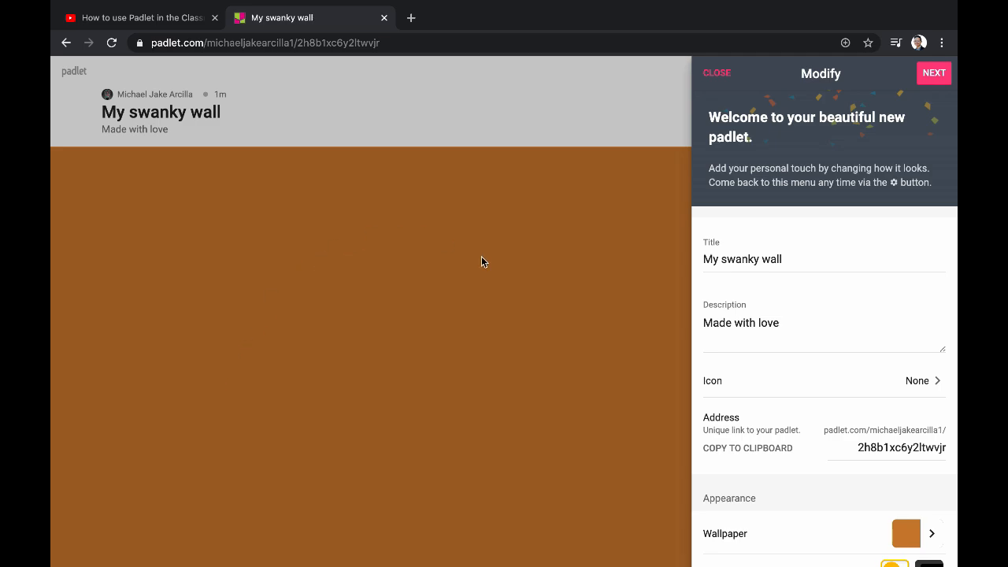
mouse_move(339, 220)
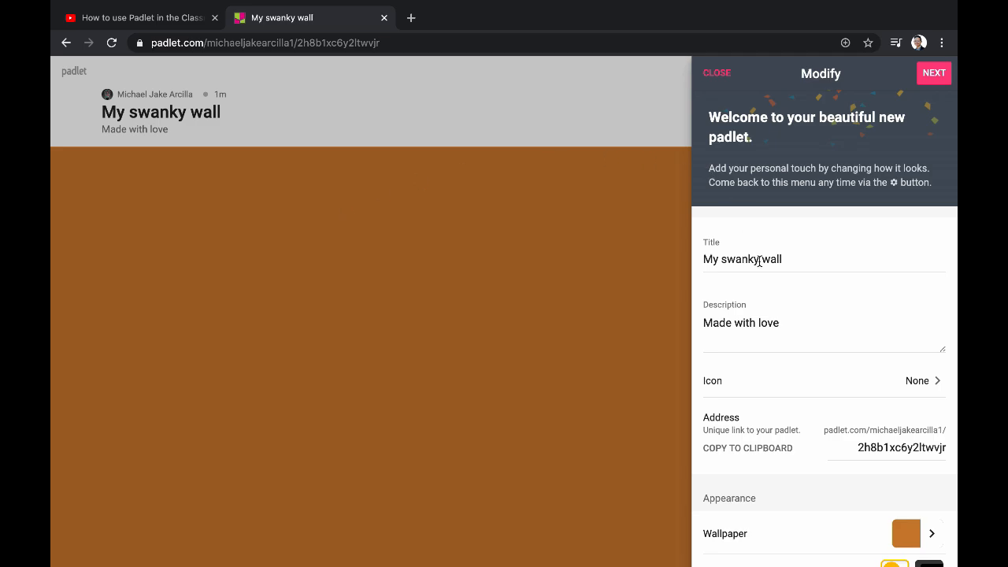
left_click(779, 259)
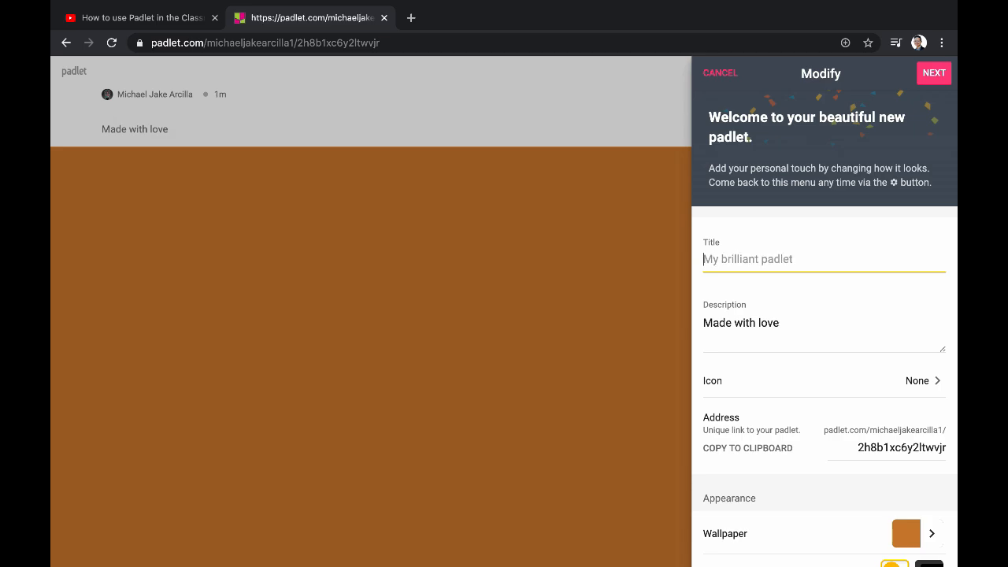
type("My bi")
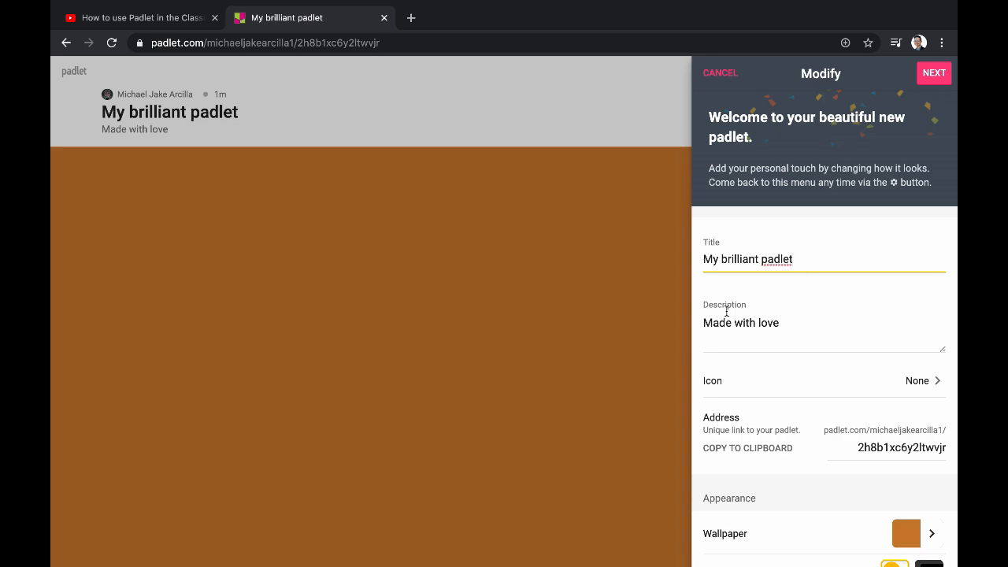
scroll("down", 3)
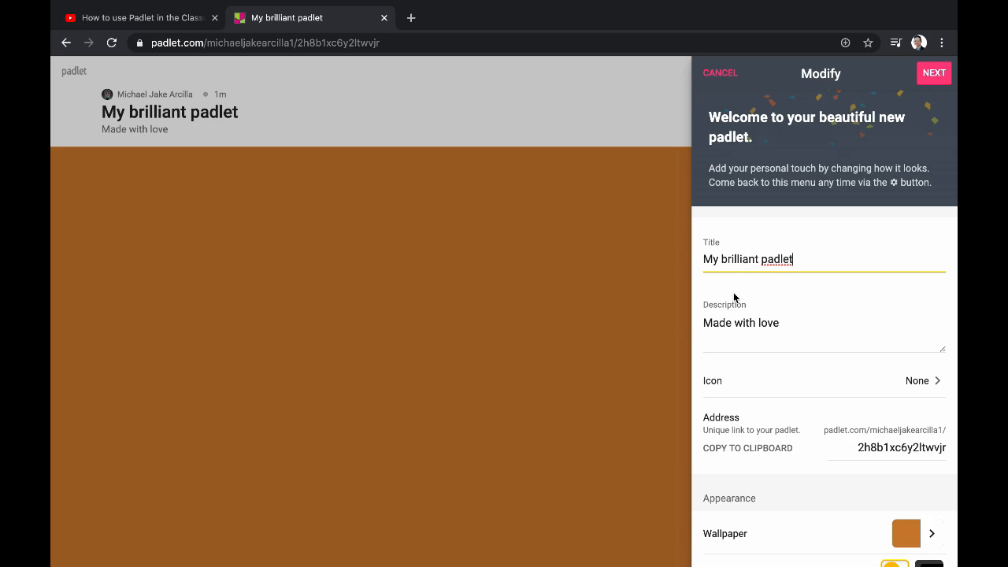
mouse_move(882, 383)
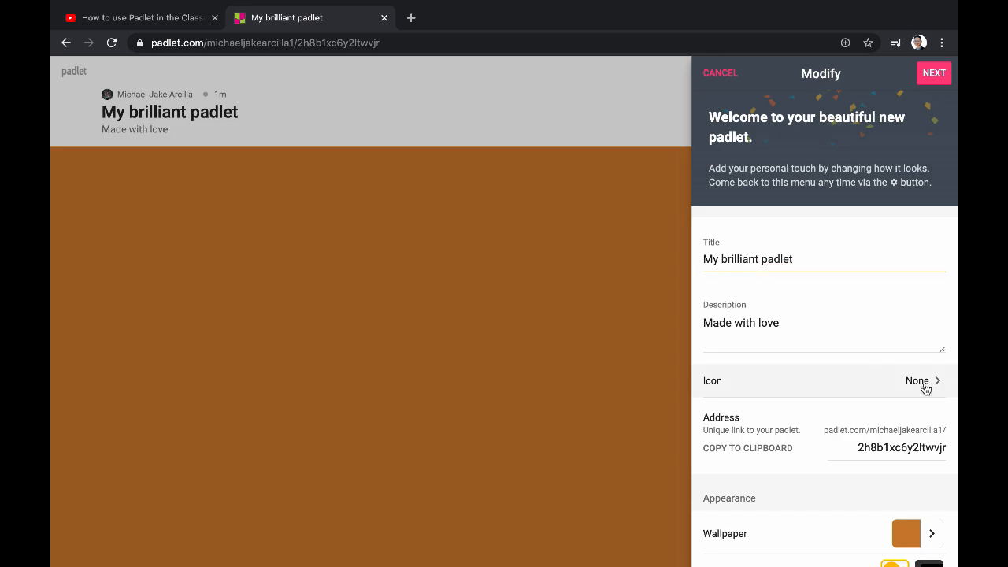
Set the padlet icon to the pizza slice emoji from Food & Drink.
left_click(918, 380)
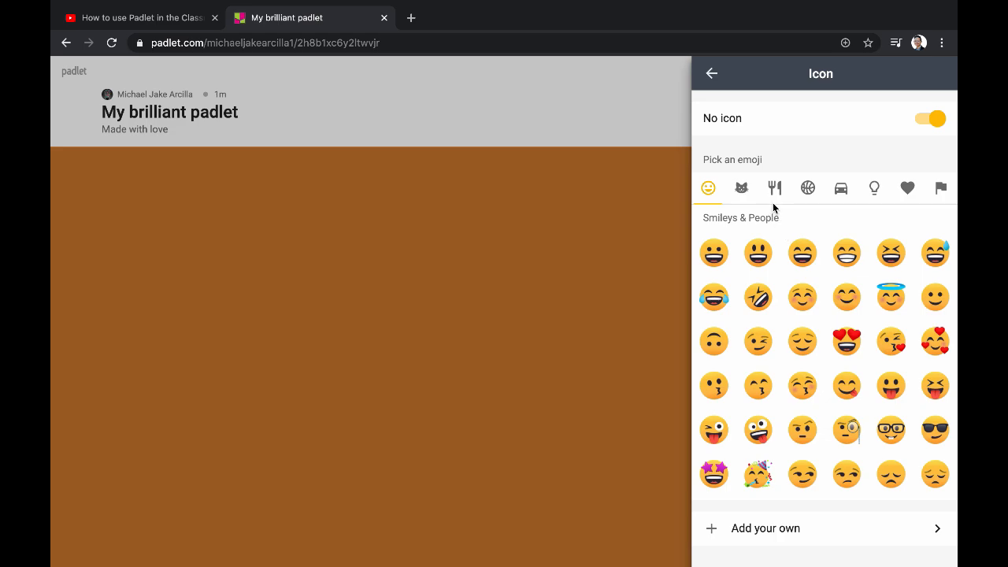
left_click(774, 188)
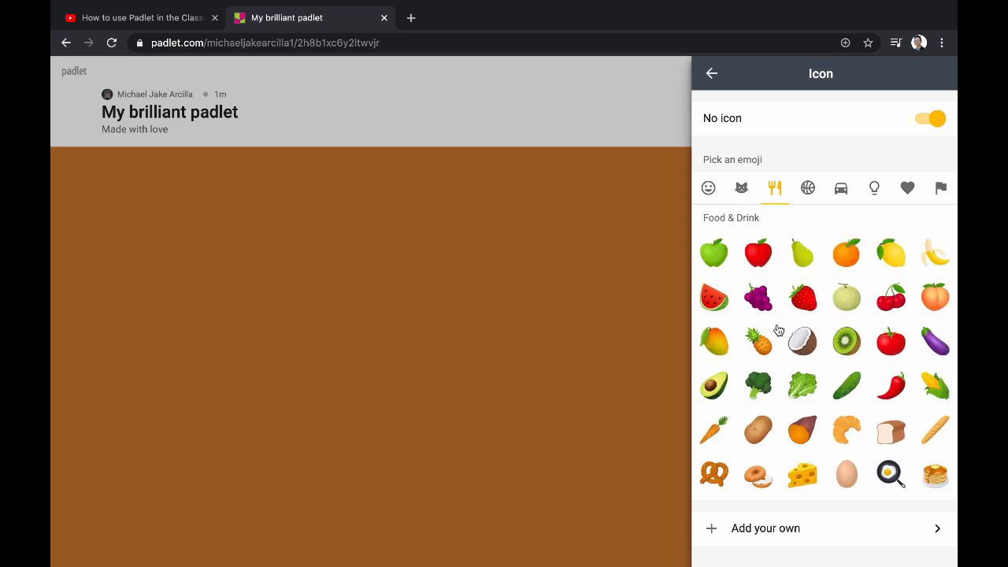
scroll("down", 3)
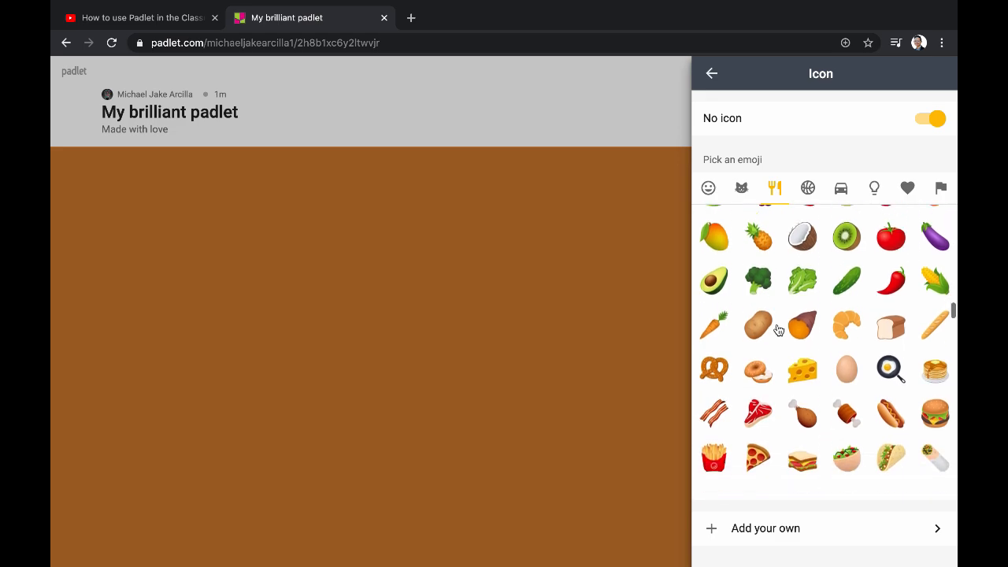
left_click(757, 456)
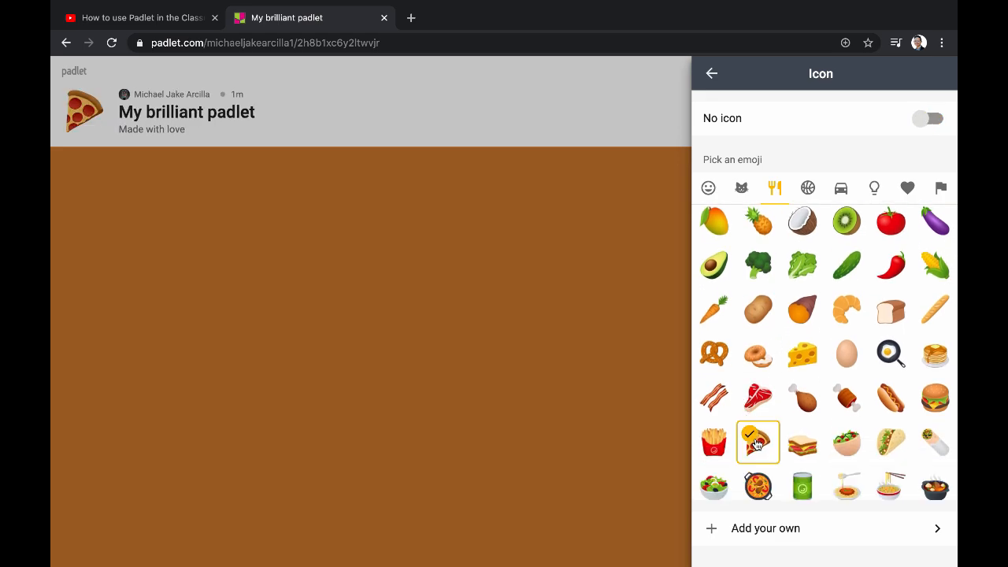
left_click(756, 442)
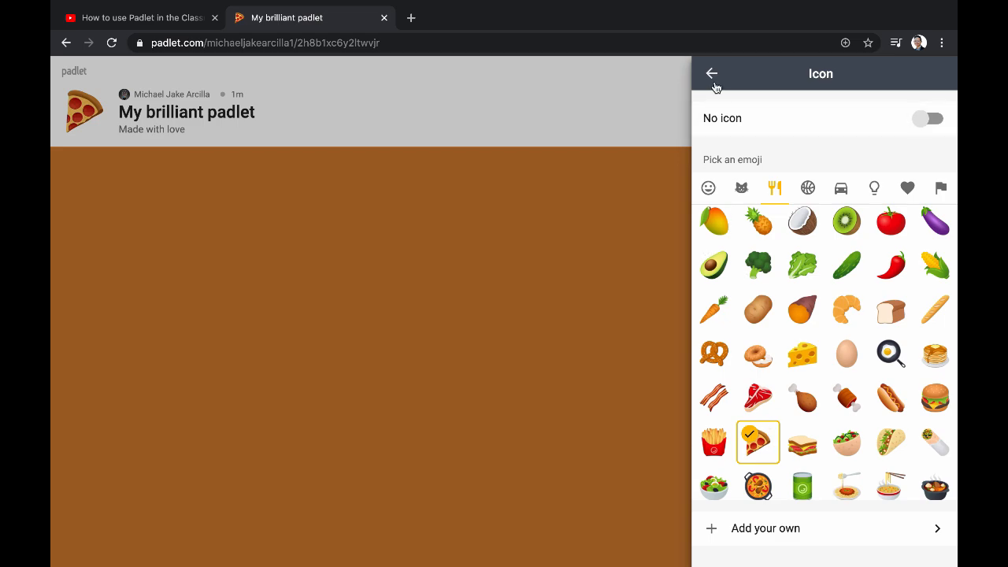
left_click(712, 73)
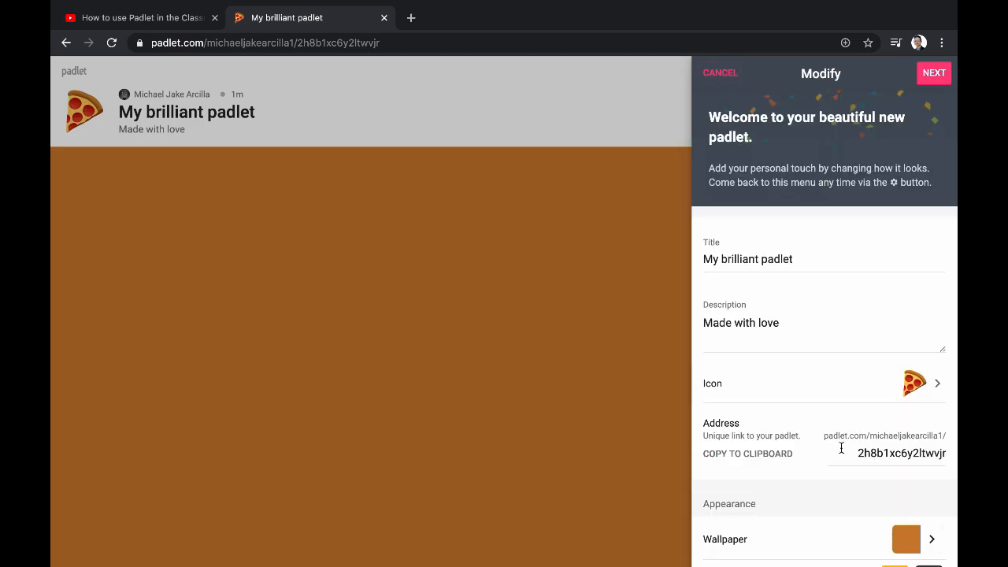
Replace the random address ending with 'qwerty1234' in the Modify panel.
scroll("down", 3)
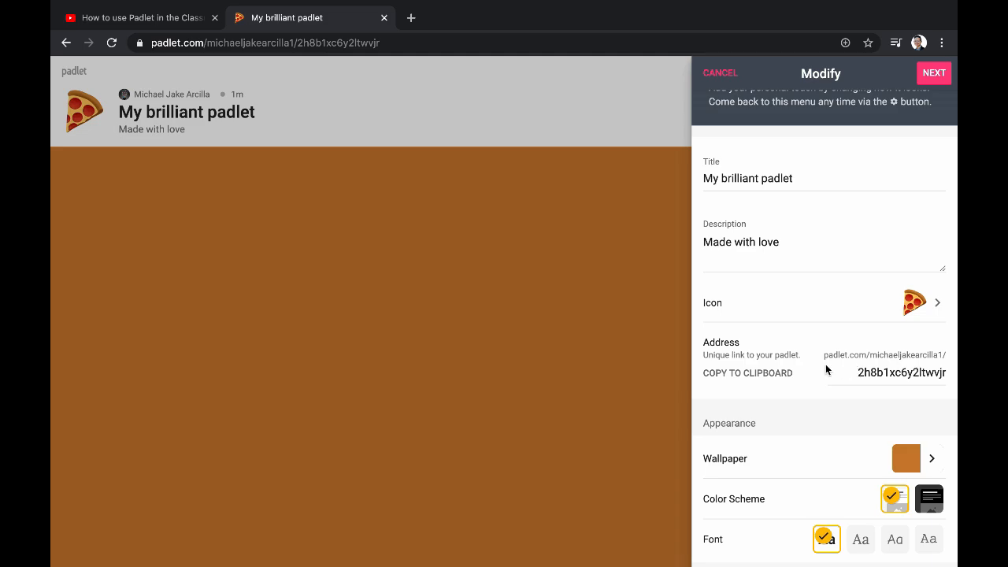
mouse_move(805, 375)
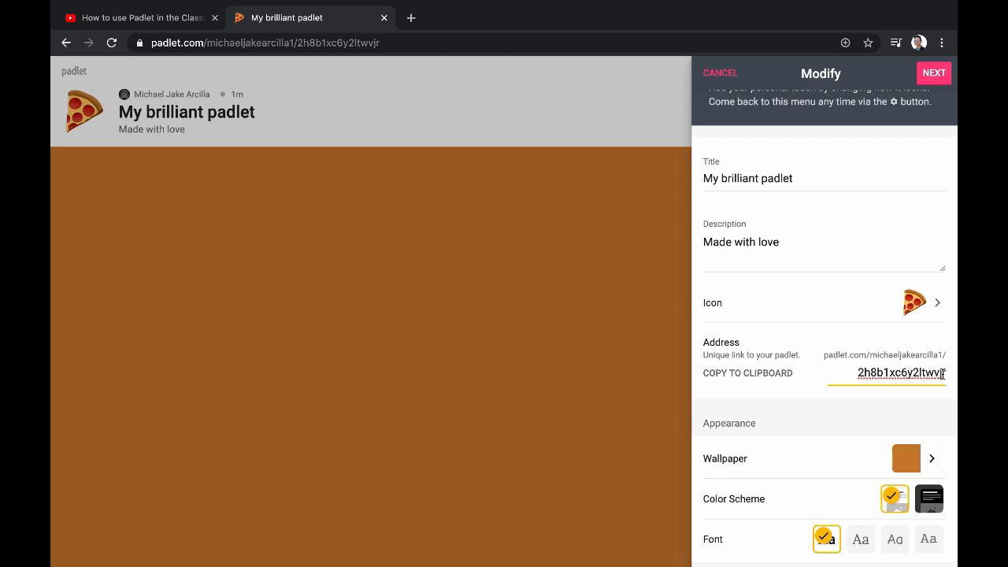
double_click(898, 372)
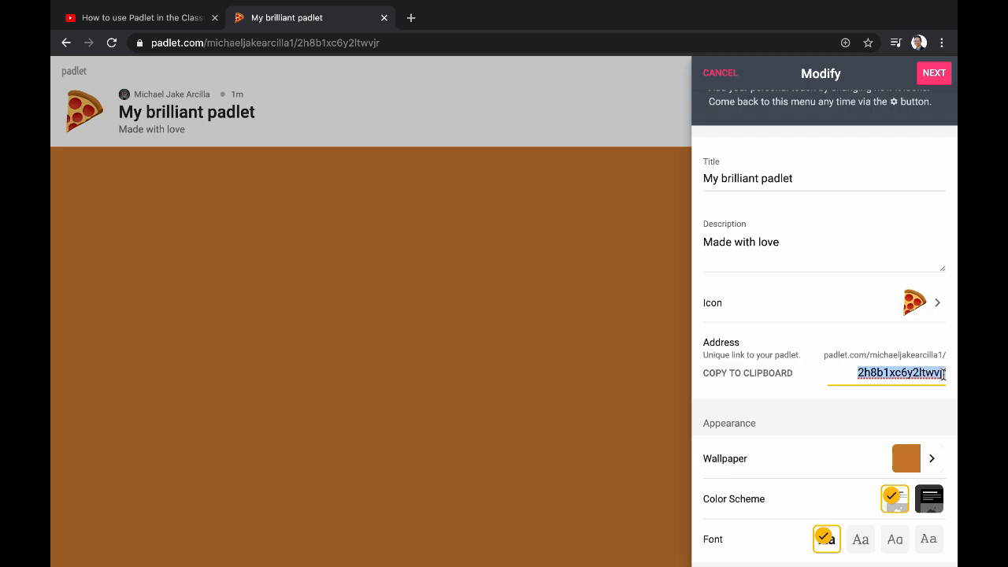
type("qwerty1234")
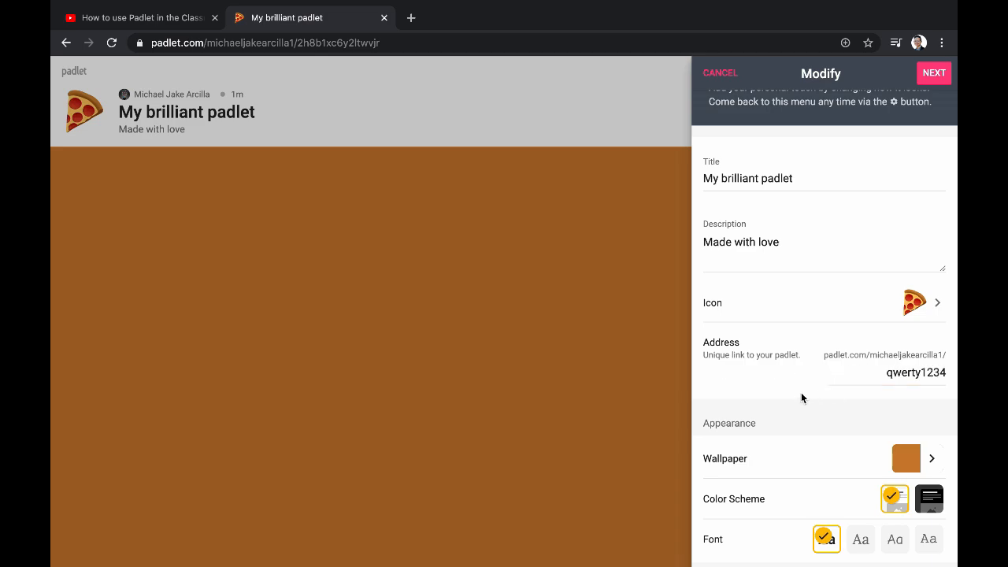
scroll("down", 3)
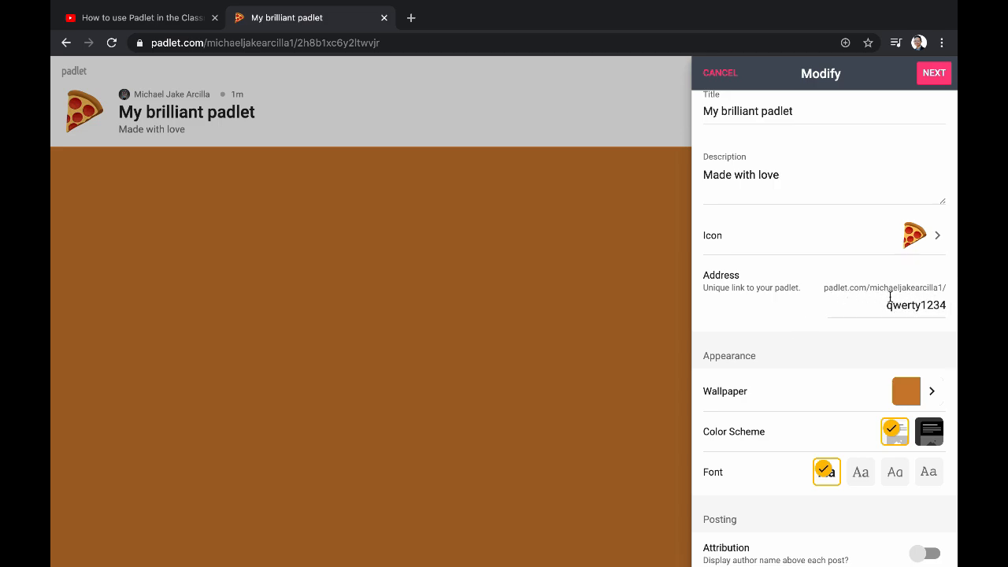
scroll("down", 3)
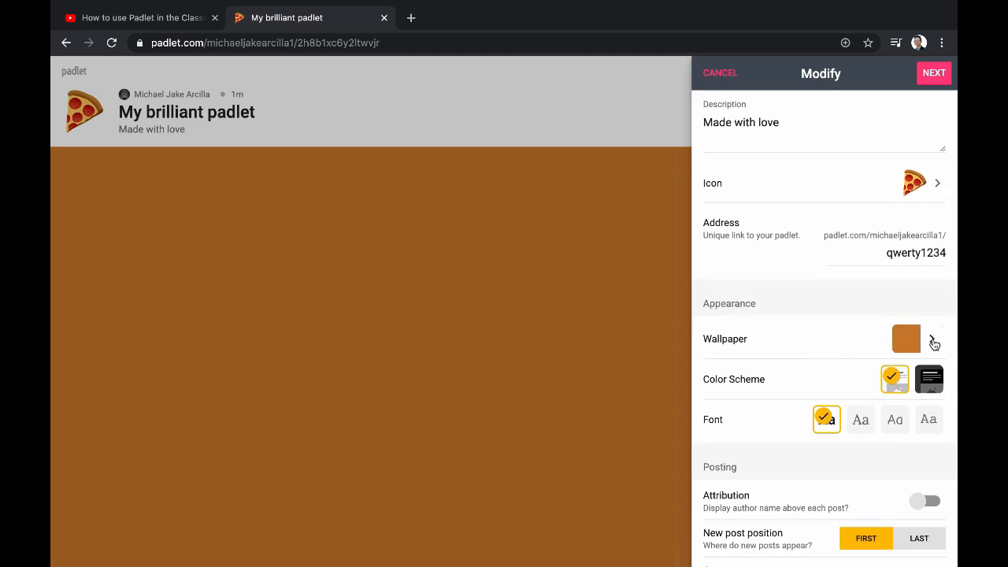
Set the padlet wallpaper to the Thankful autumn leaves pattern from Textures and Patterns.
left_click(905, 338)
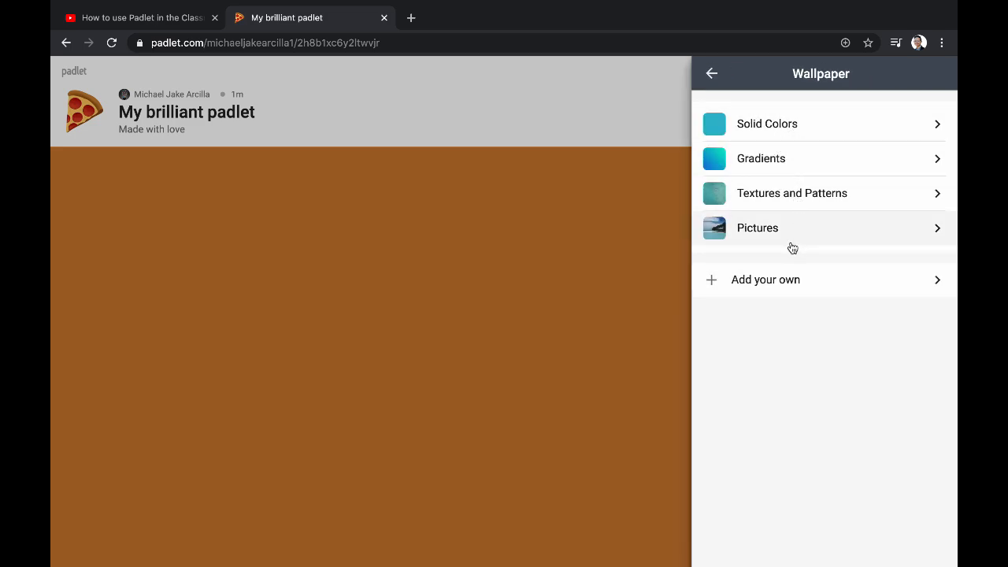
mouse_move(803, 231)
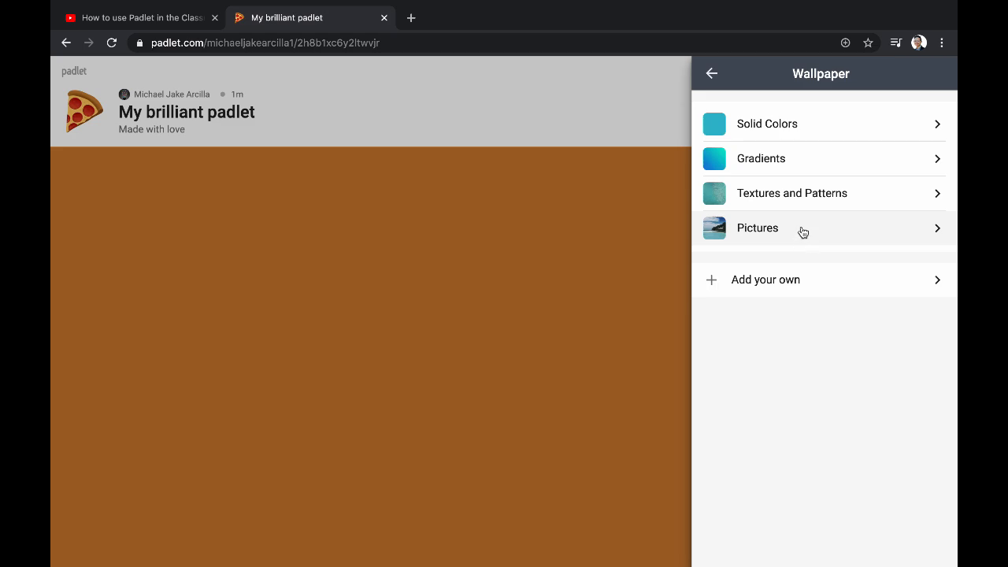
left_click(792, 193)
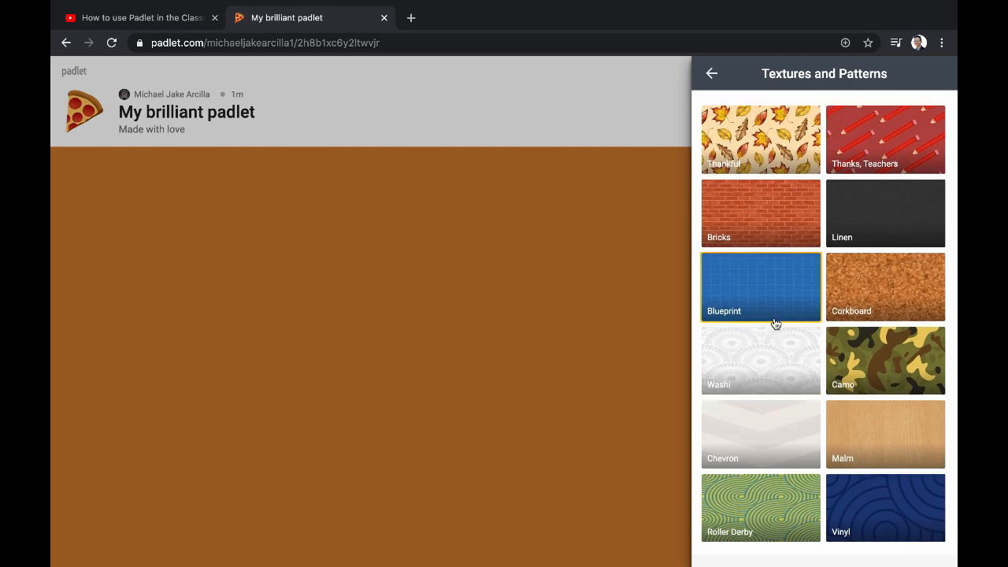
left_click(760, 140)
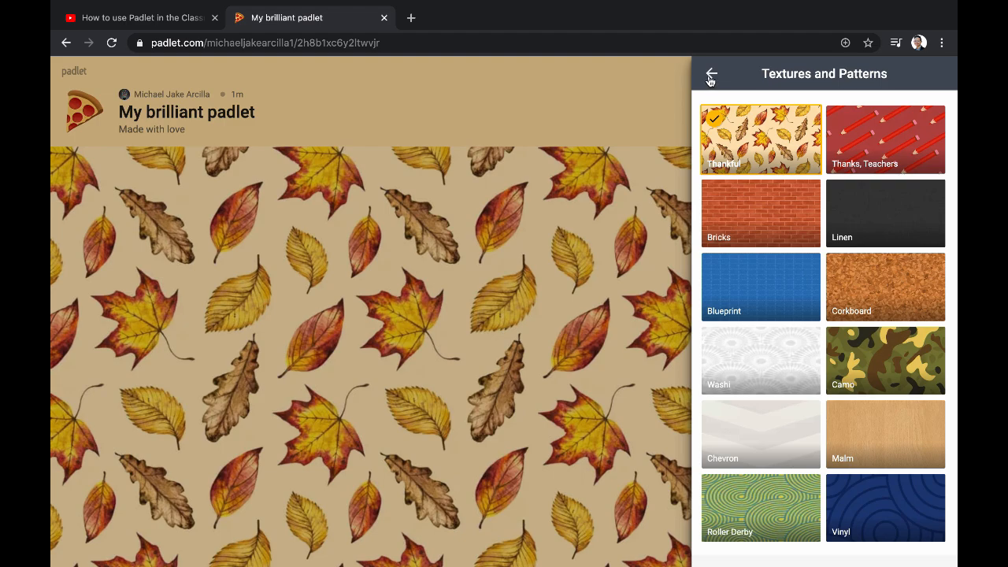
left_click(710, 74)
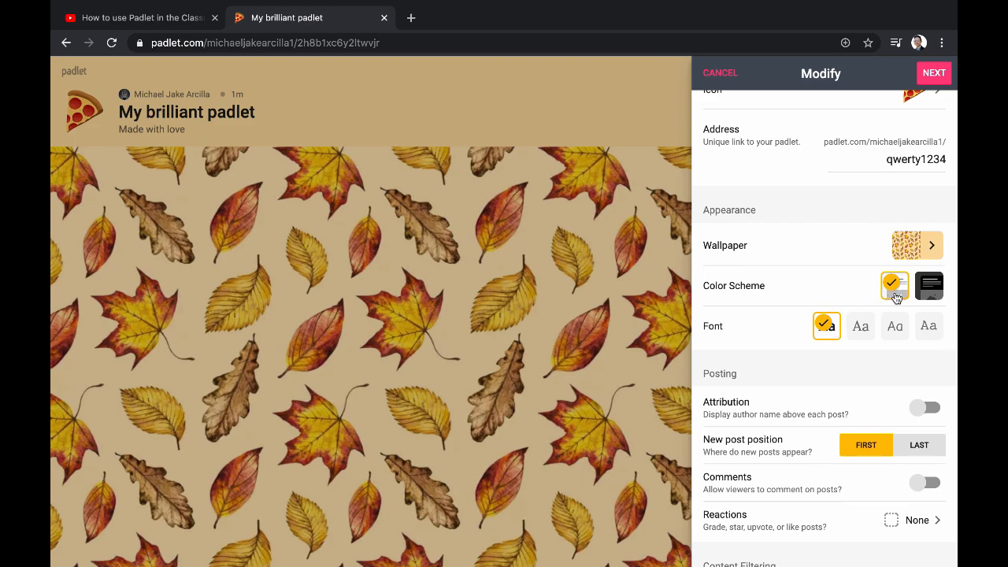
Keep the light color scheme after trying dark, and switch on Comments.
left_click(929, 286)
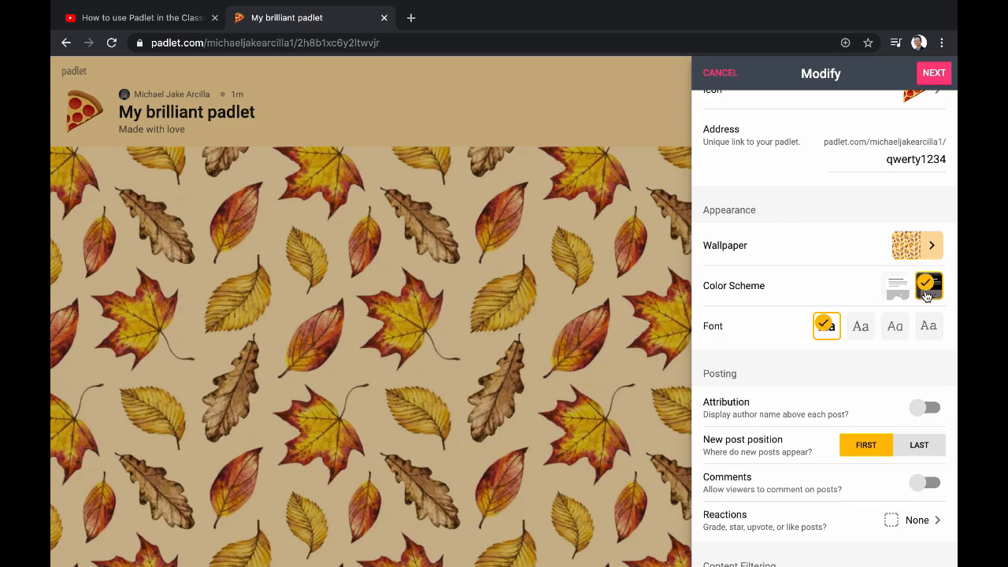
left_click(895, 285)
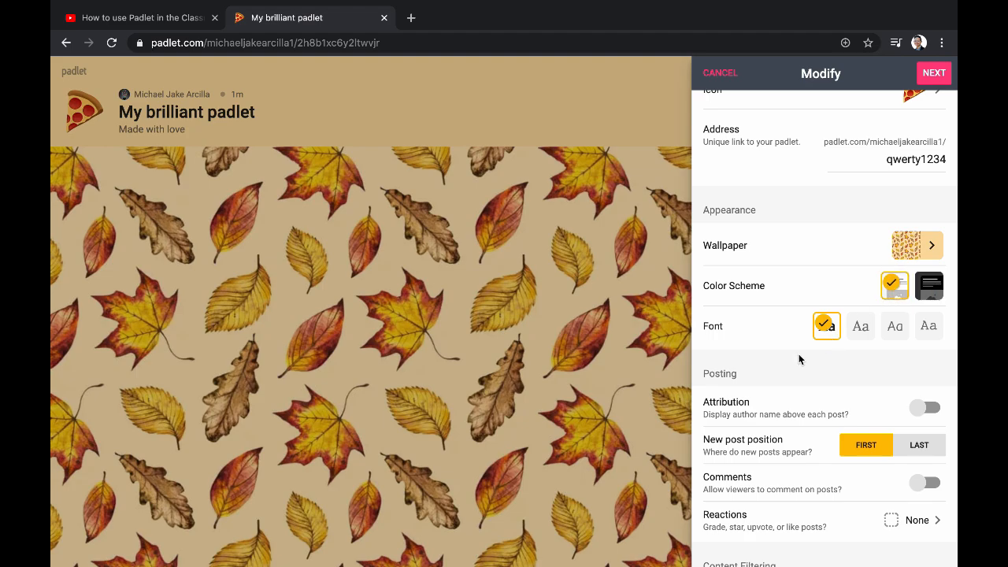
scroll("down", 3)
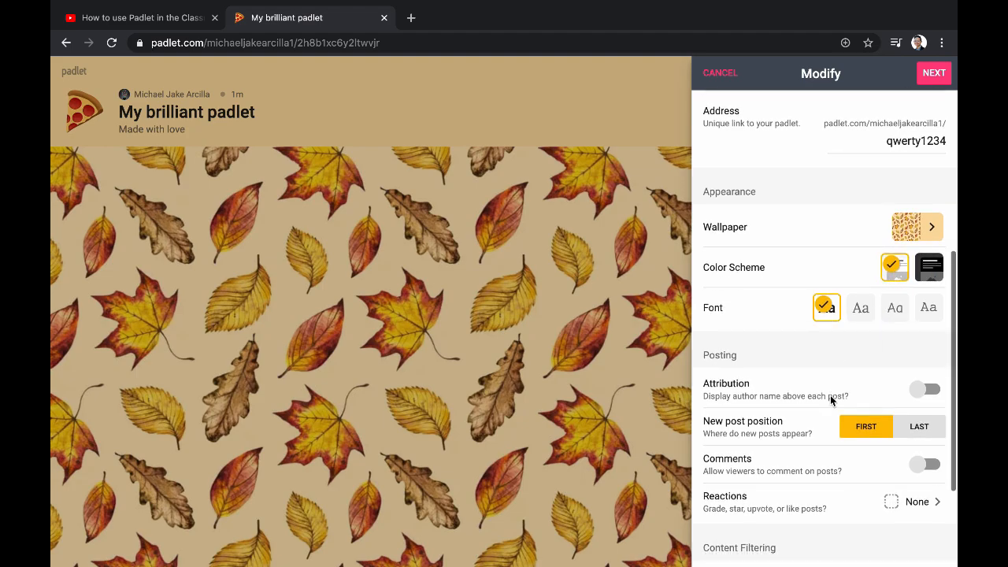
scroll("down", 3)
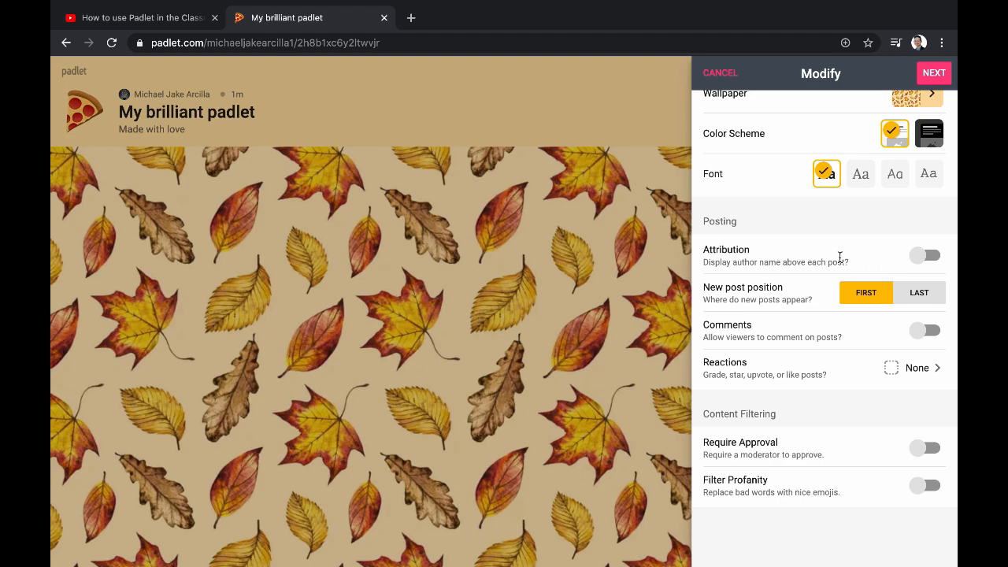
mouse_move(798, 323)
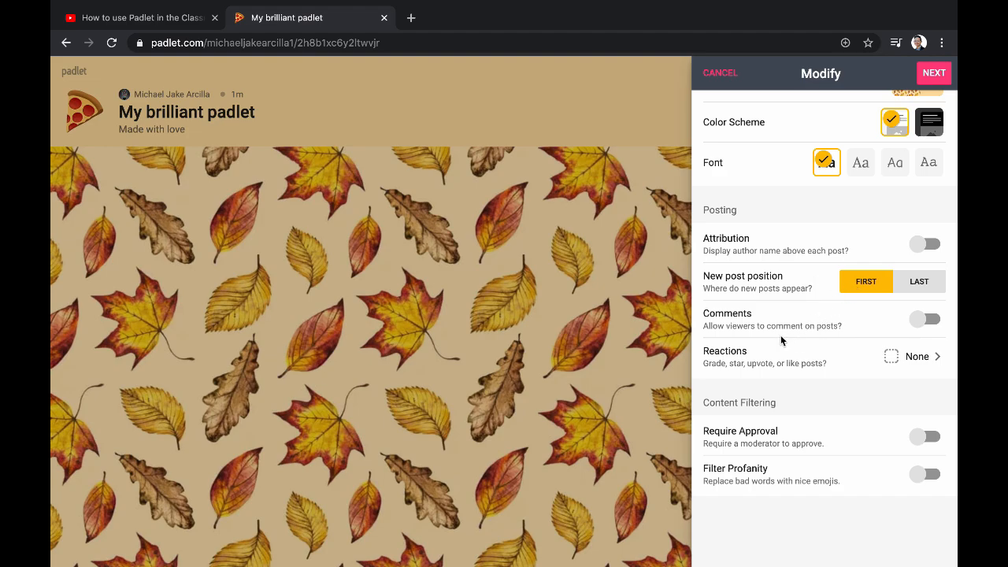
mouse_move(920, 329)
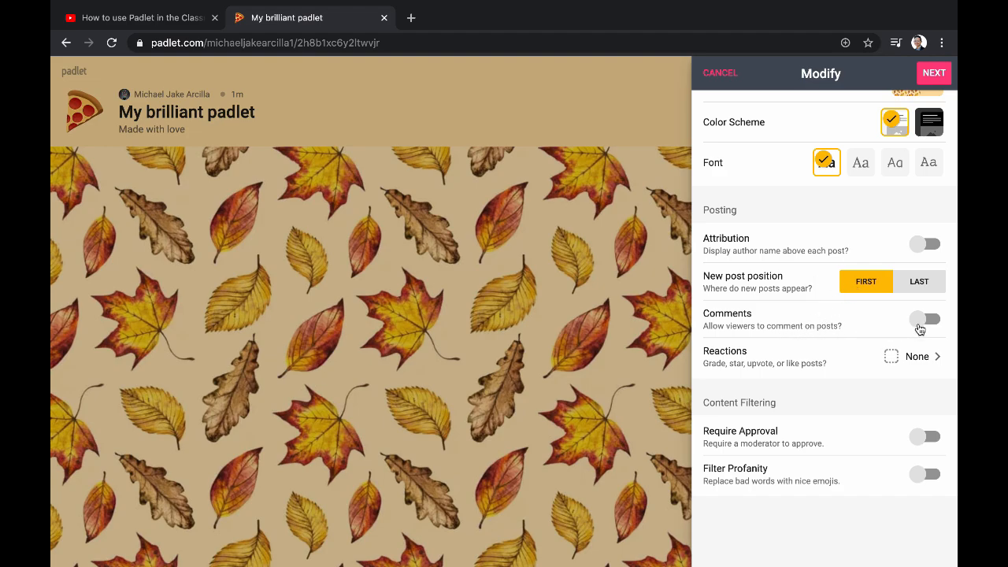
left_click(925, 318)
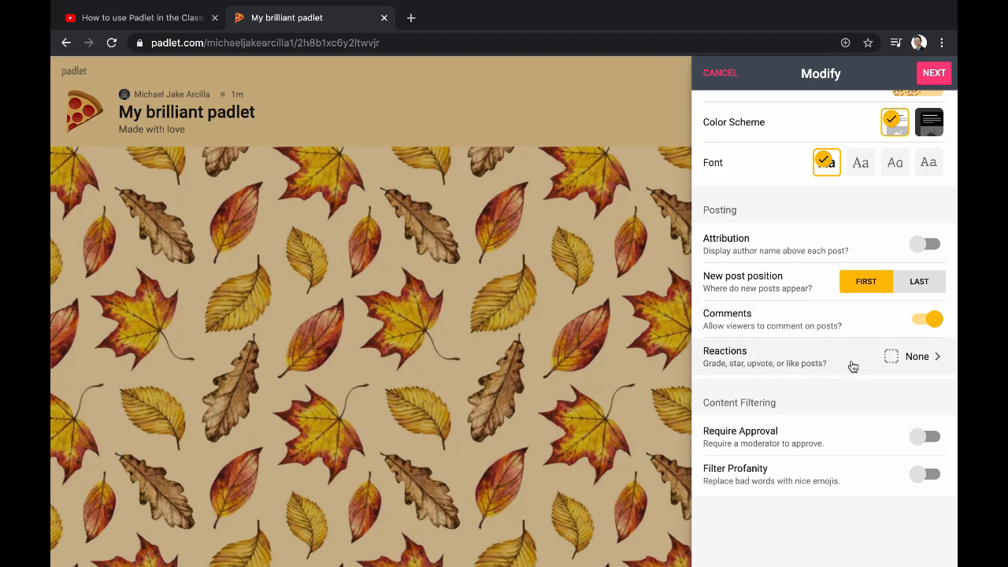
Set post reactions to Like and return to the settings panel.
left_click(913, 356)
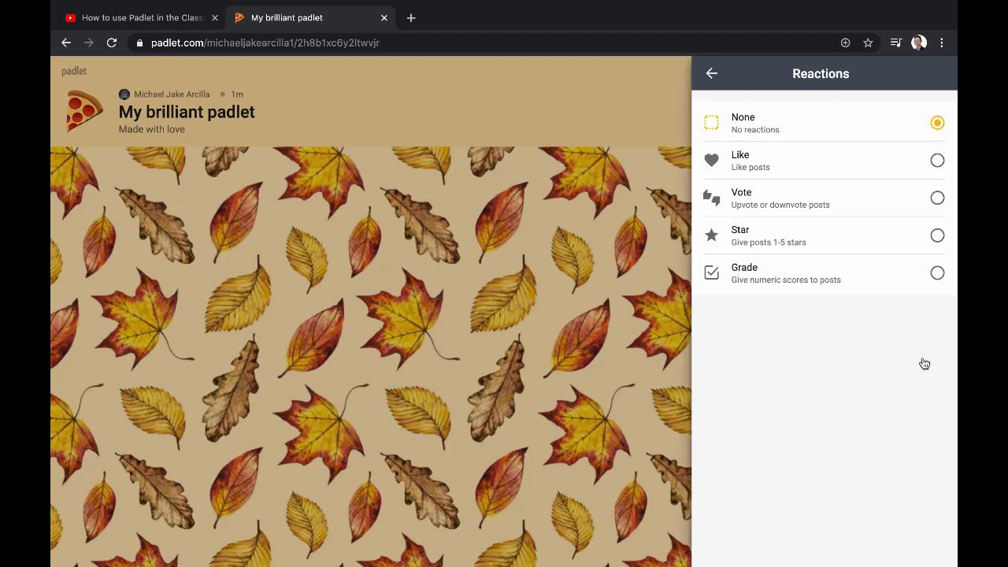
mouse_move(849, 235)
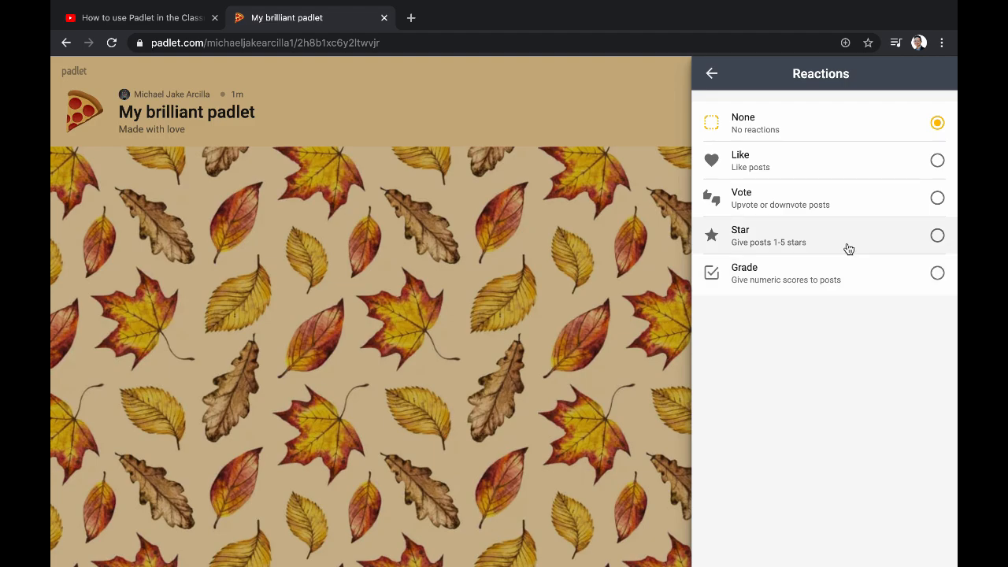
mouse_move(934, 167)
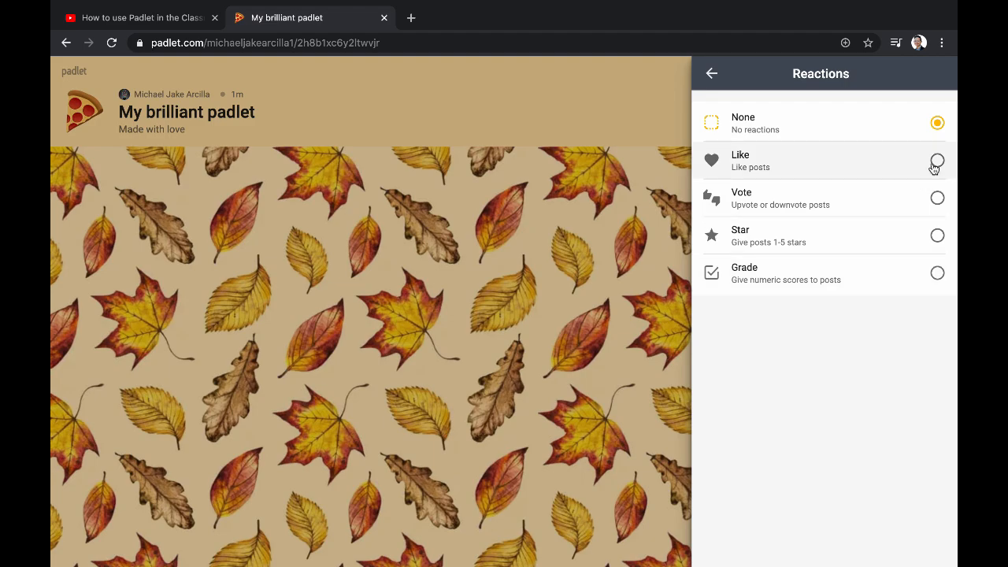
left_click(936, 161)
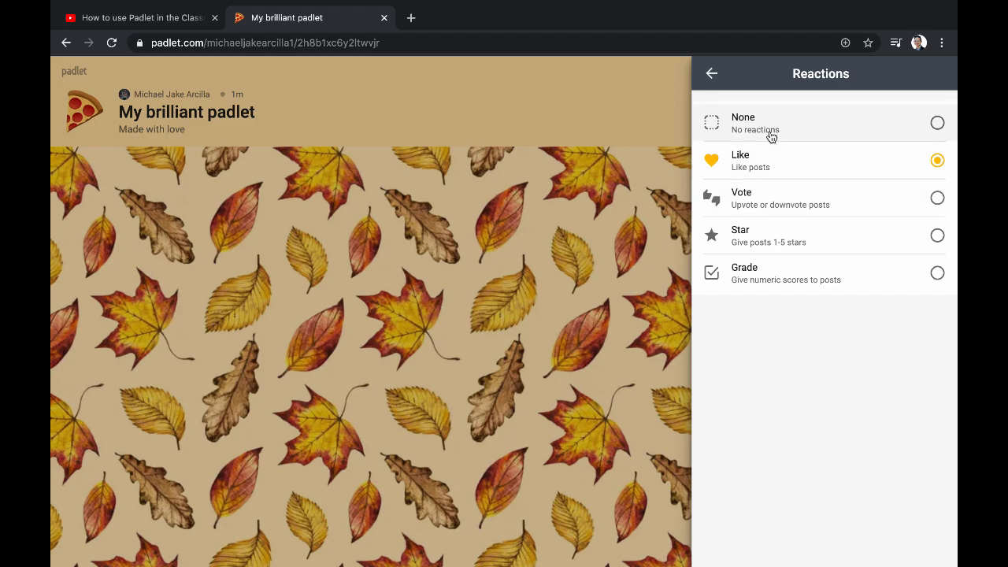
left_click(711, 73)
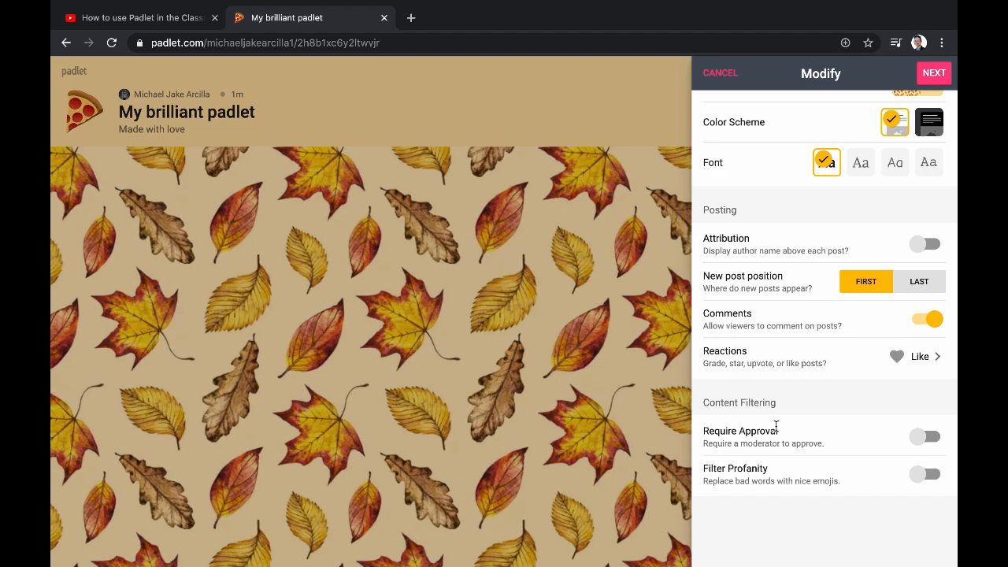
mouse_move(870, 445)
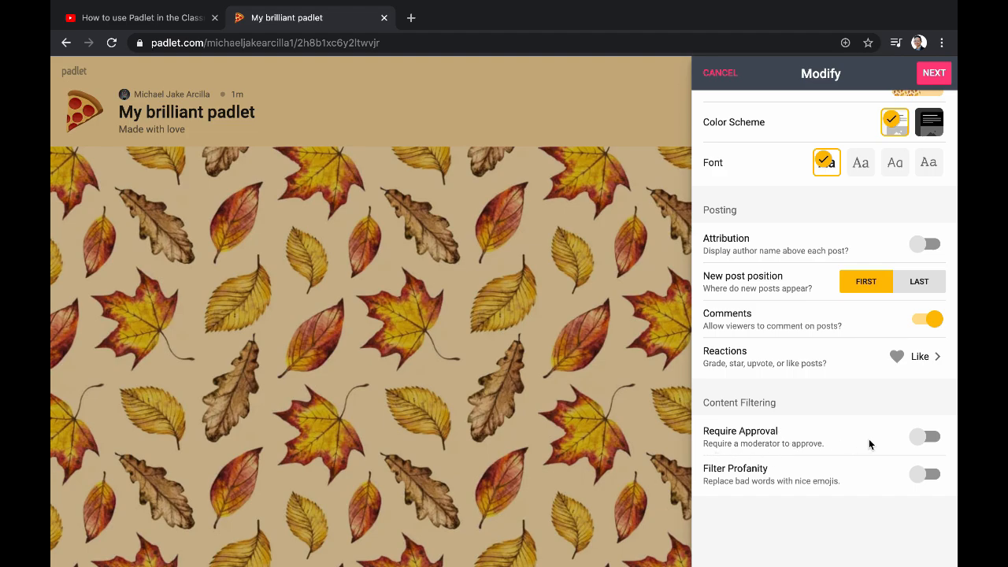
mouse_move(911, 448)
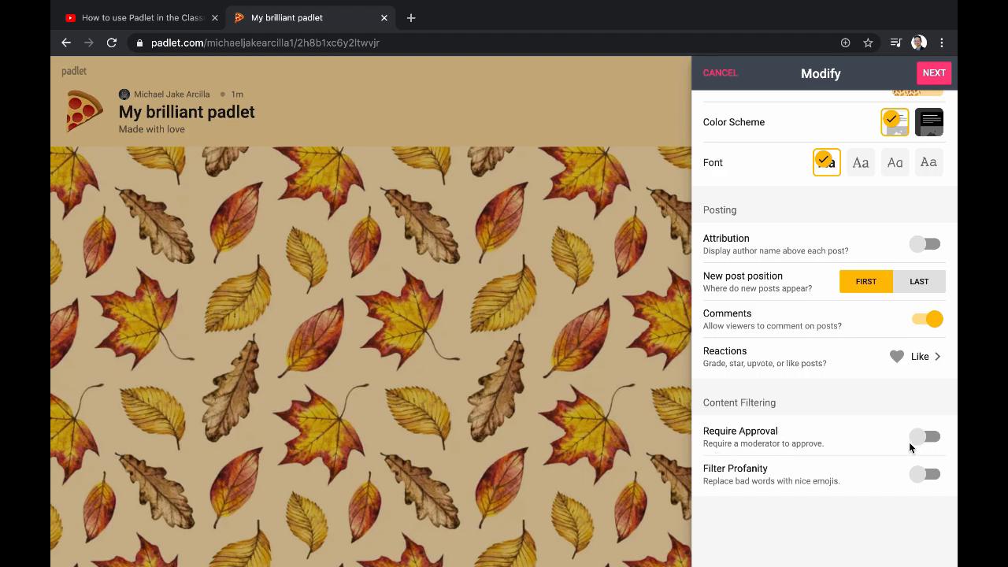
mouse_move(873, 444)
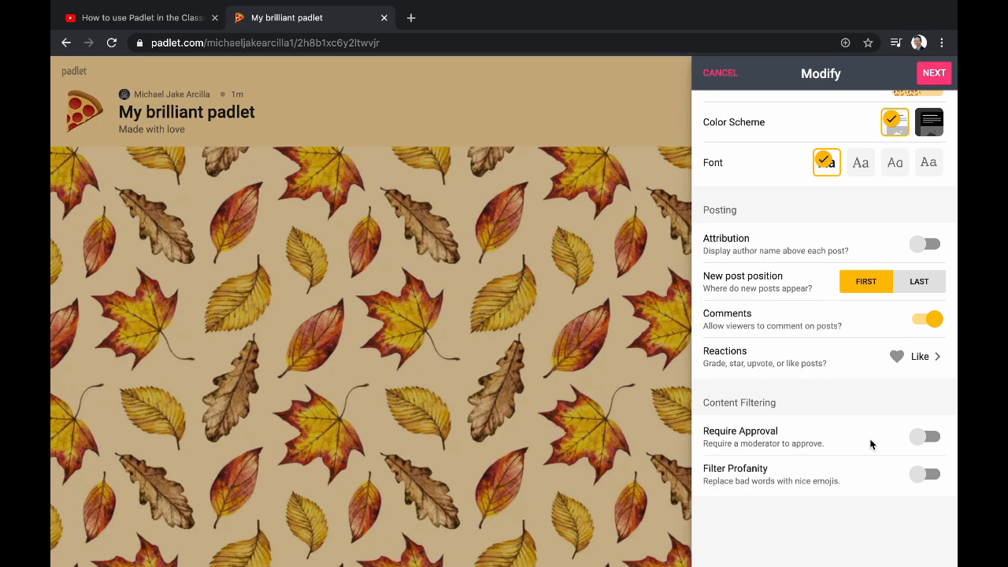
mouse_move(927, 453)
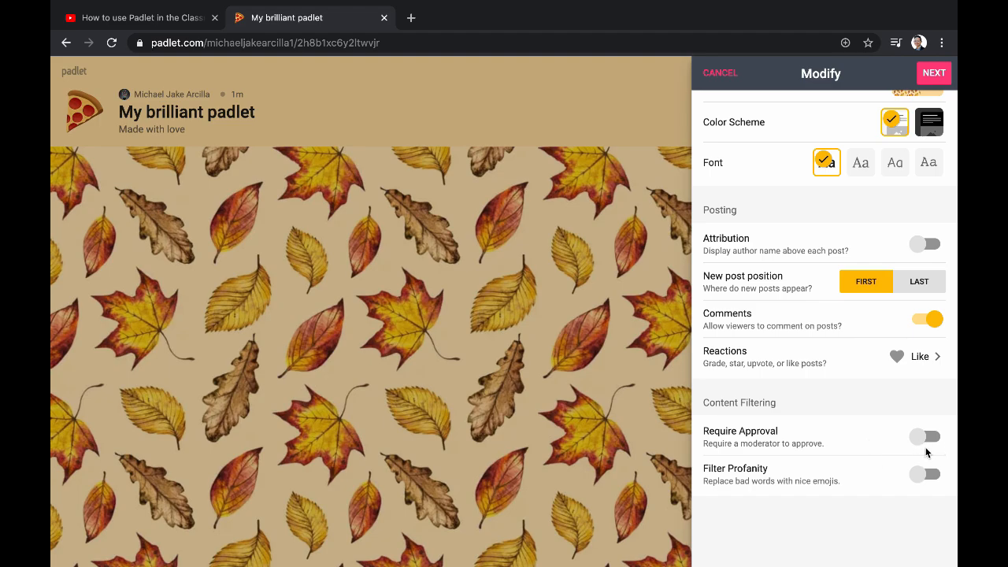
mouse_move(770, 478)
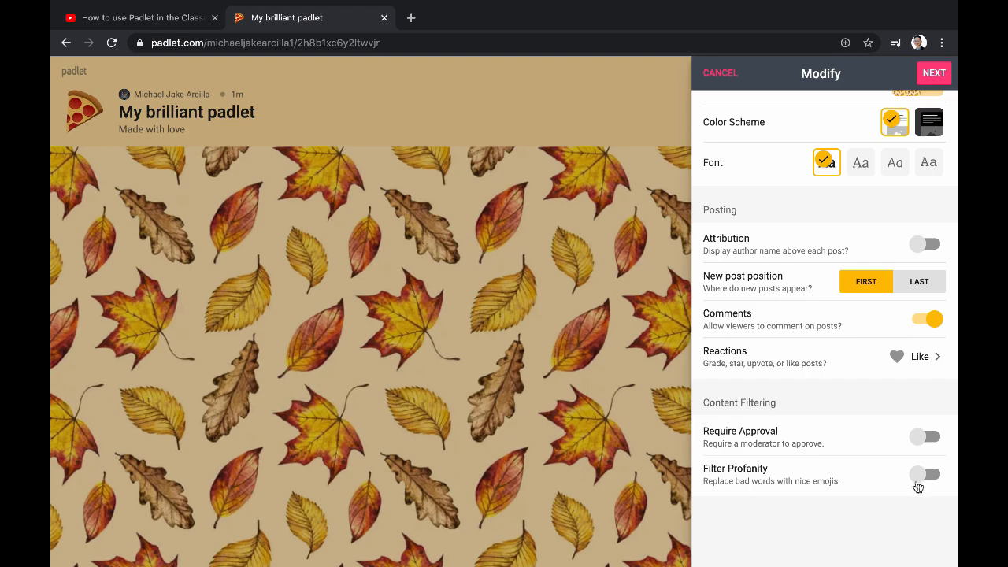
mouse_move(795, 477)
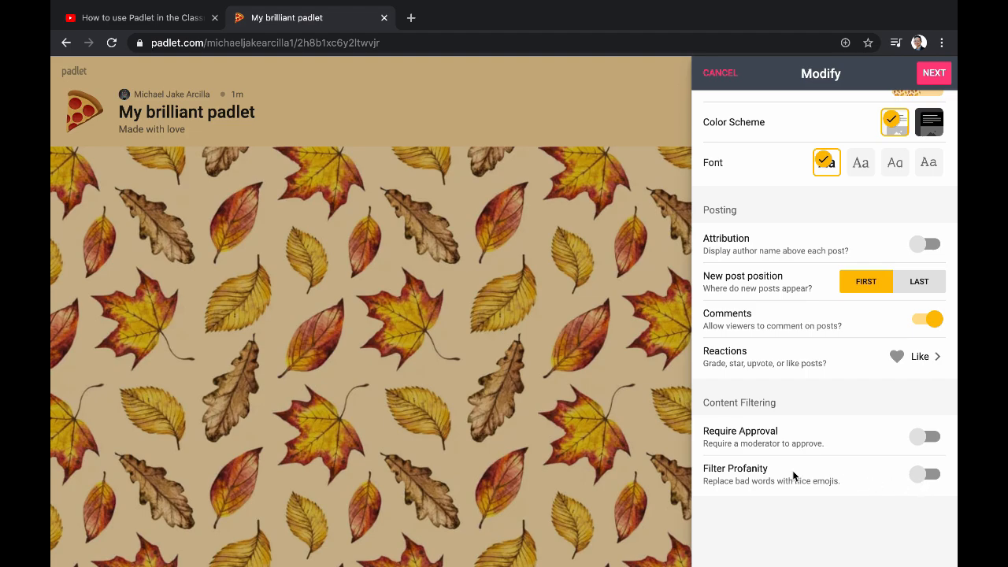
mouse_move(750, 475)
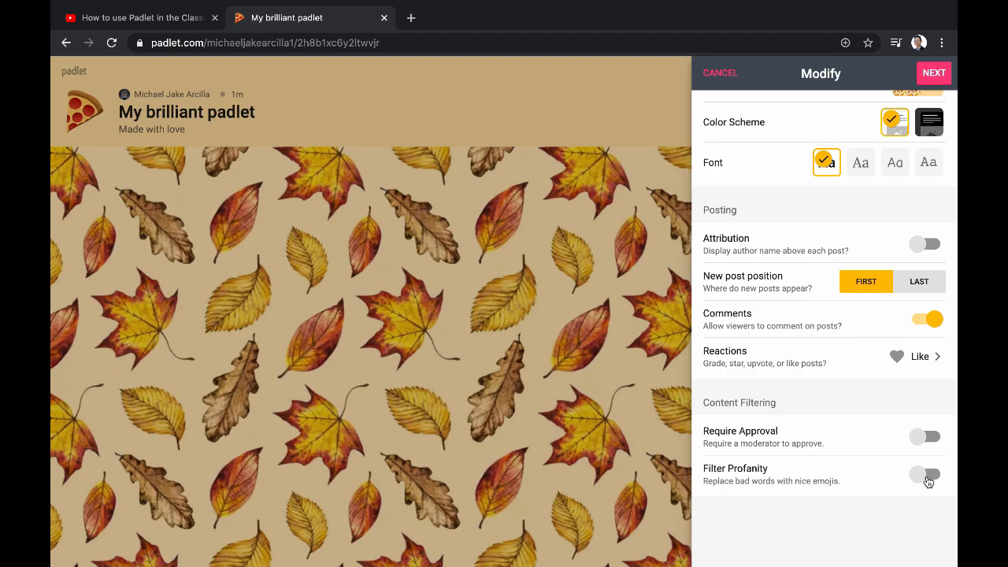
Switch on the Filter Profanity toggle under Content Filtering.
left_click(926, 475)
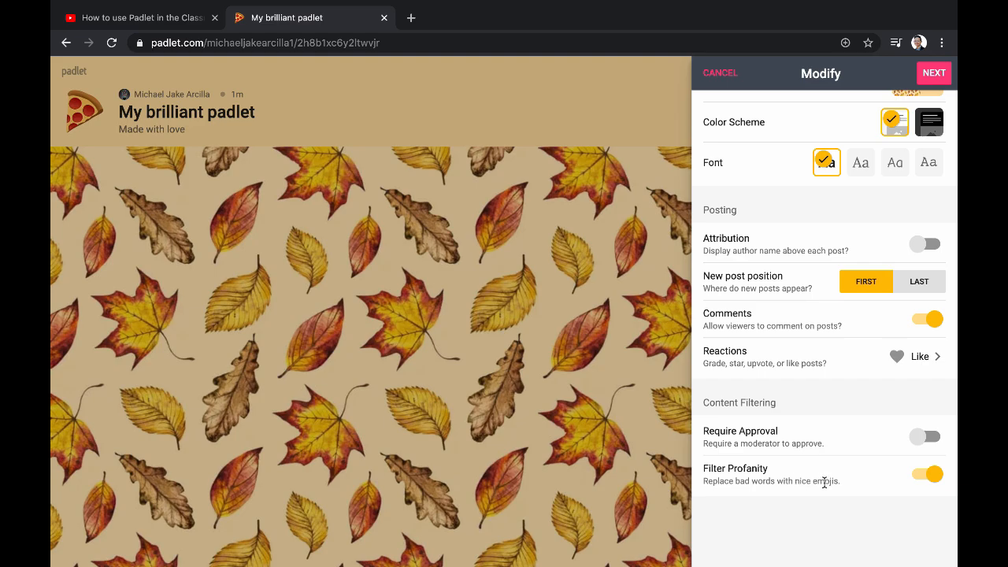
mouse_move(826, 484)
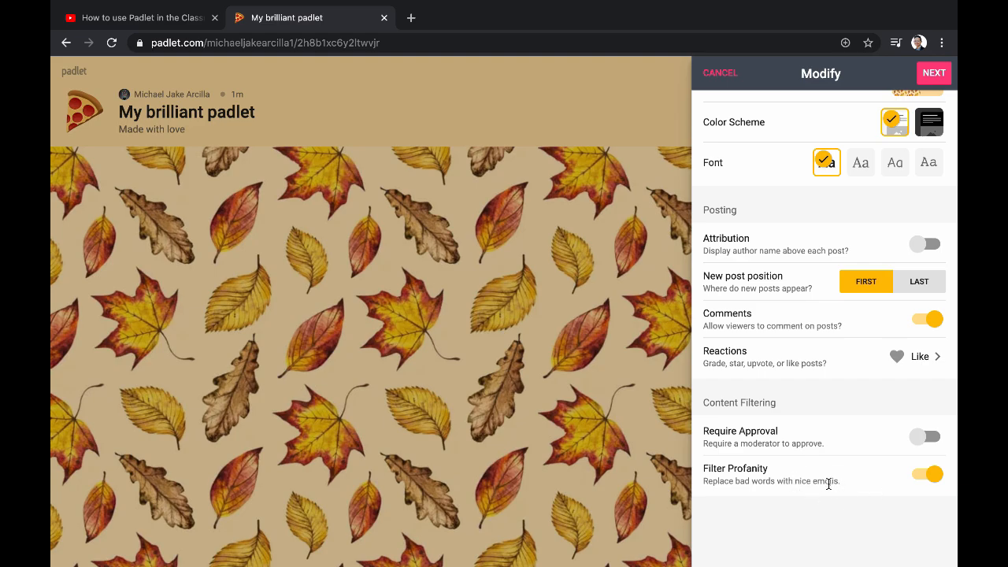
mouse_move(835, 497)
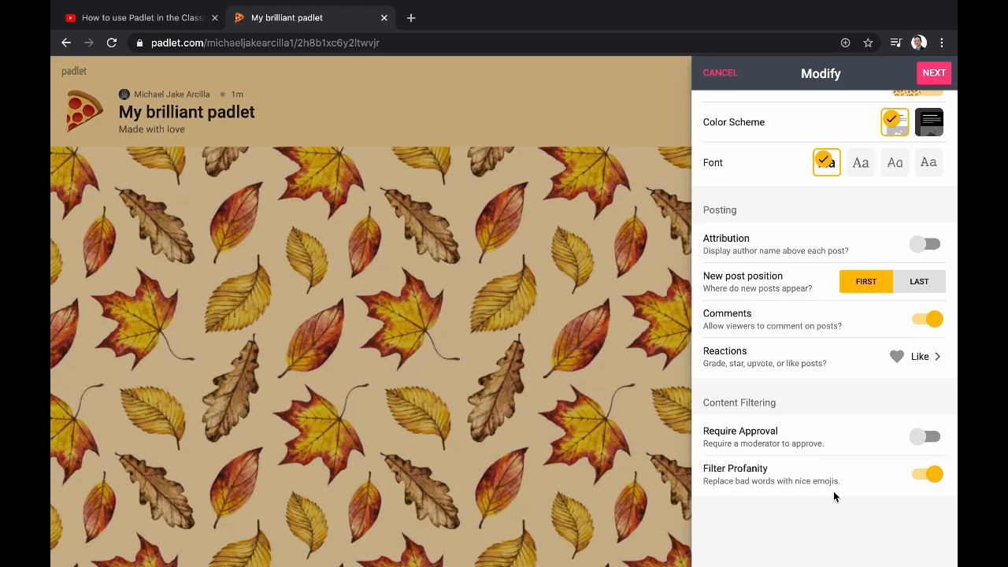
mouse_move(757, 492)
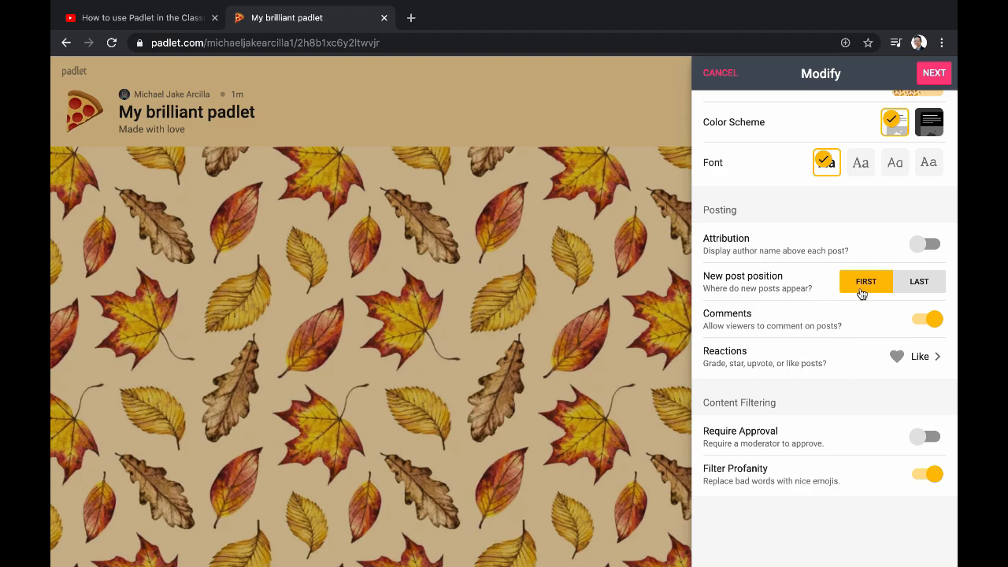
scroll("up", 3)
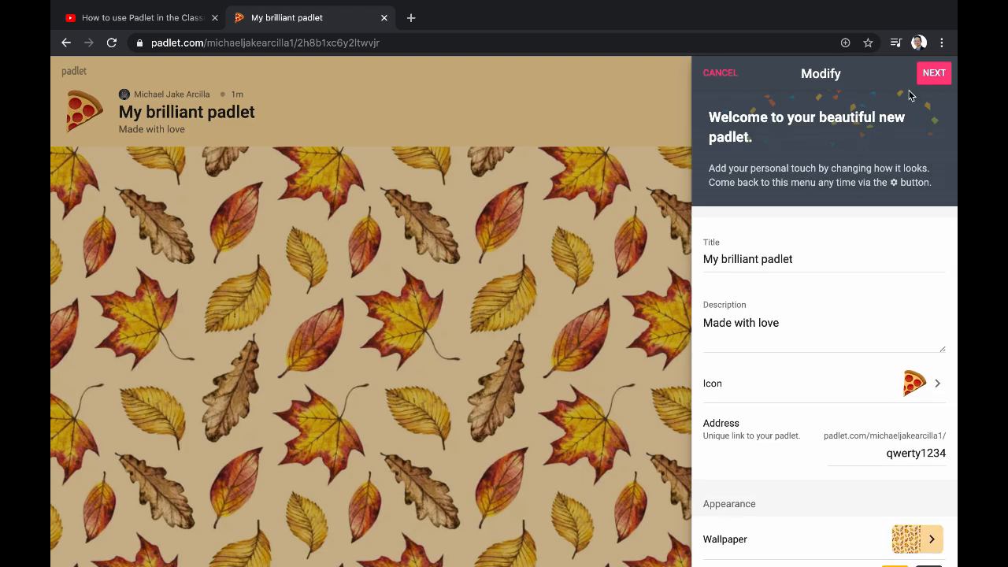
Submit the Modify settings with NEXT to show the finished padlet board.
left_click(933, 72)
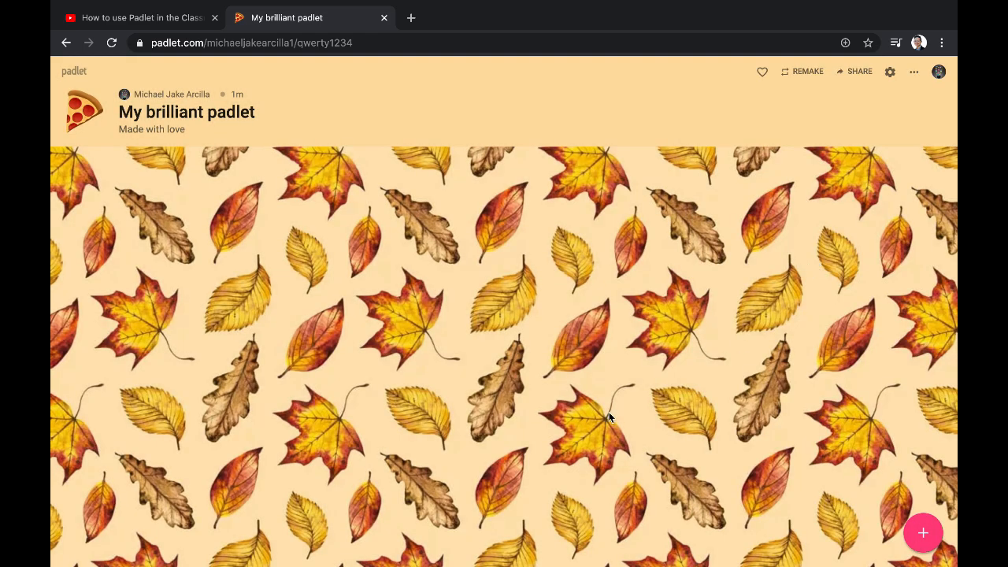
mouse_move(841, 516)
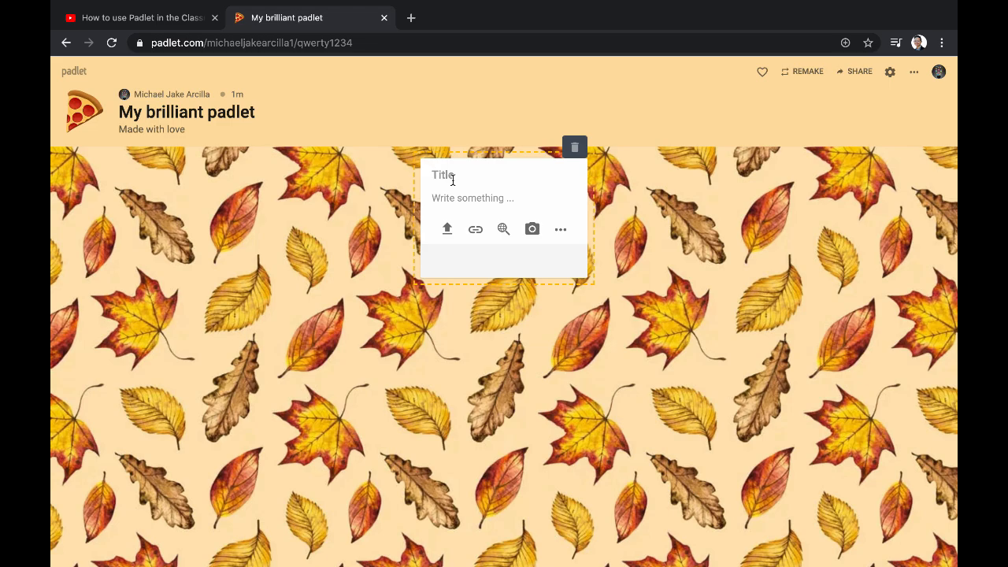
Title the post 'My brilliant self' and type placeholder body text.
type("My brilliant self")
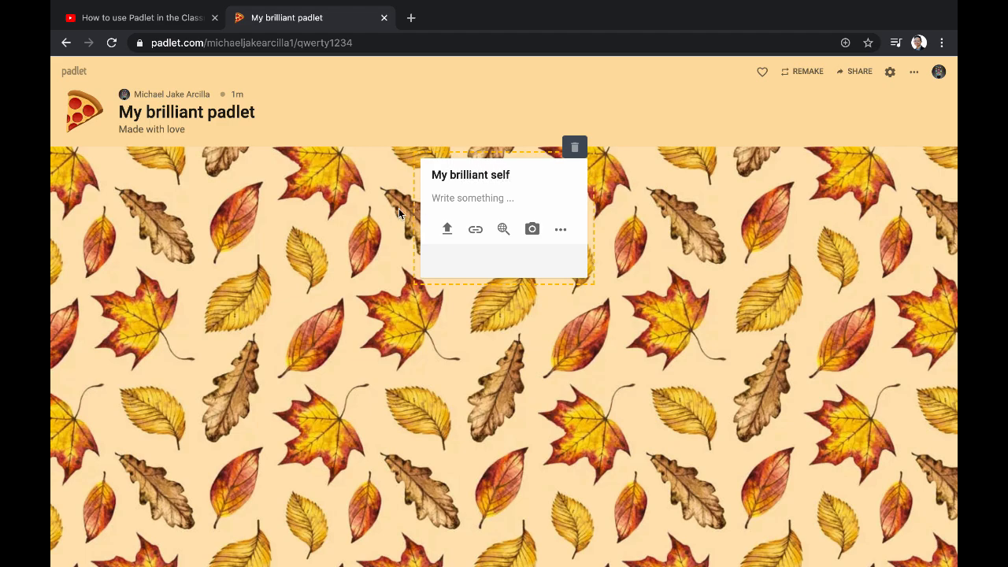
left_click(472, 198)
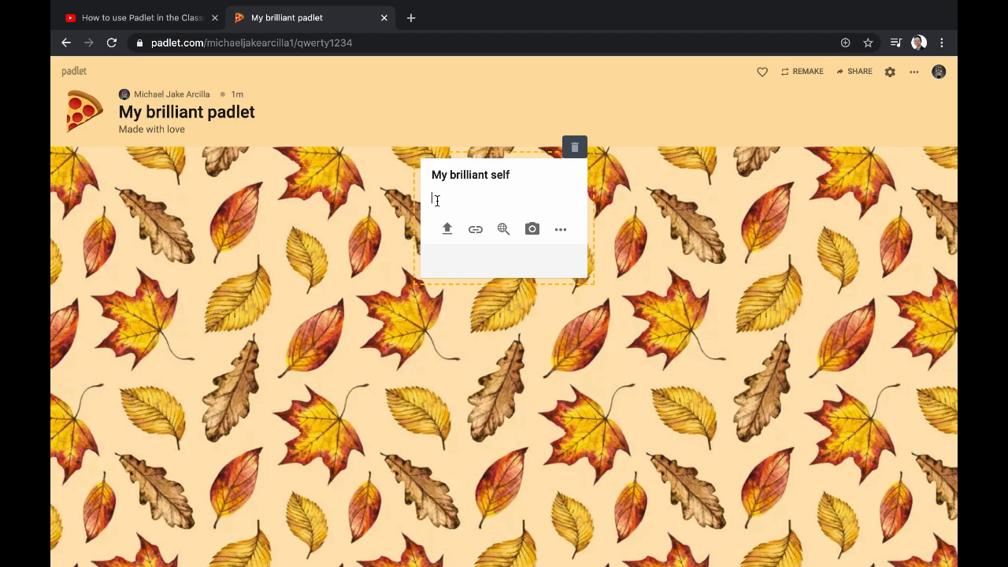
type("wwk k")
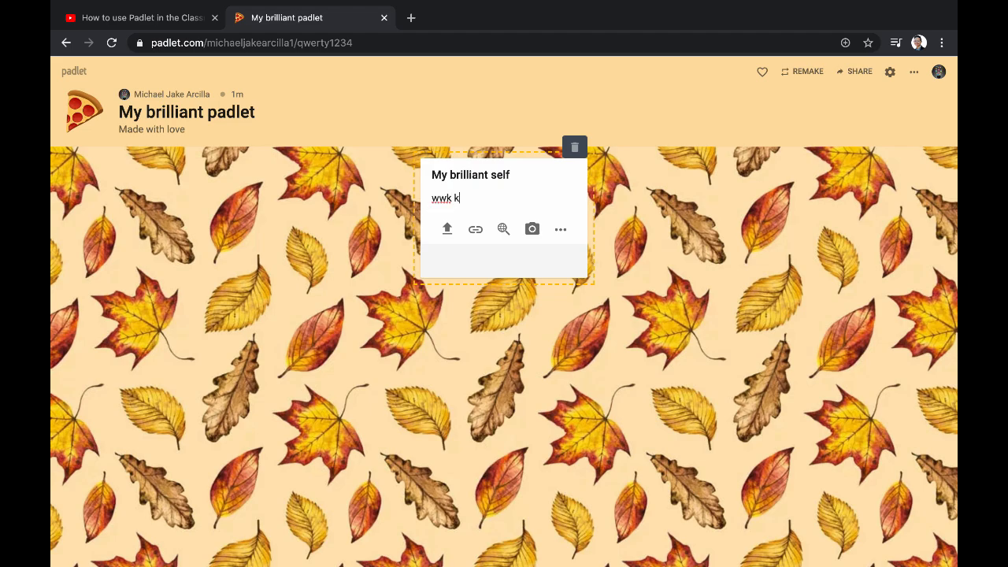
type("fmewkfm samfm sff sdkfm")
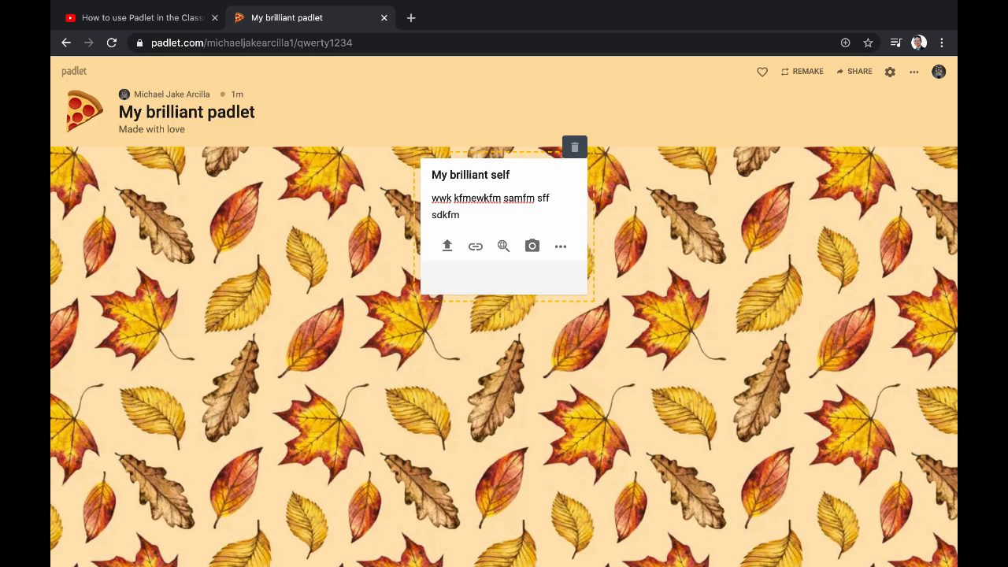
type("dsmf sf")
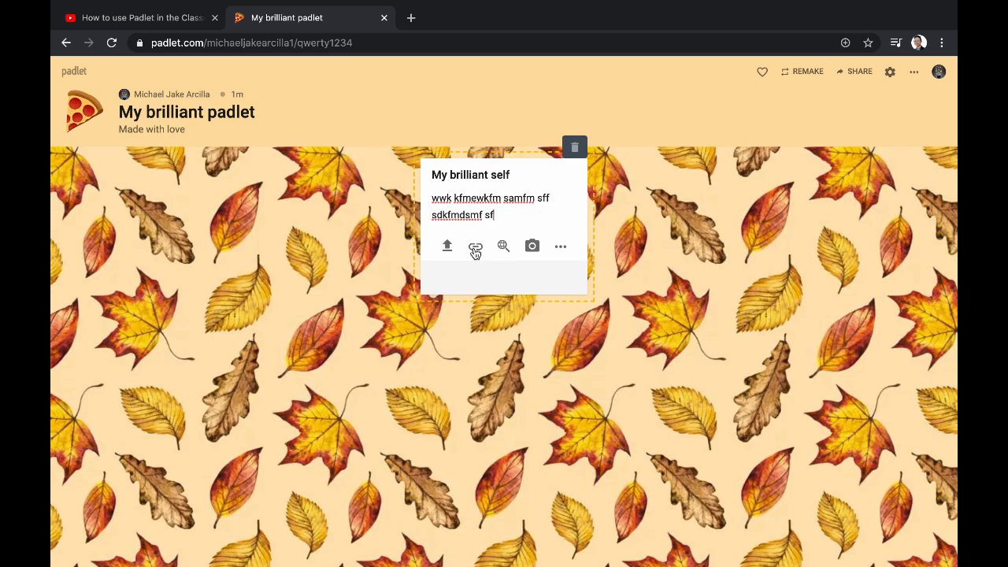
mouse_move(475, 246)
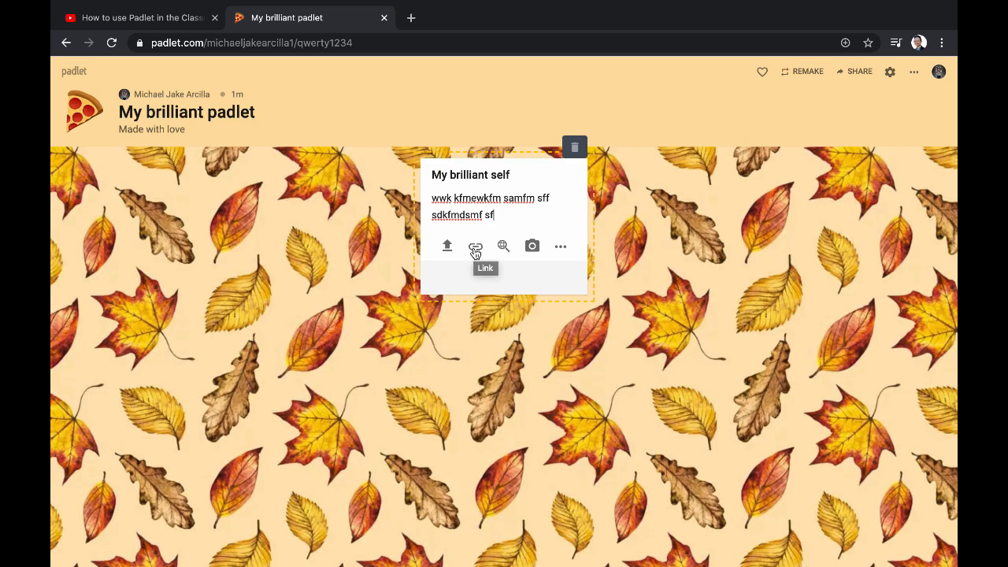
left_click(475, 246)
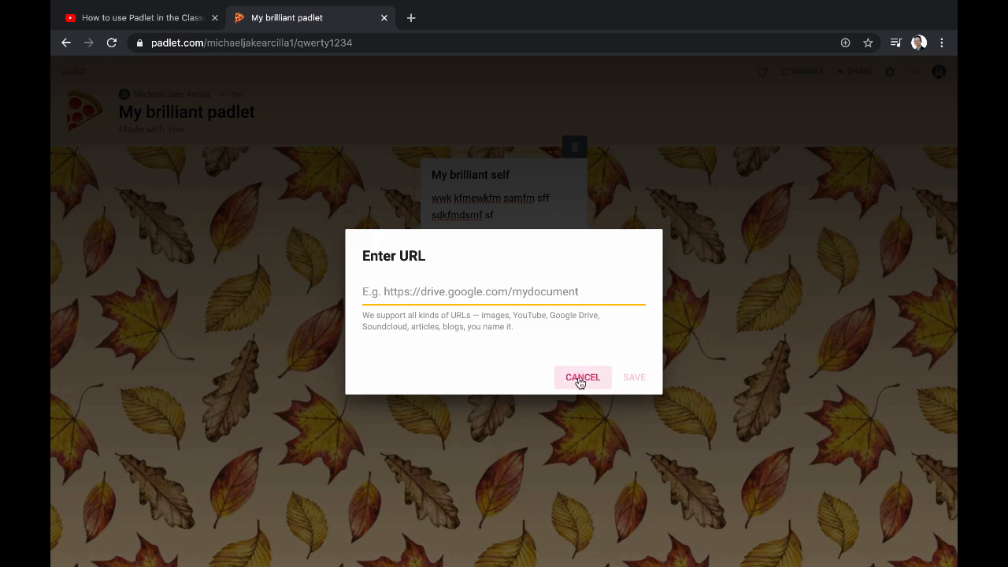
left_click(582, 377)
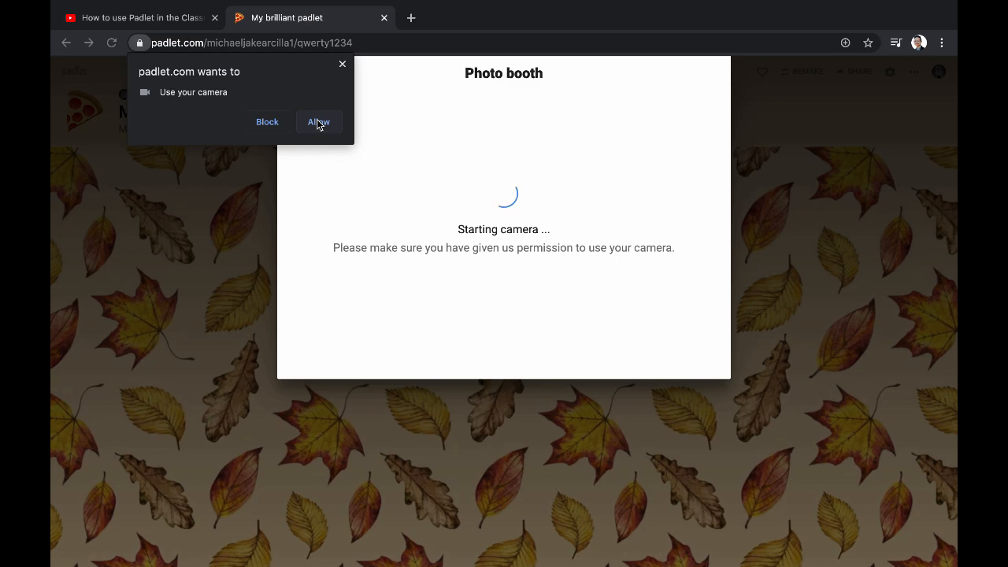
left_click(318, 121)
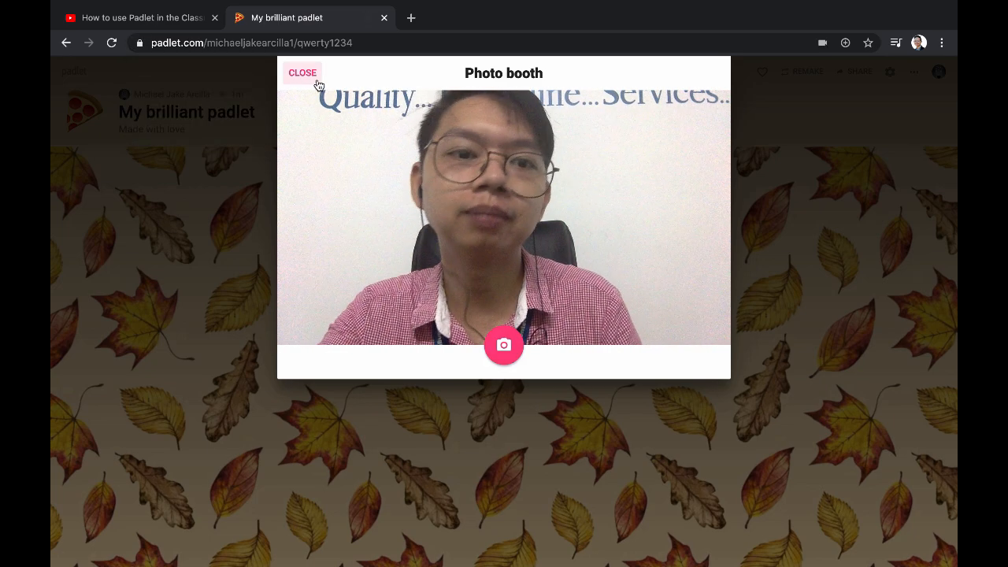
left_click(301, 72)
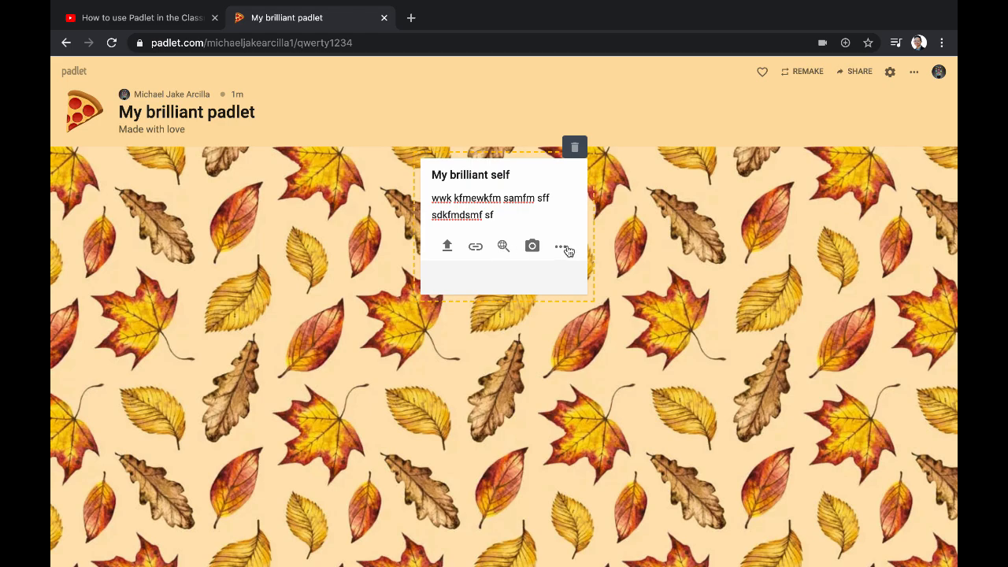
Show the full list of attachment types for the draft post.
left_click(559, 246)
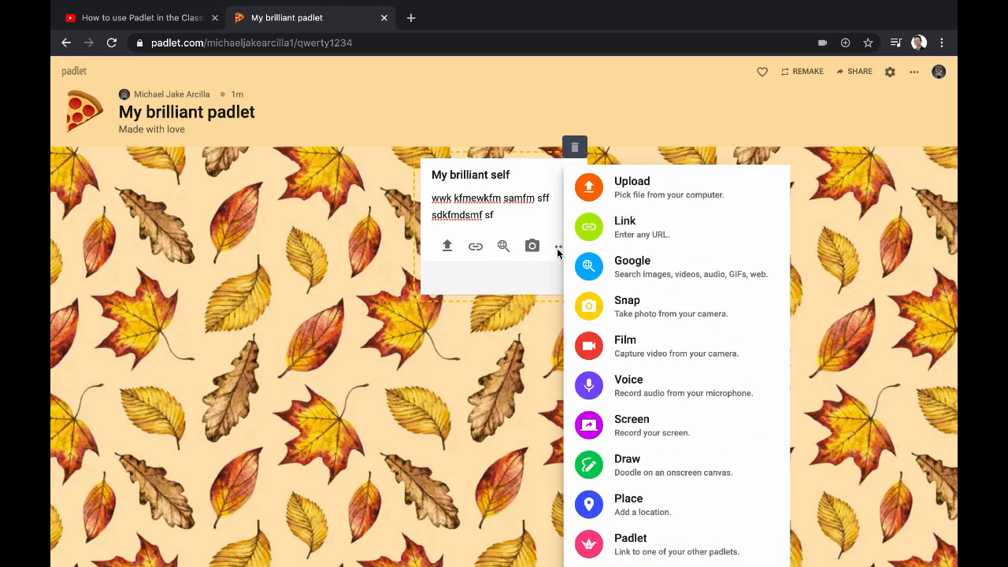
mouse_move(559, 252)
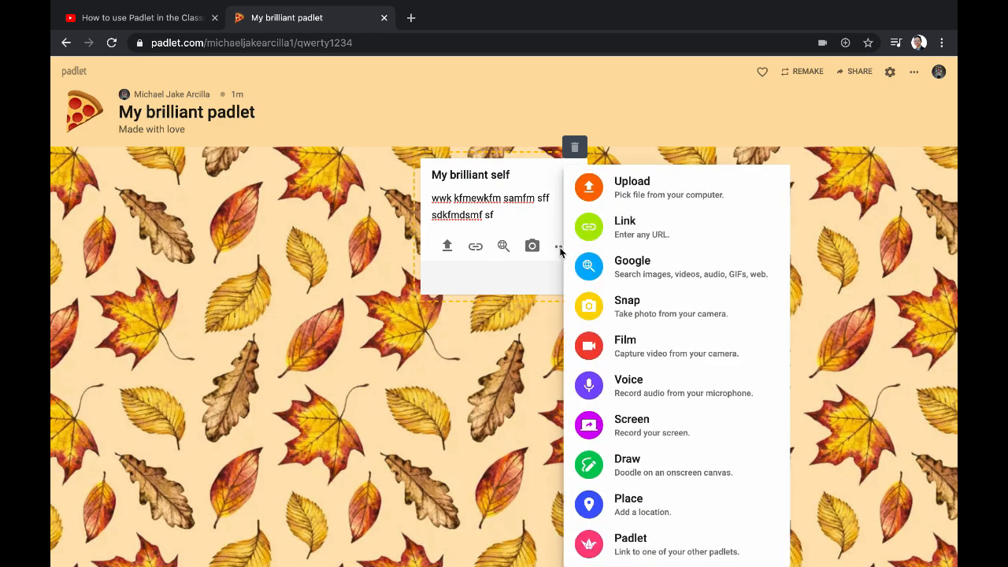
mouse_move(646, 497)
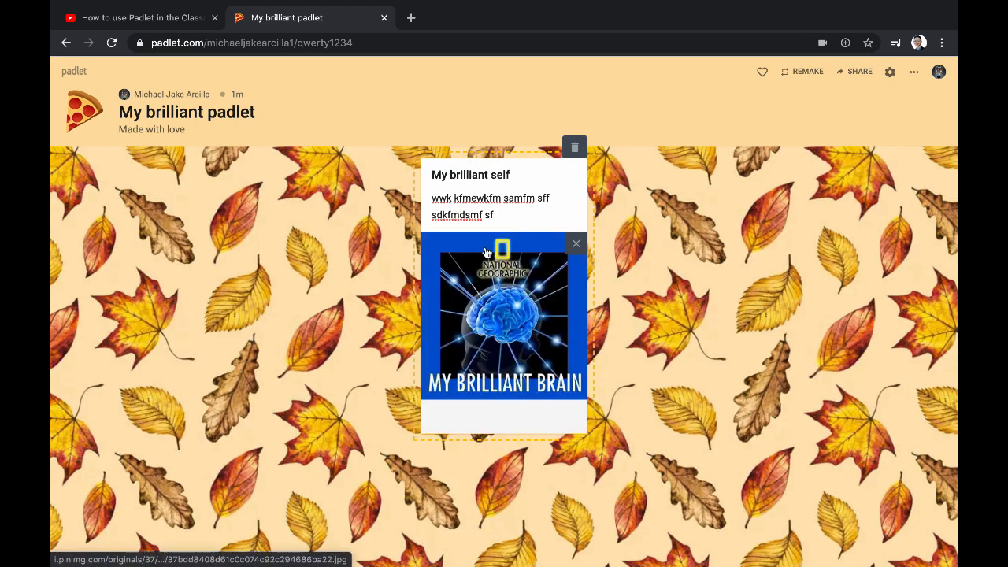
mouse_move(443, 266)
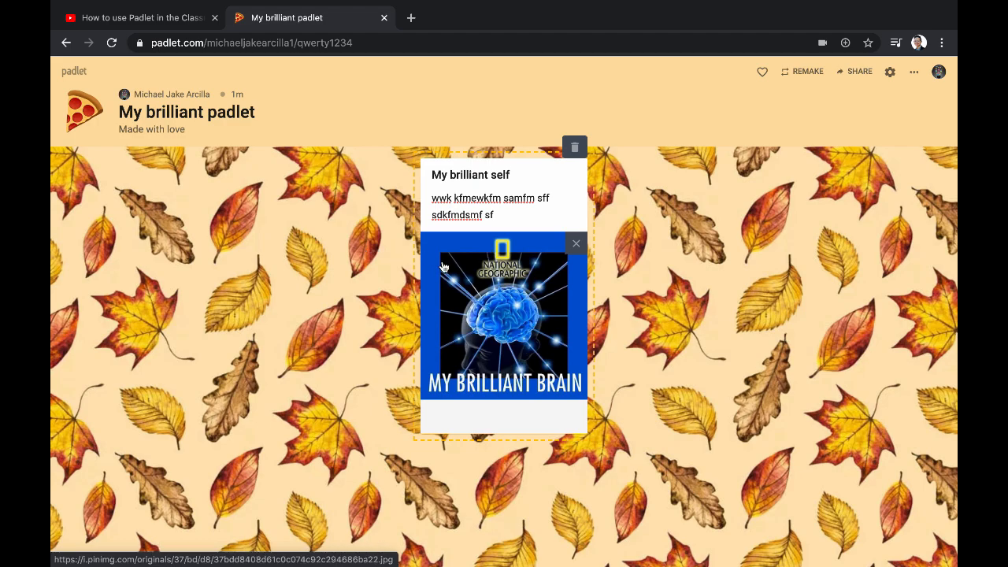
mouse_move(642, 374)
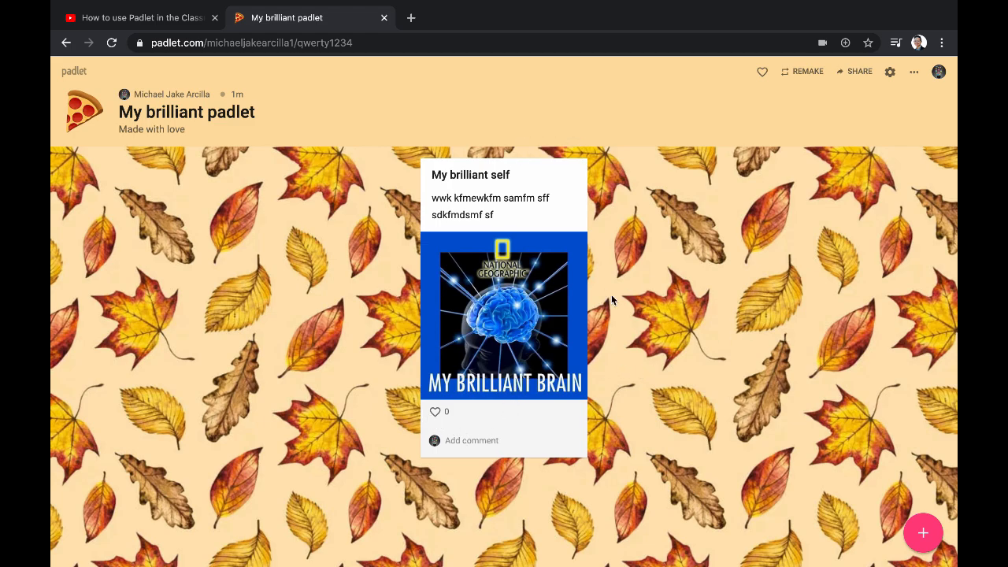
mouse_move(665, 338)
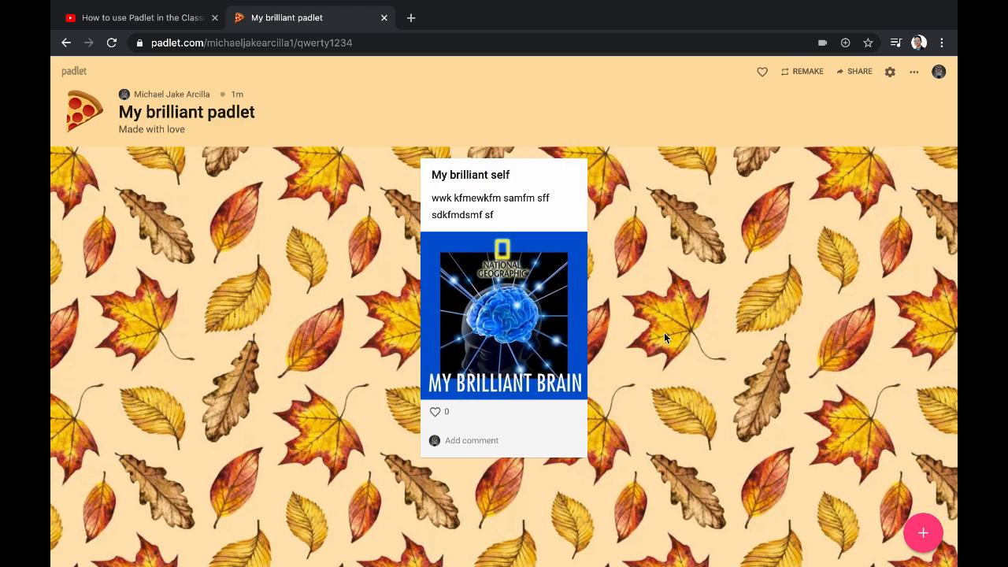
mouse_move(715, 223)
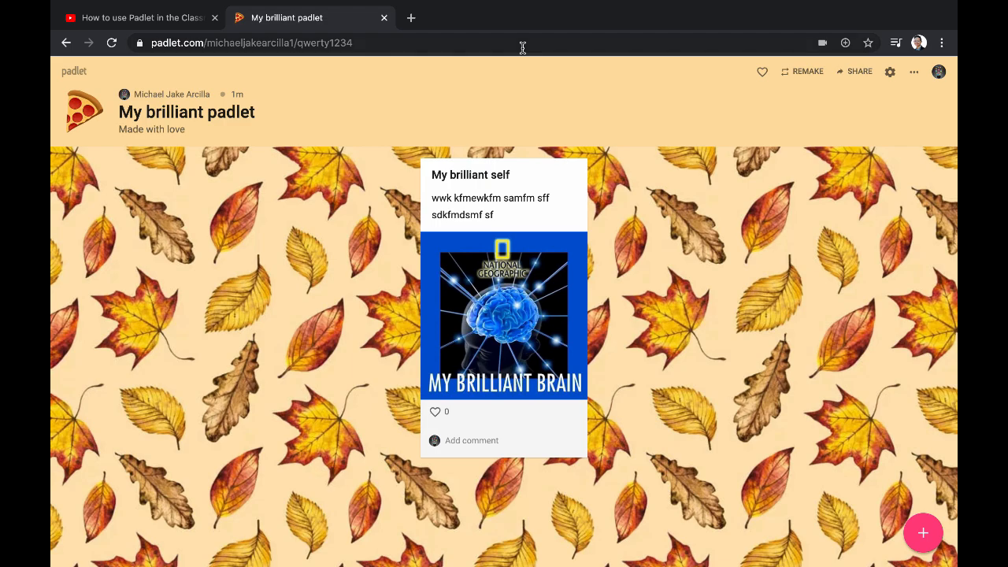
mouse_move(747, 246)
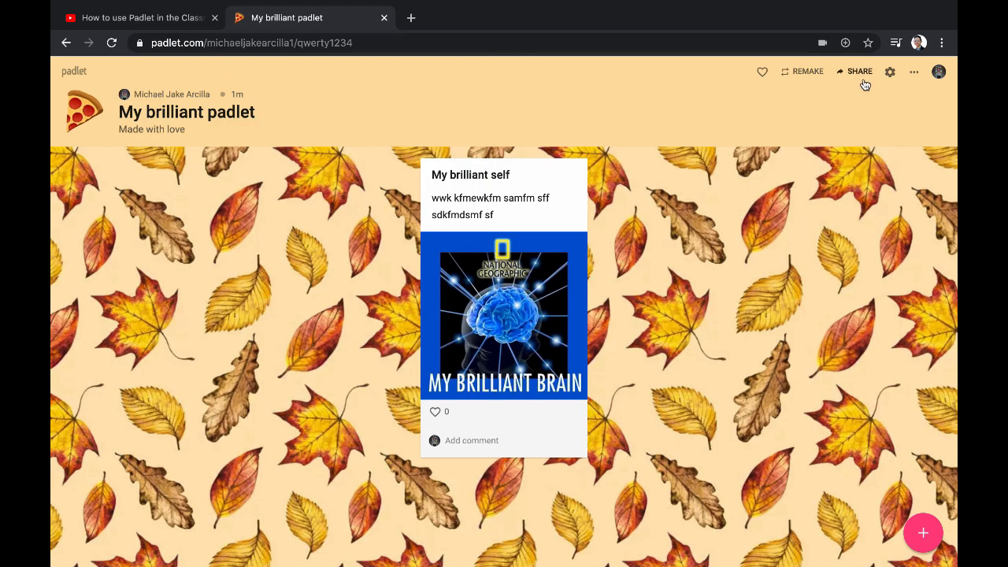
mouse_move(859, 71)
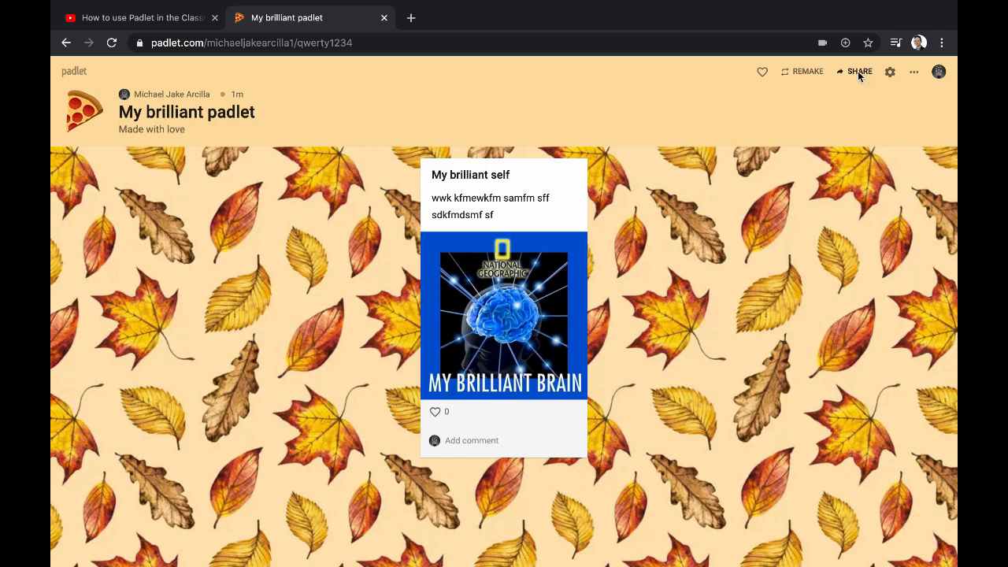
Copy the padlet's link from the Share panel and open a new Chrome tab.
left_click(857, 71)
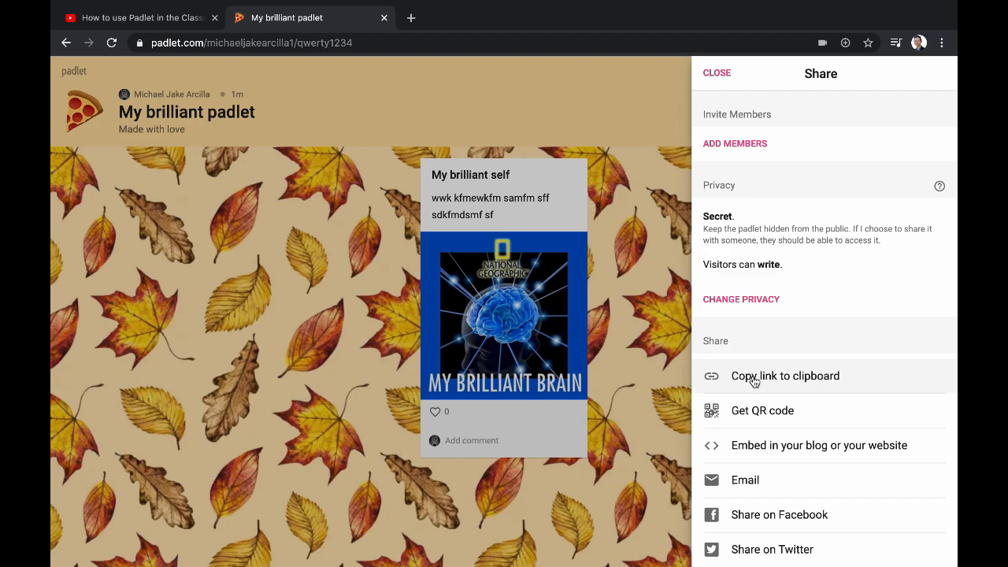
mouse_move(762, 416)
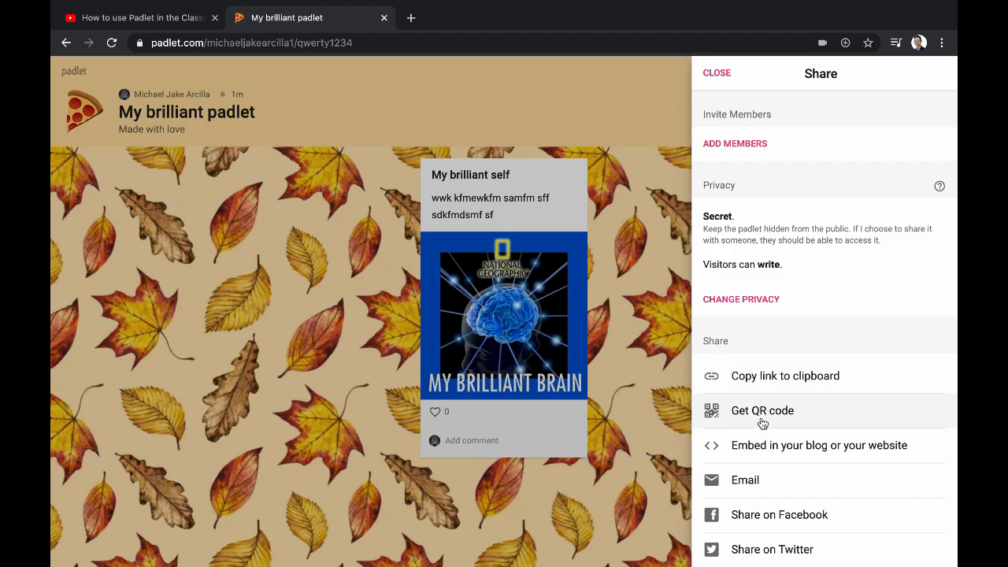
mouse_move(784, 455)
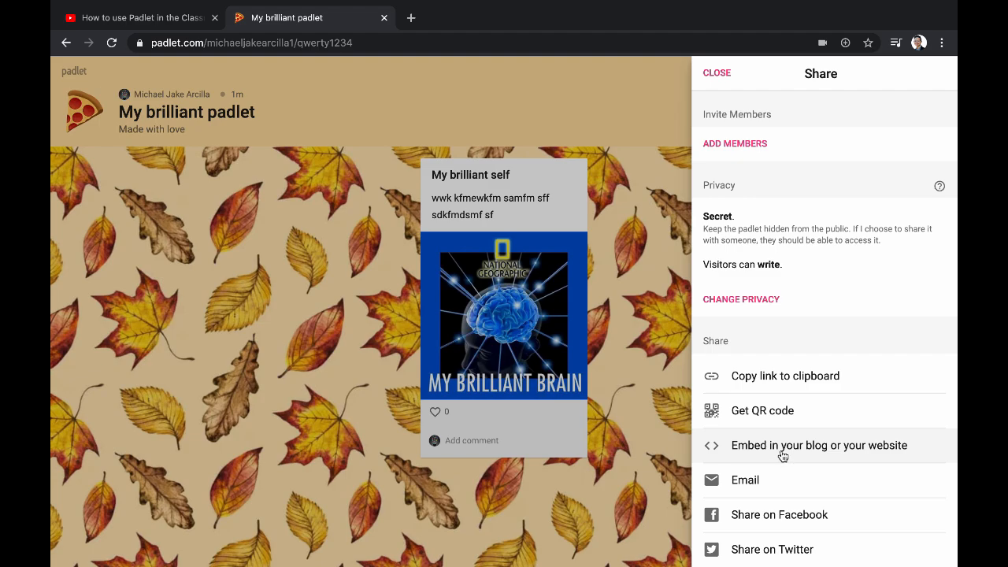
mouse_move(768, 382)
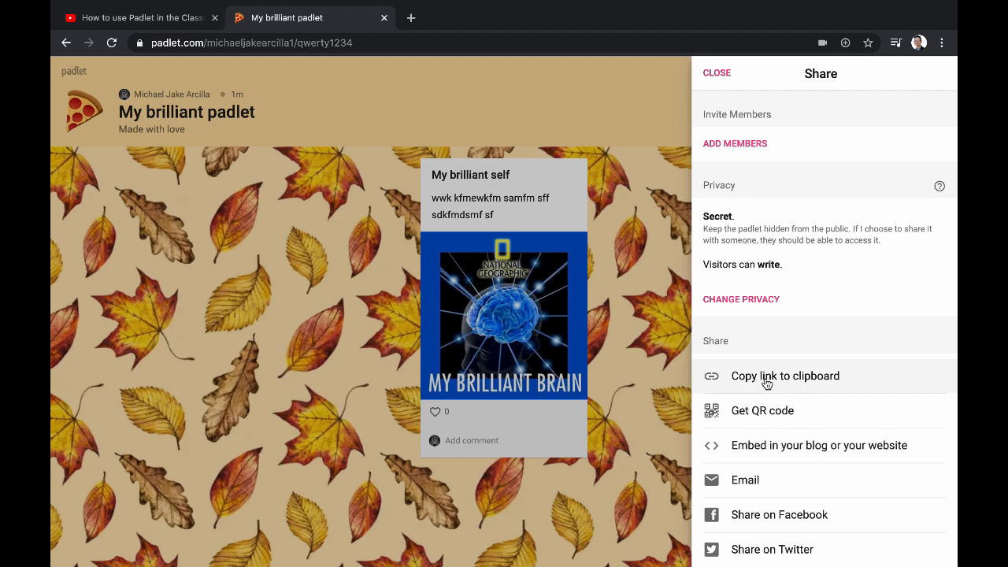
left_click(785, 376)
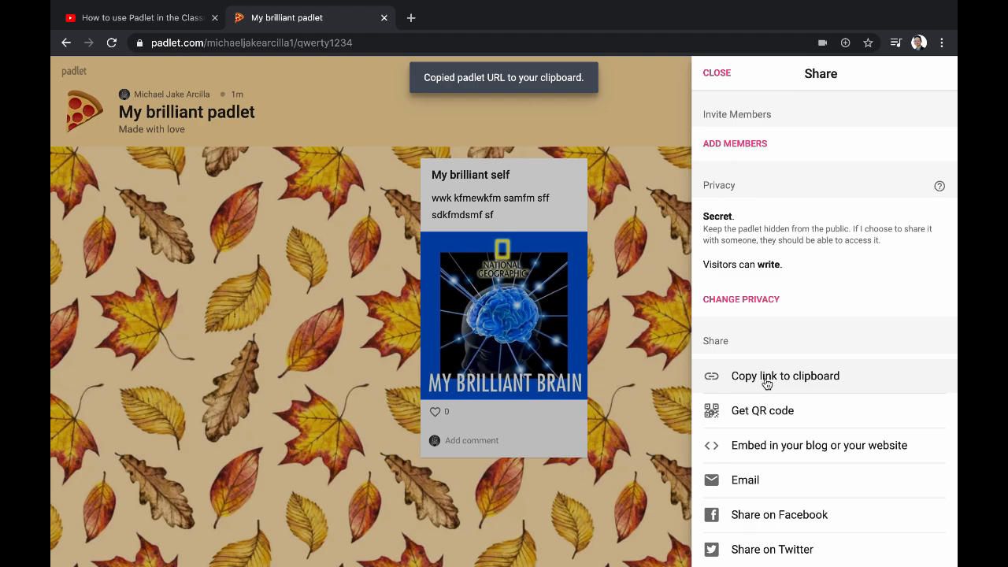
left_click(410, 17)
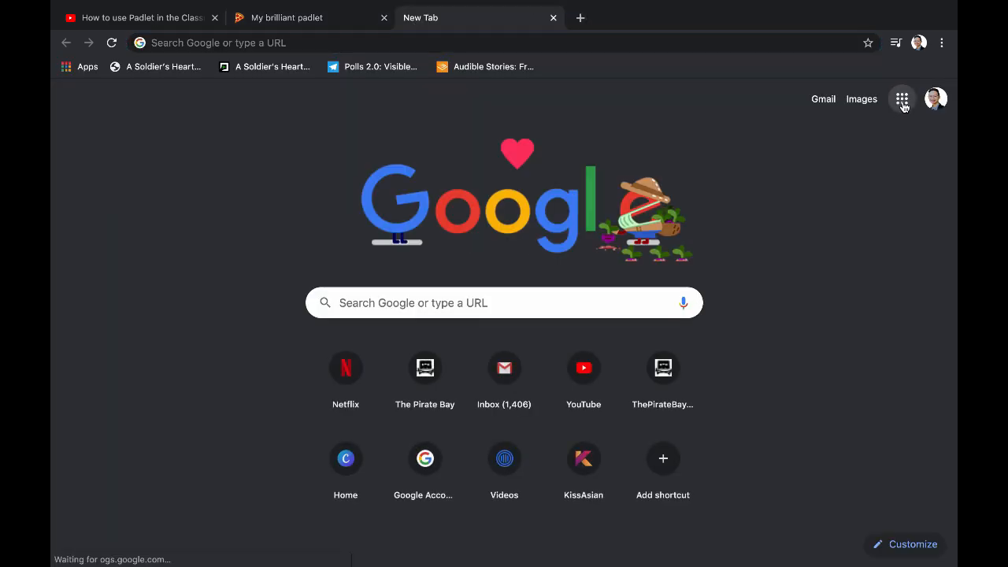
Open Google Classroom from the apps grid and go to Test Class classwork.
left_click(902, 98)
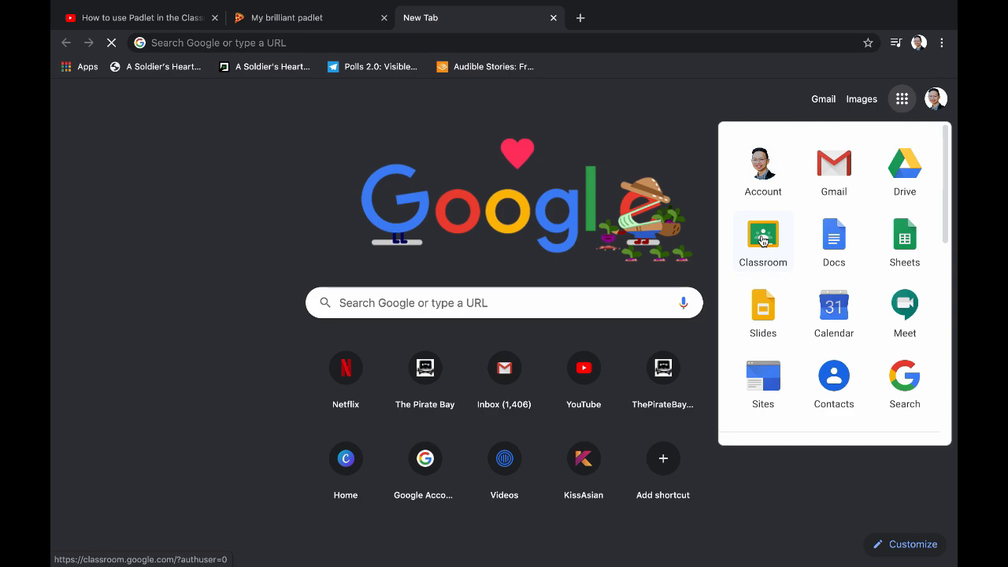
left_click(762, 237)
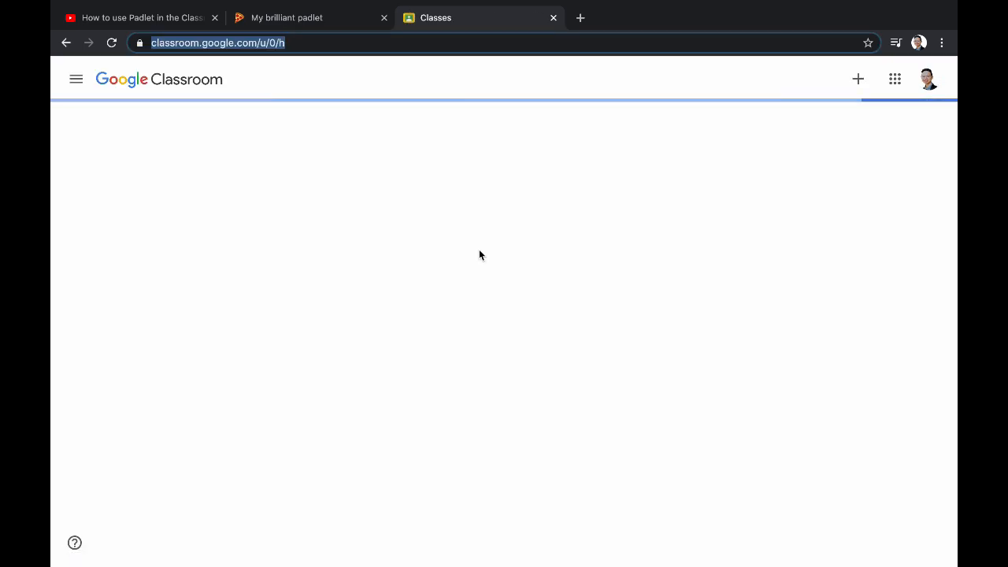
left_click(364, 130)
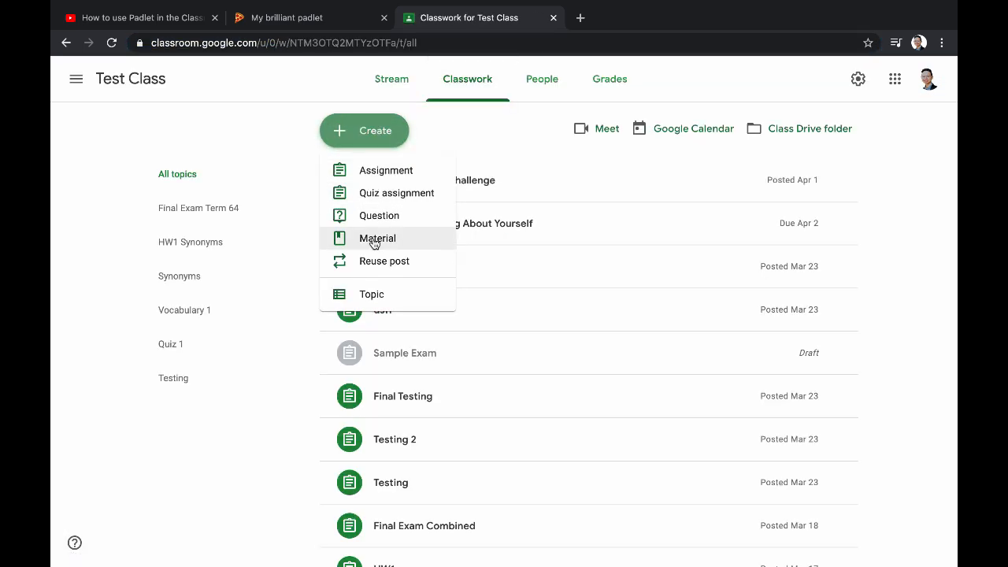
left_click(386, 171)
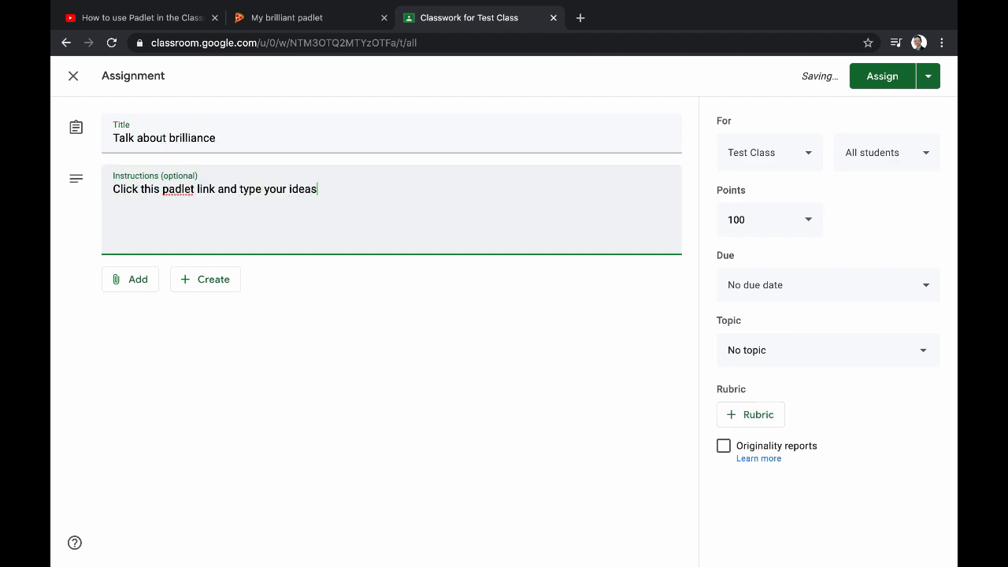
type(", share some photos or")
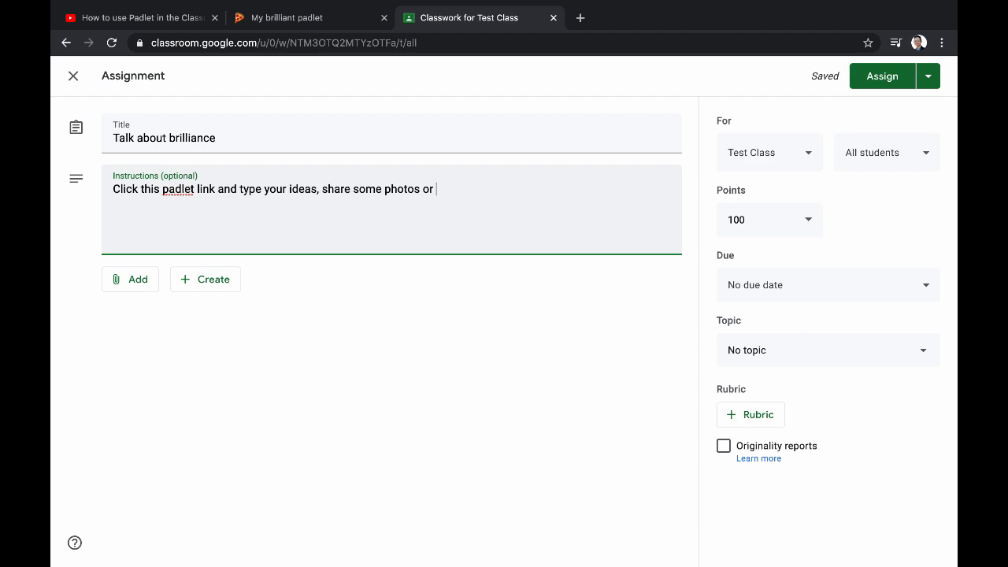
left_click(130, 278)
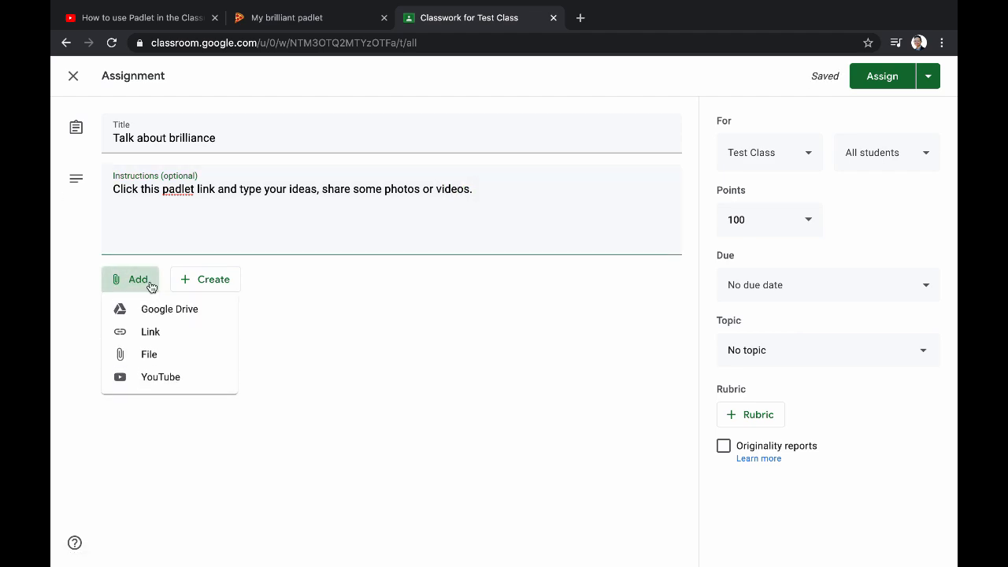
left_click(149, 331)
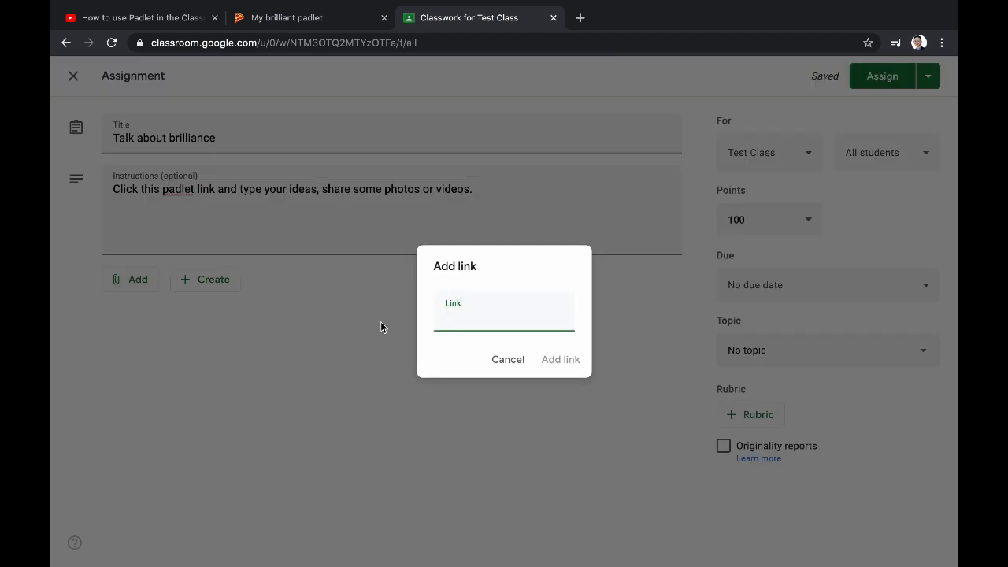
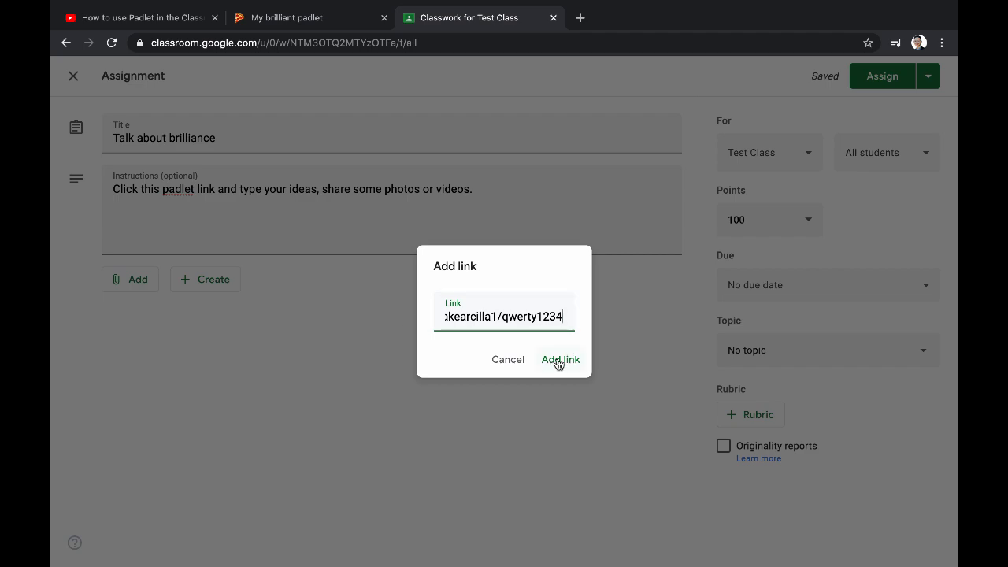
left_click(559, 359)
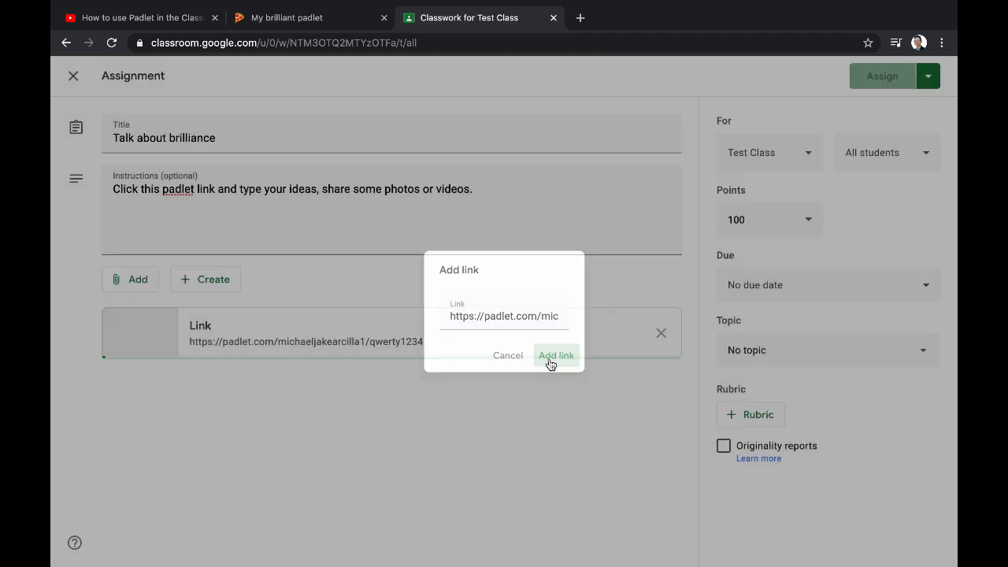
left_click(556, 355)
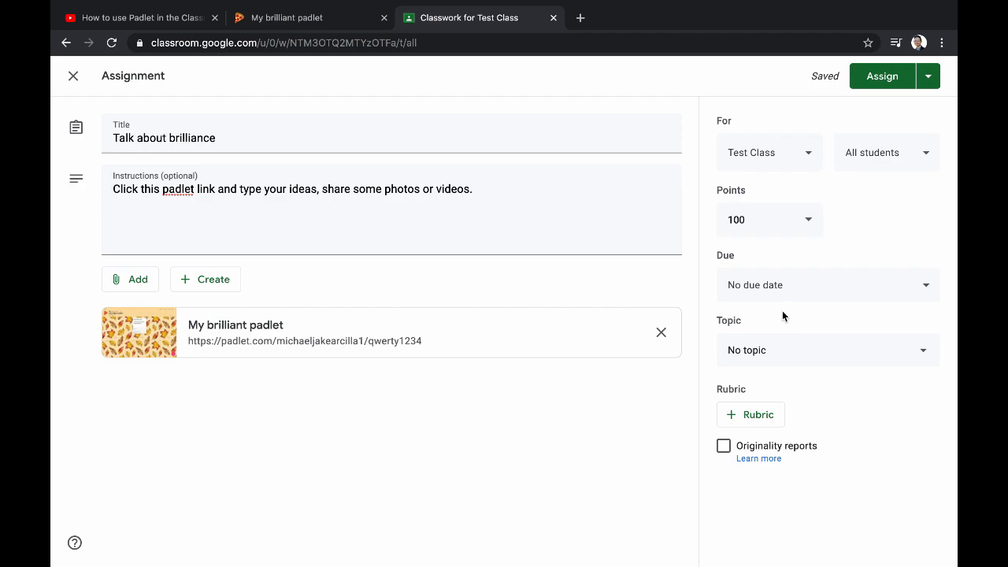
mouse_move(727, 308)
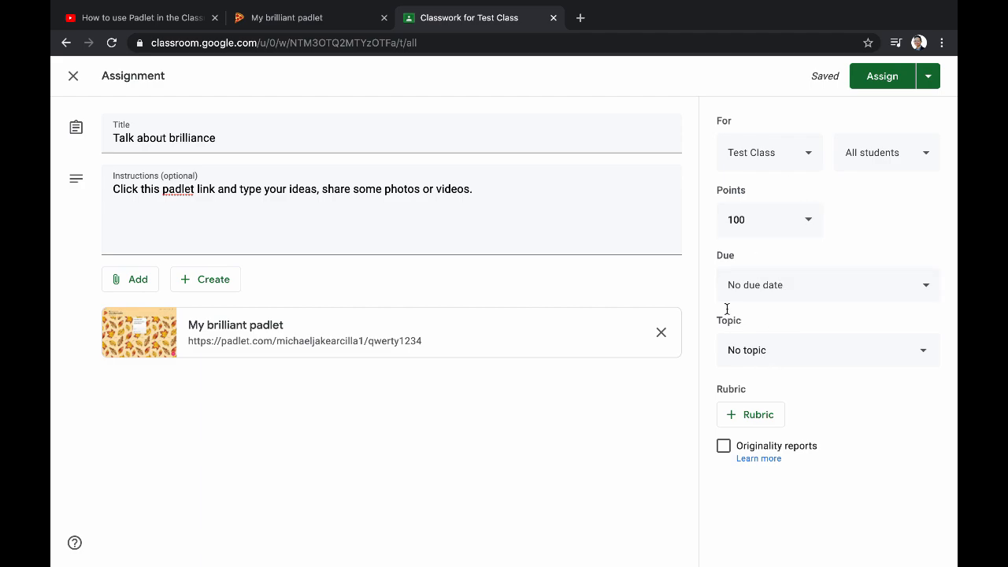
left_click(73, 75)
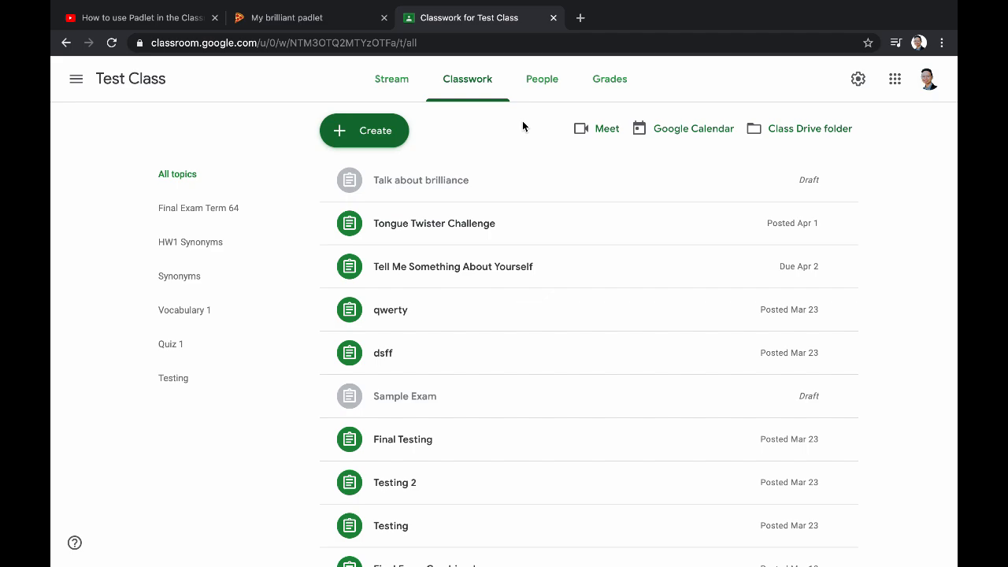
mouse_move(462, 103)
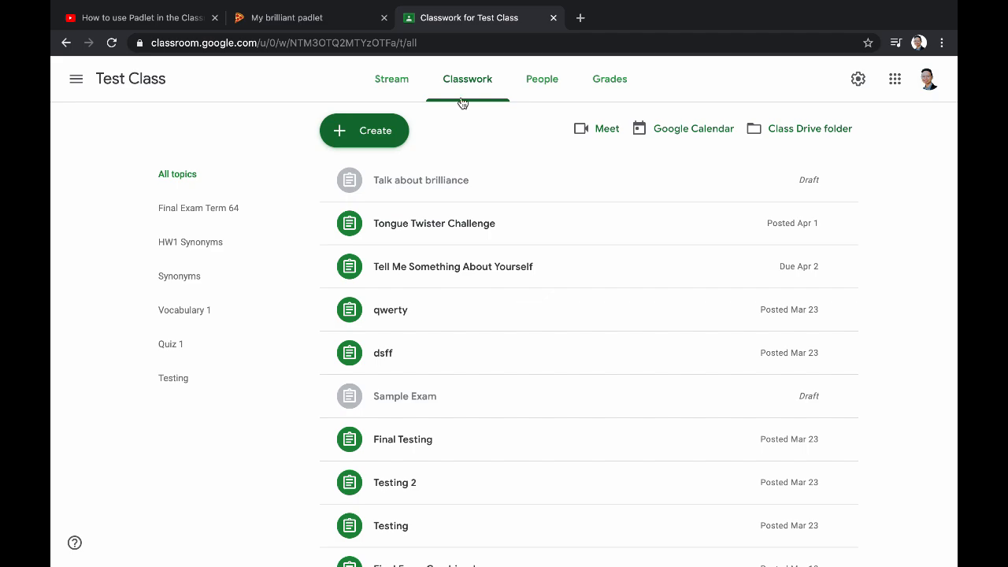
Switch to the Test Class Stream tab and open Class settings.
left_click(391, 79)
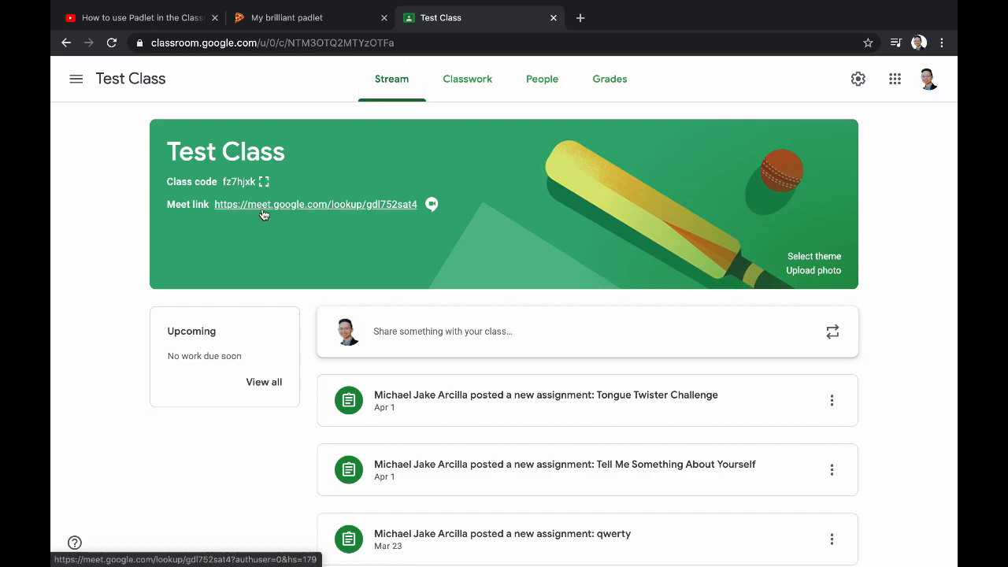
mouse_move(289, 217)
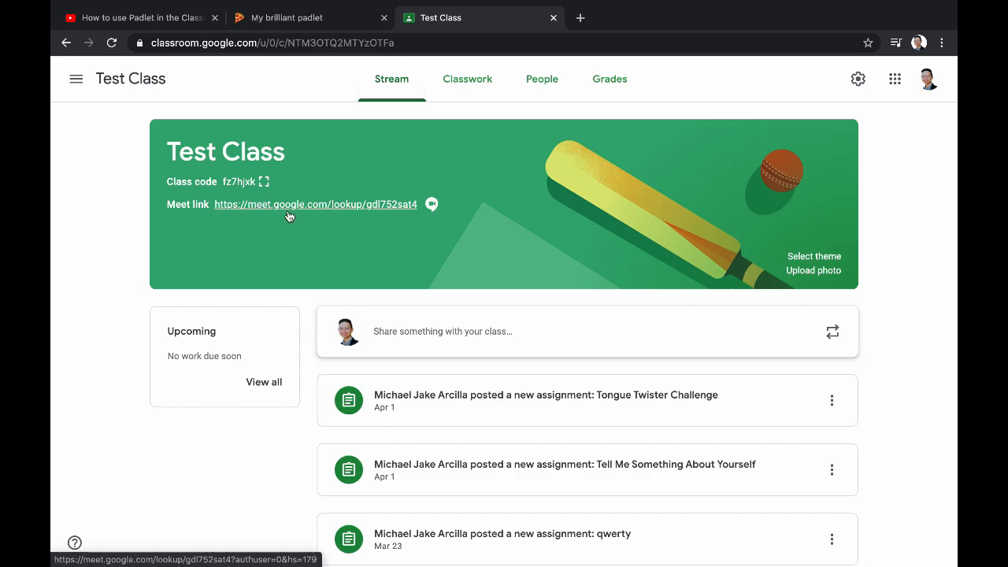
mouse_move(293, 217)
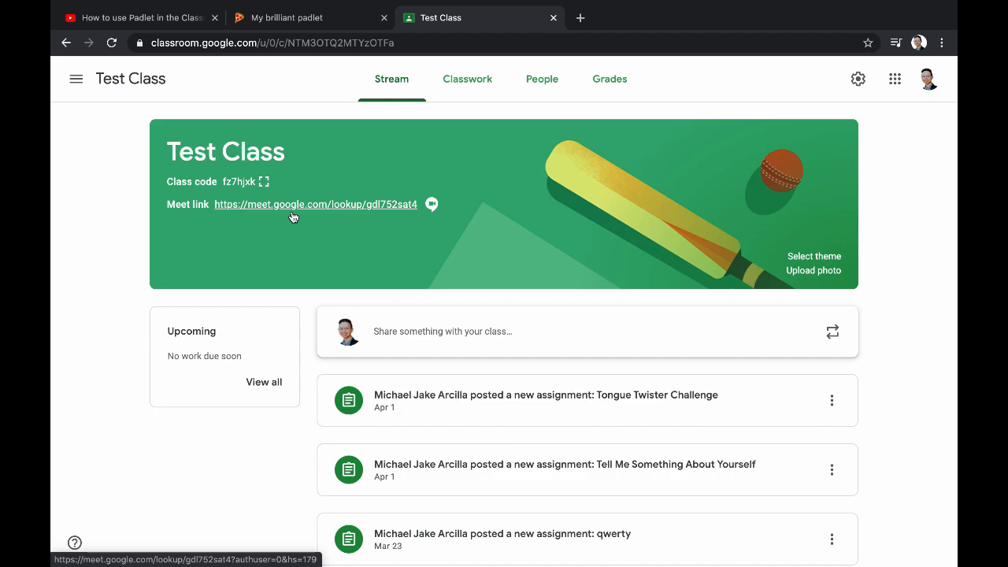
left_click(858, 79)
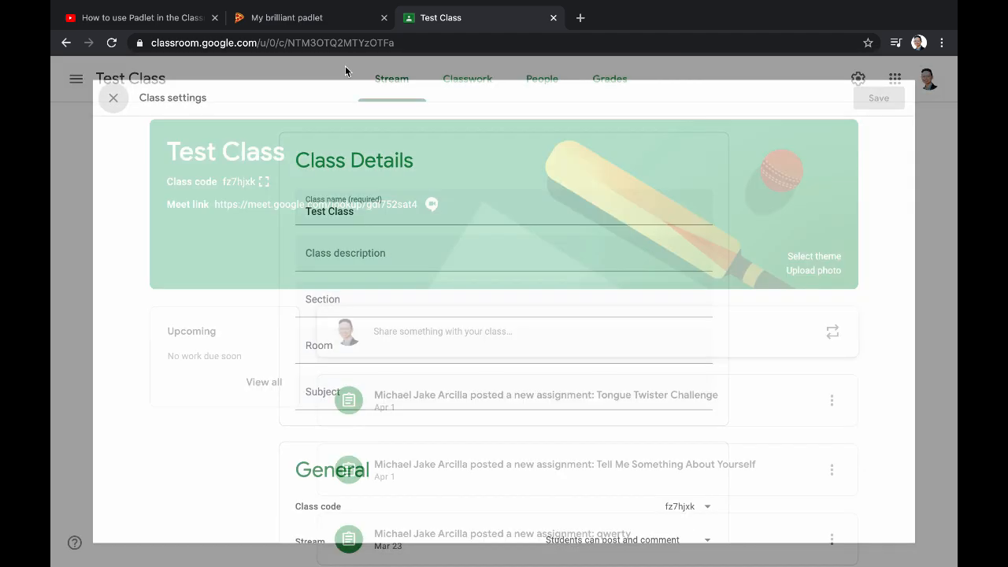
Review the Meet link in the General section of Test Class settings, then close settings.
left_click(112, 98)
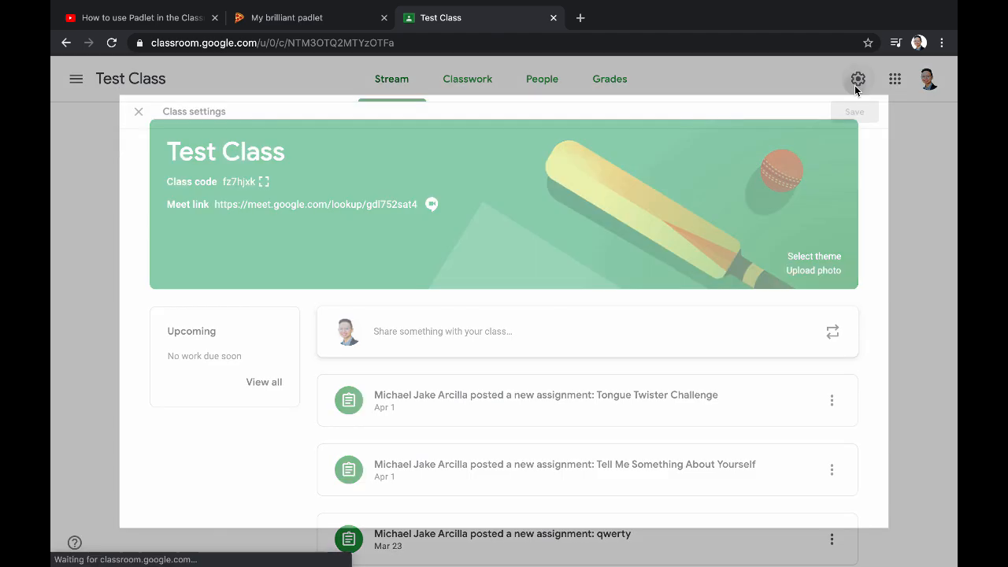
scroll("down", 3)
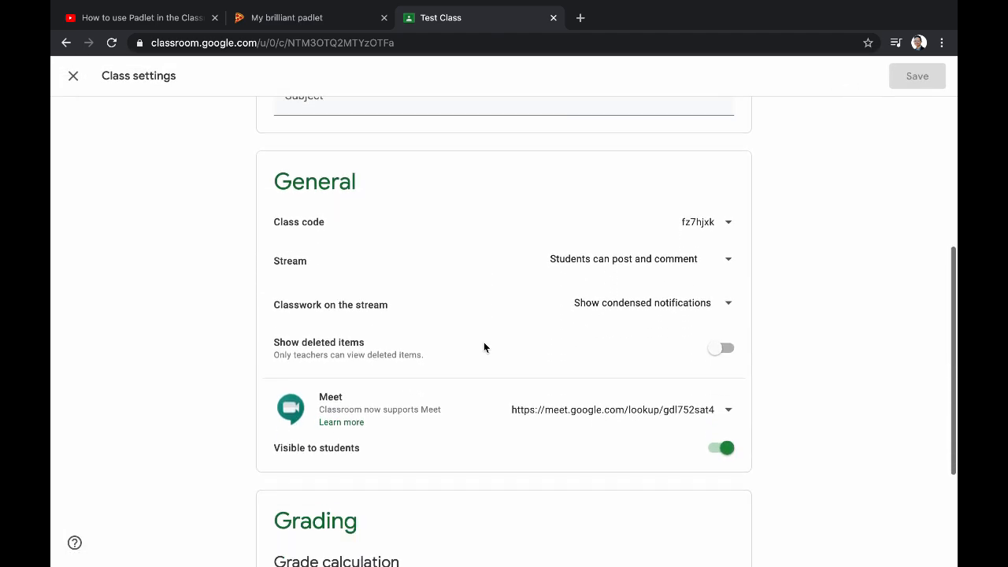
scroll("down", 3)
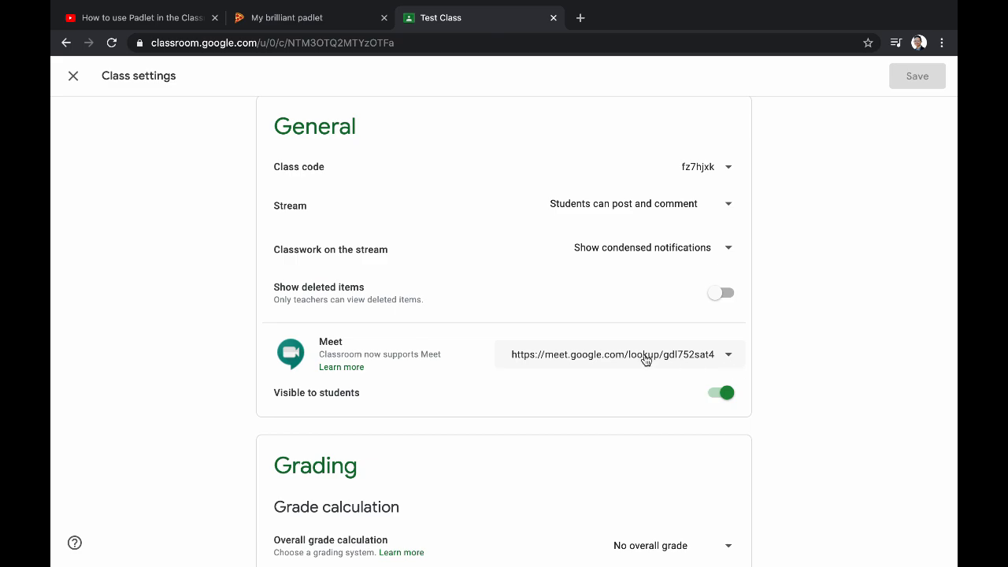
mouse_move(602, 360)
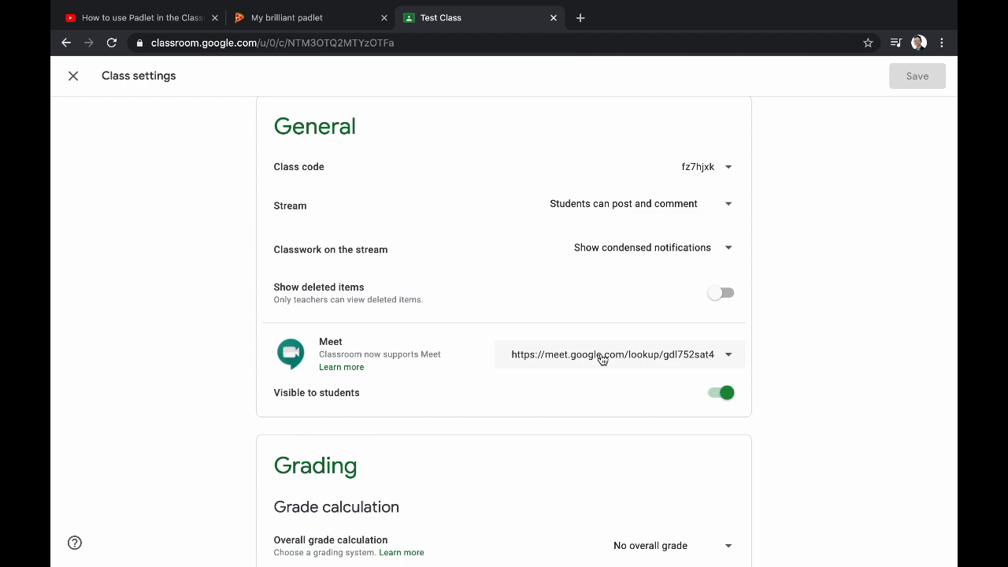
mouse_move(591, 365)
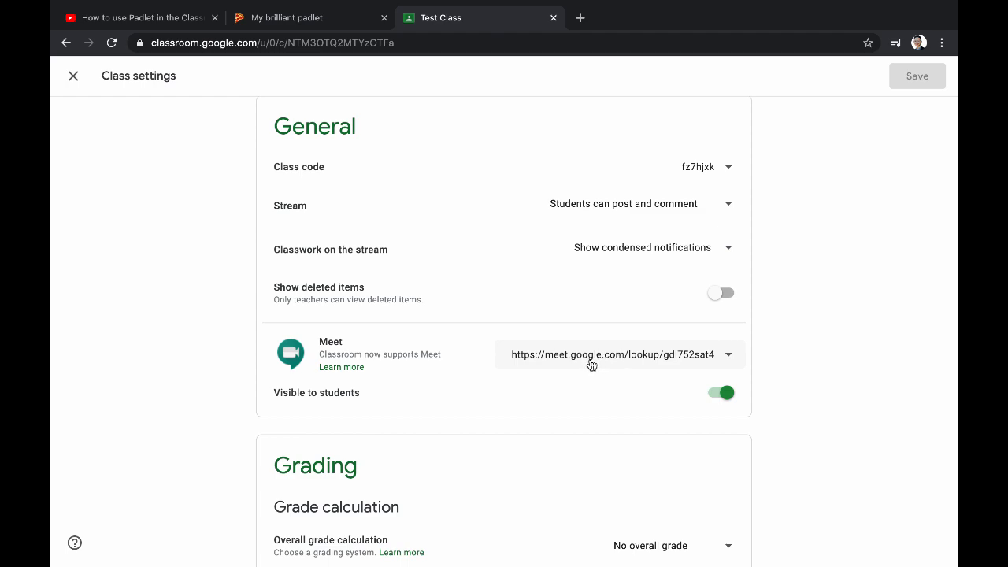
mouse_move(626, 364)
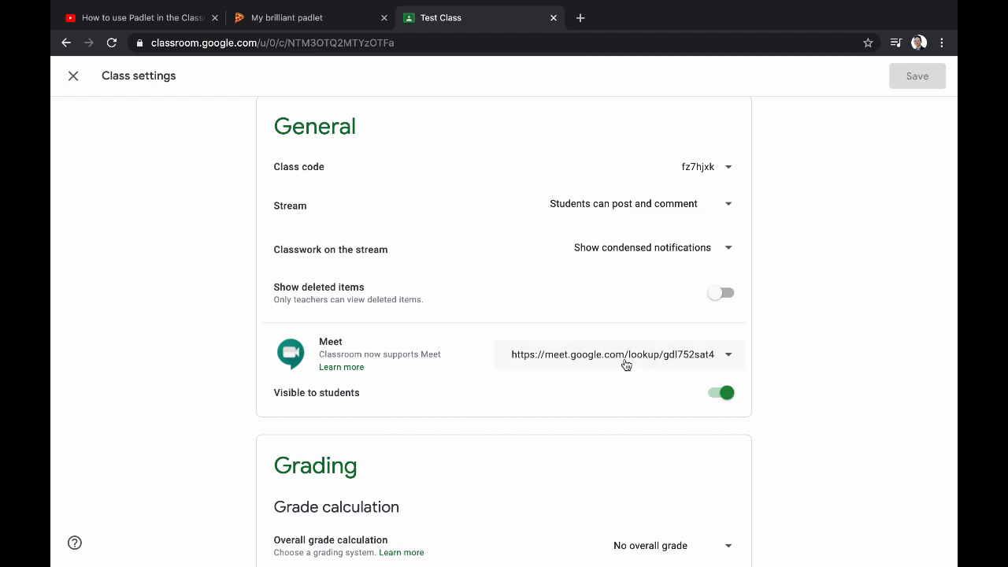
left_click(72, 76)
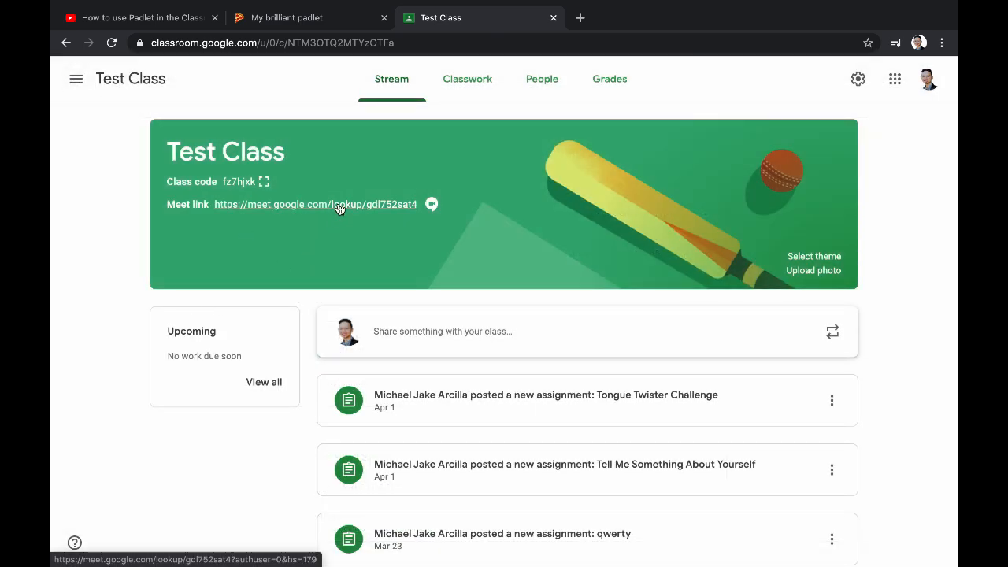
Preview the class Meet link, close that tab, and dismiss the padlet's Share panel.
left_click(314, 204)
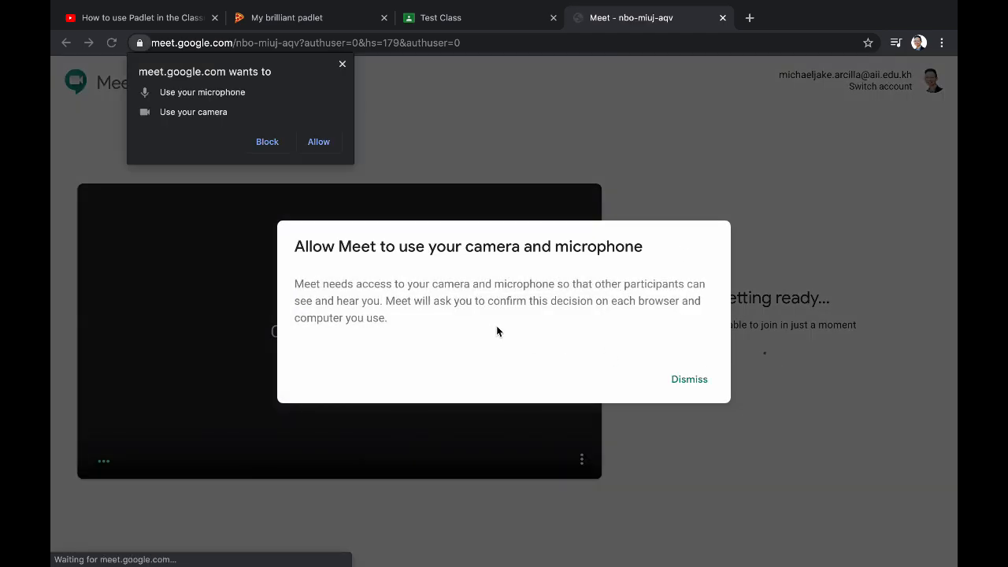
left_click(318, 142)
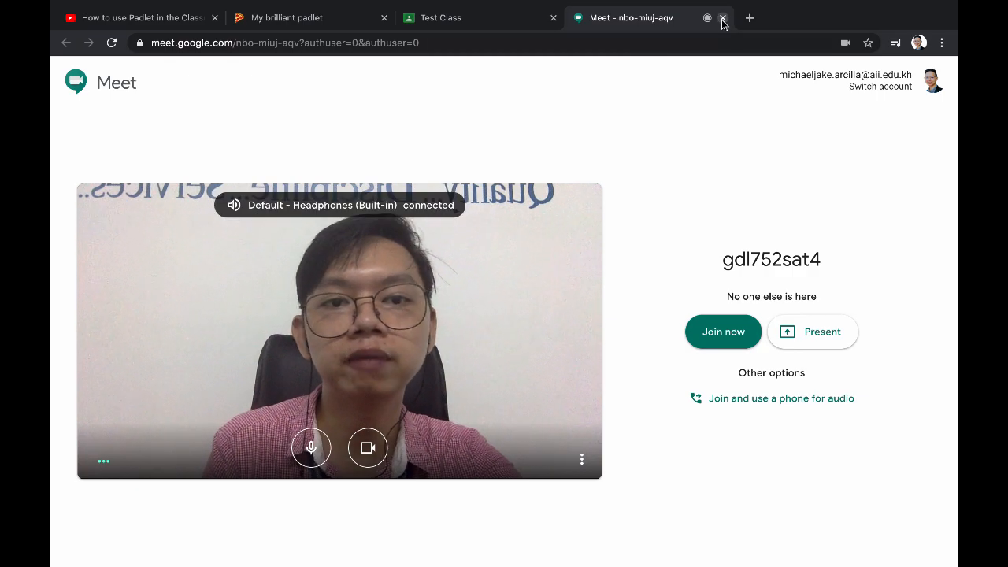
left_click(723, 18)
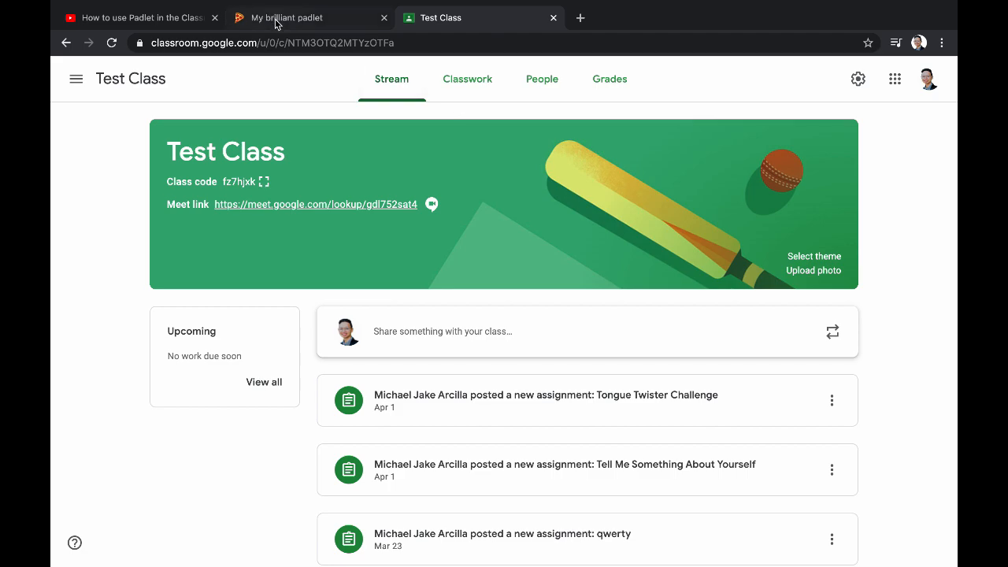
left_click(288, 18)
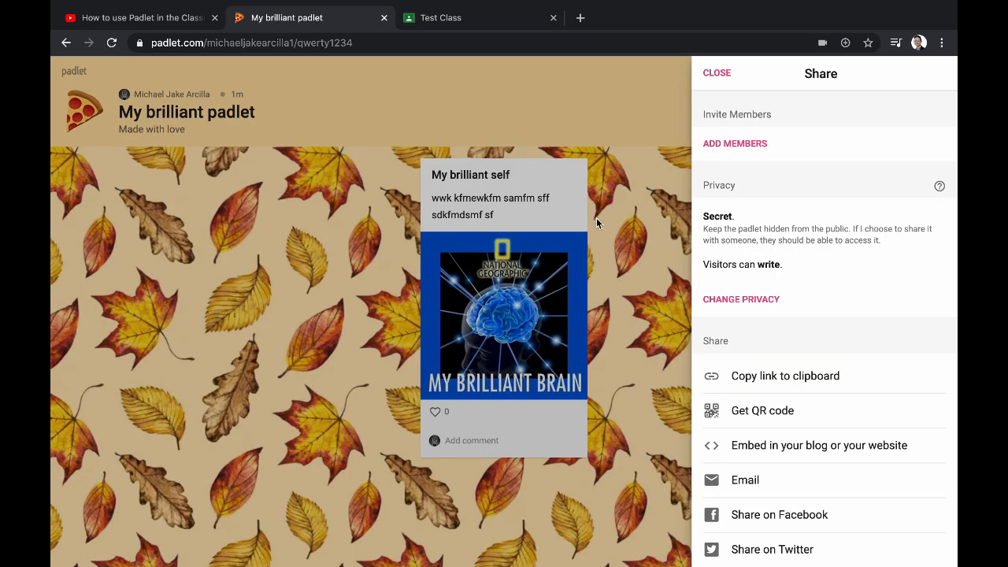
left_click(716, 73)
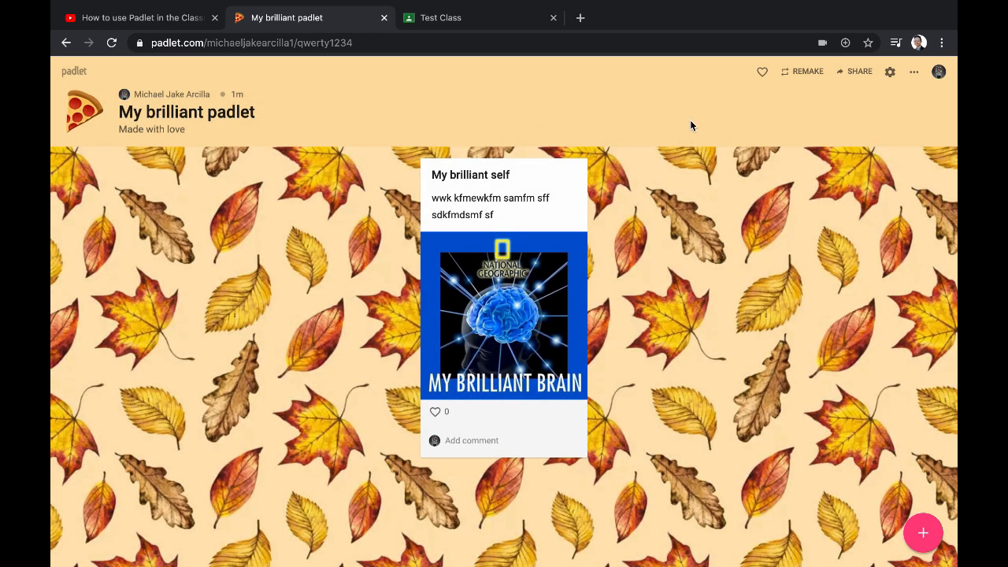